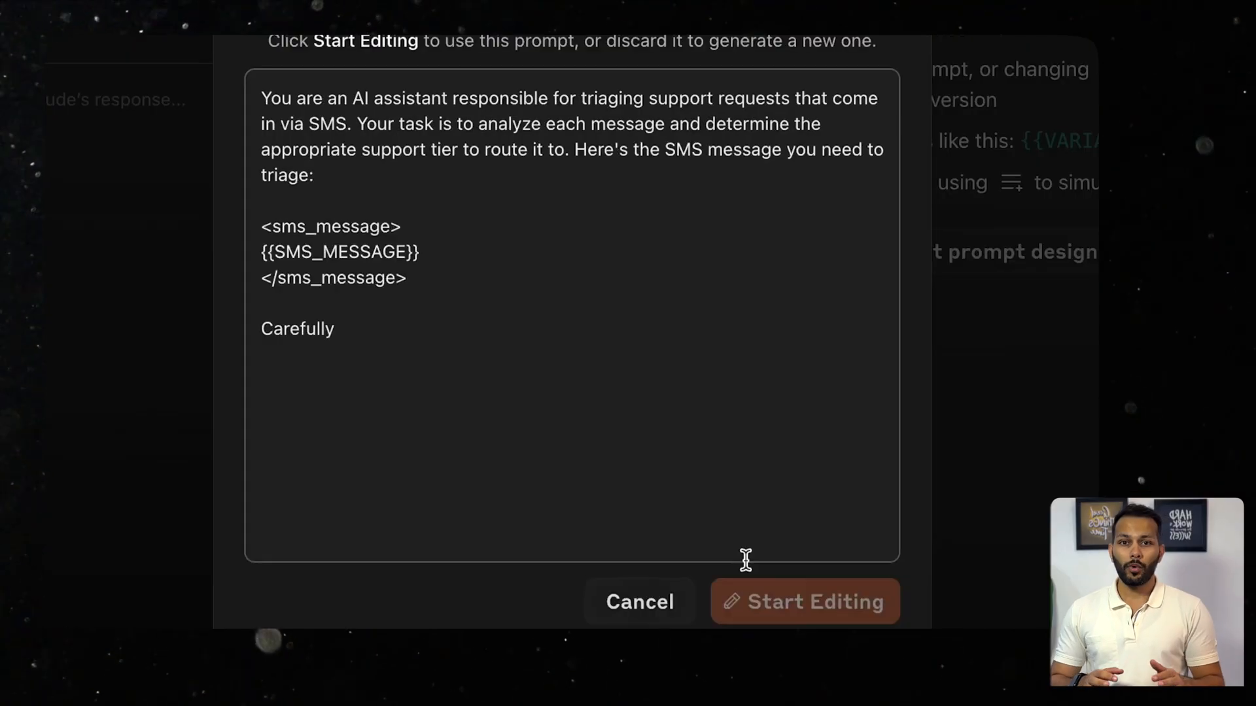
# Accept the SMS triage prompt, review its Evaluate test cases, and start a new untitled prompt.
pyautogui.click(803, 601)
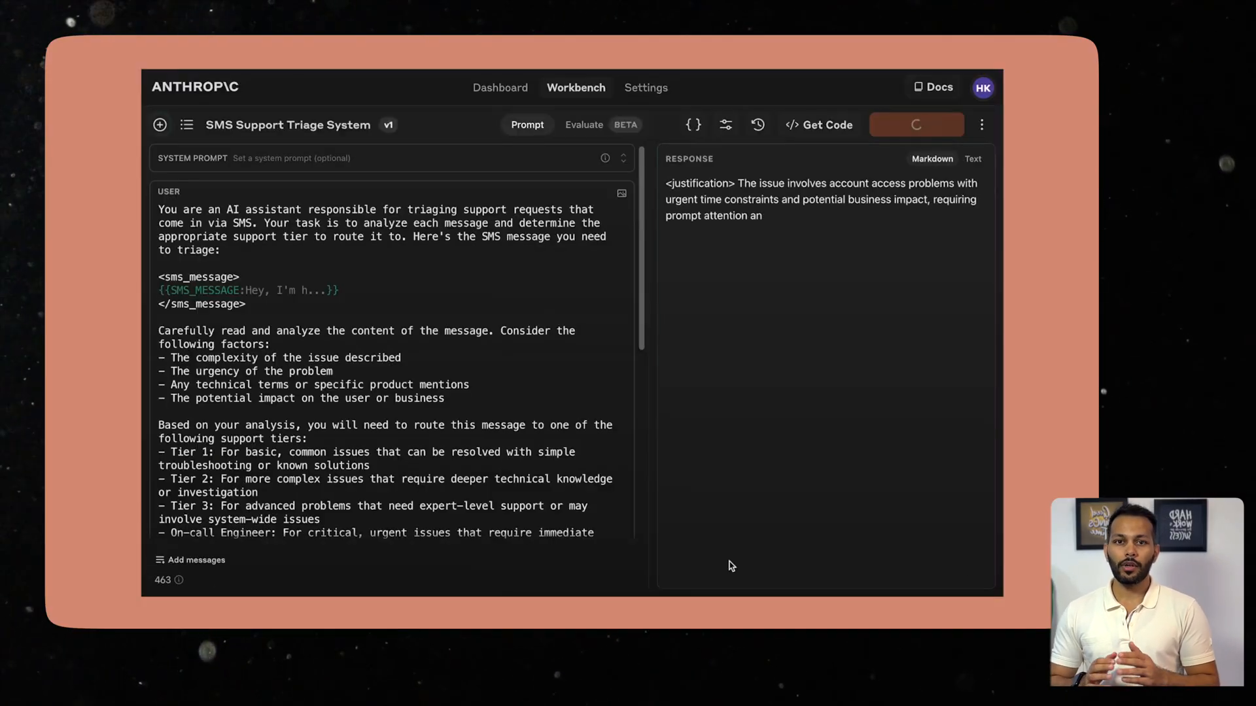
pyautogui.click(584, 124)
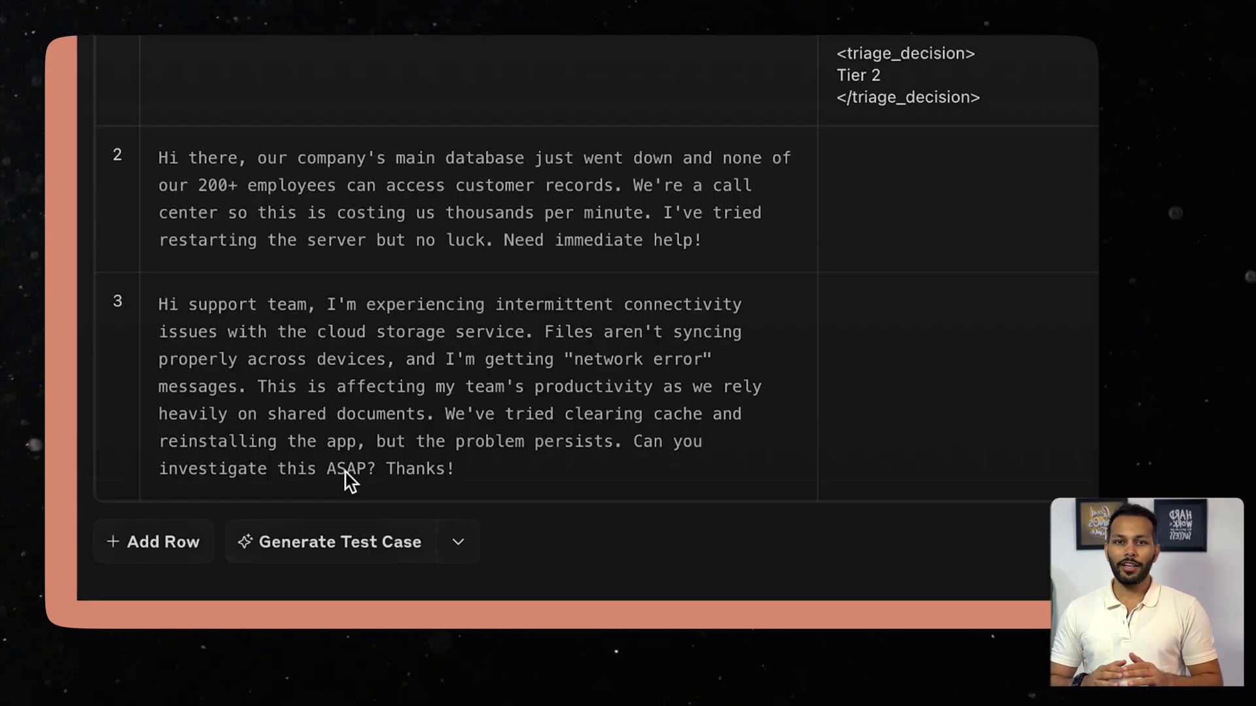
pyautogui.click(458, 542)
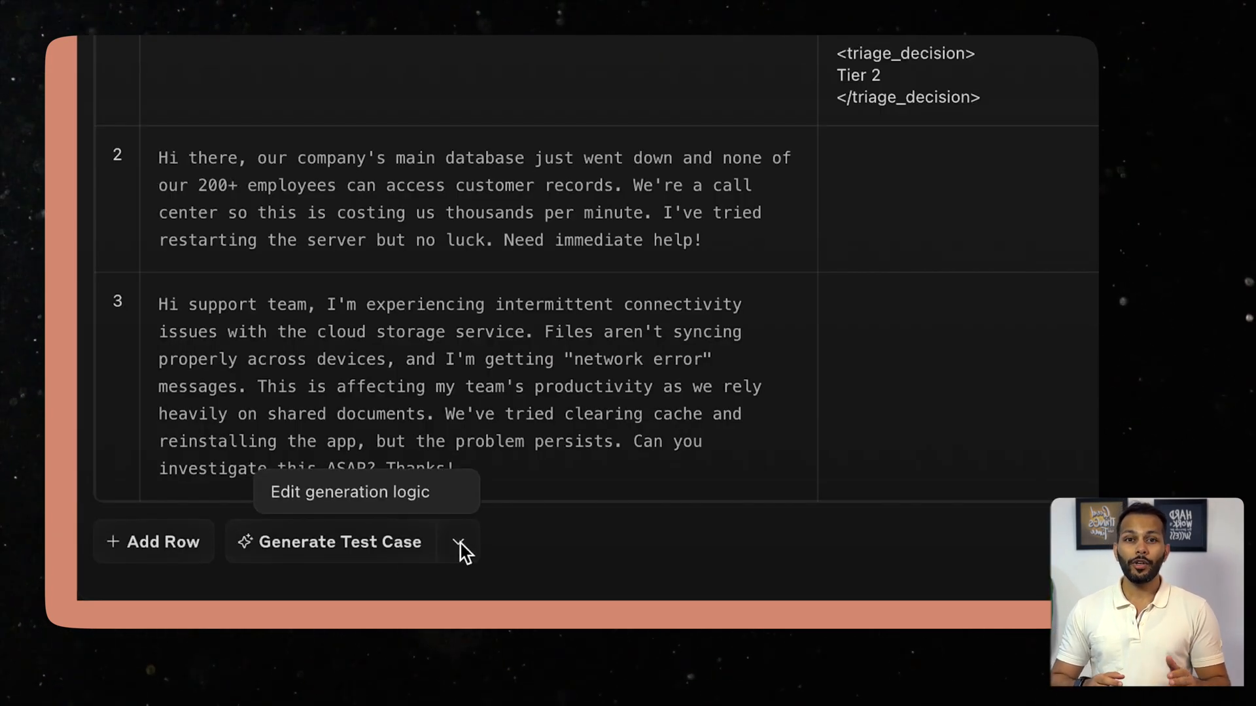
pyautogui.click(877, 126)
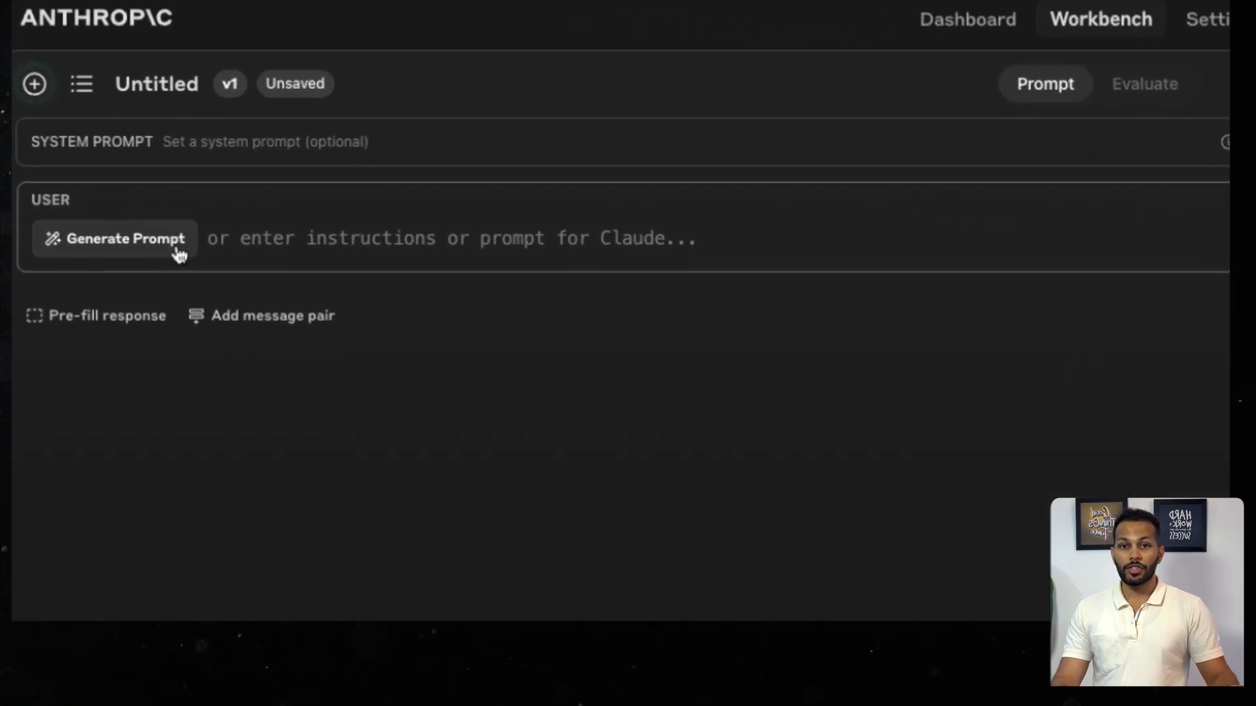
# Generate a prompt from the task 'Suggest places to visit on a location'.
pyautogui.click(113, 238)
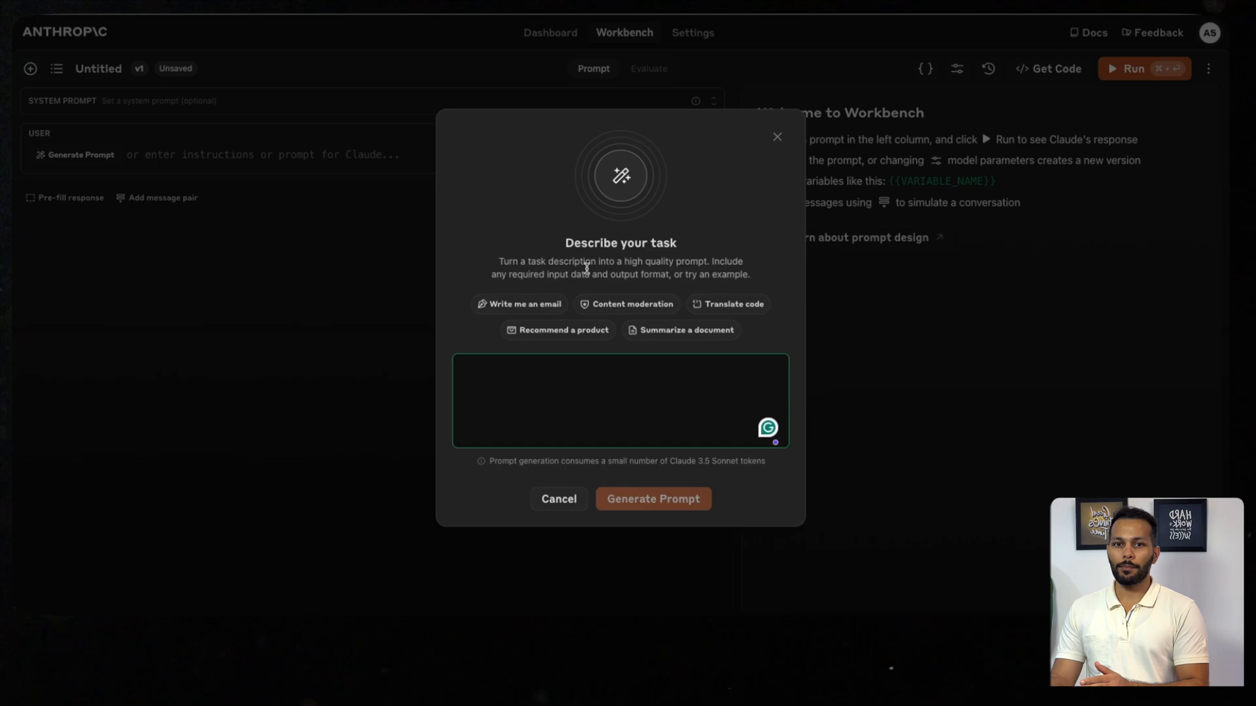
pyautogui.write('Su')
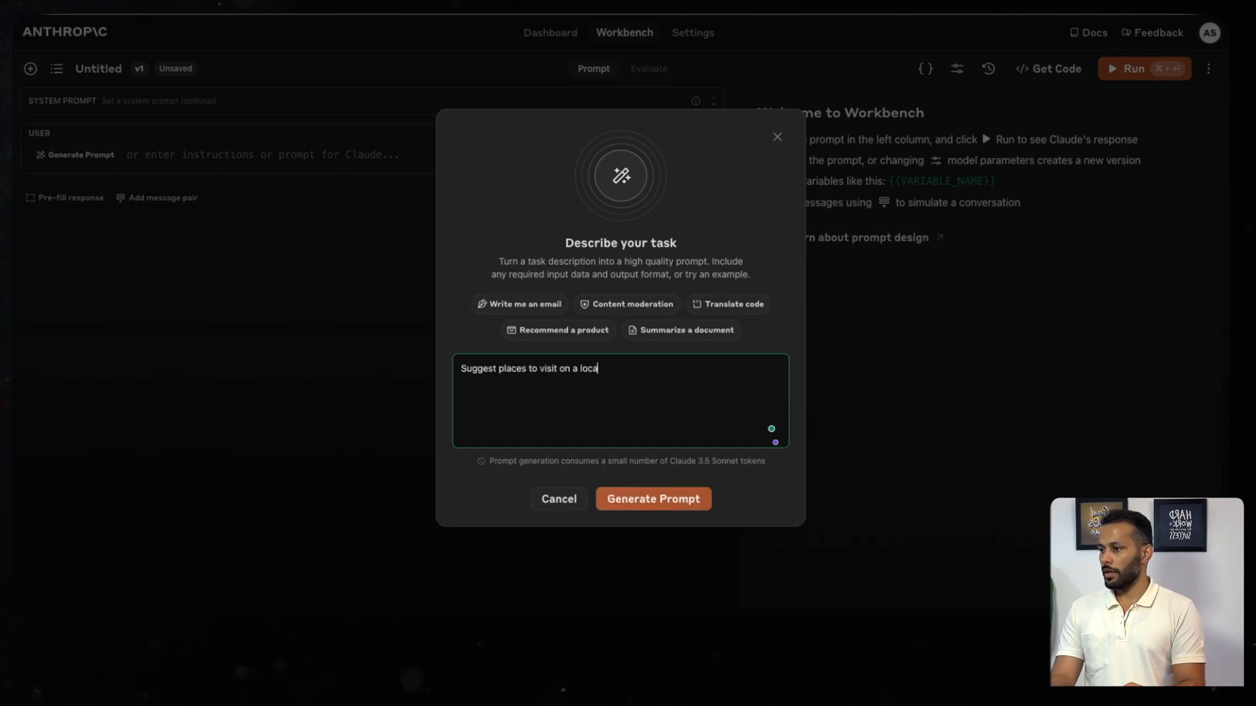
pyautogui.click(652, 499)
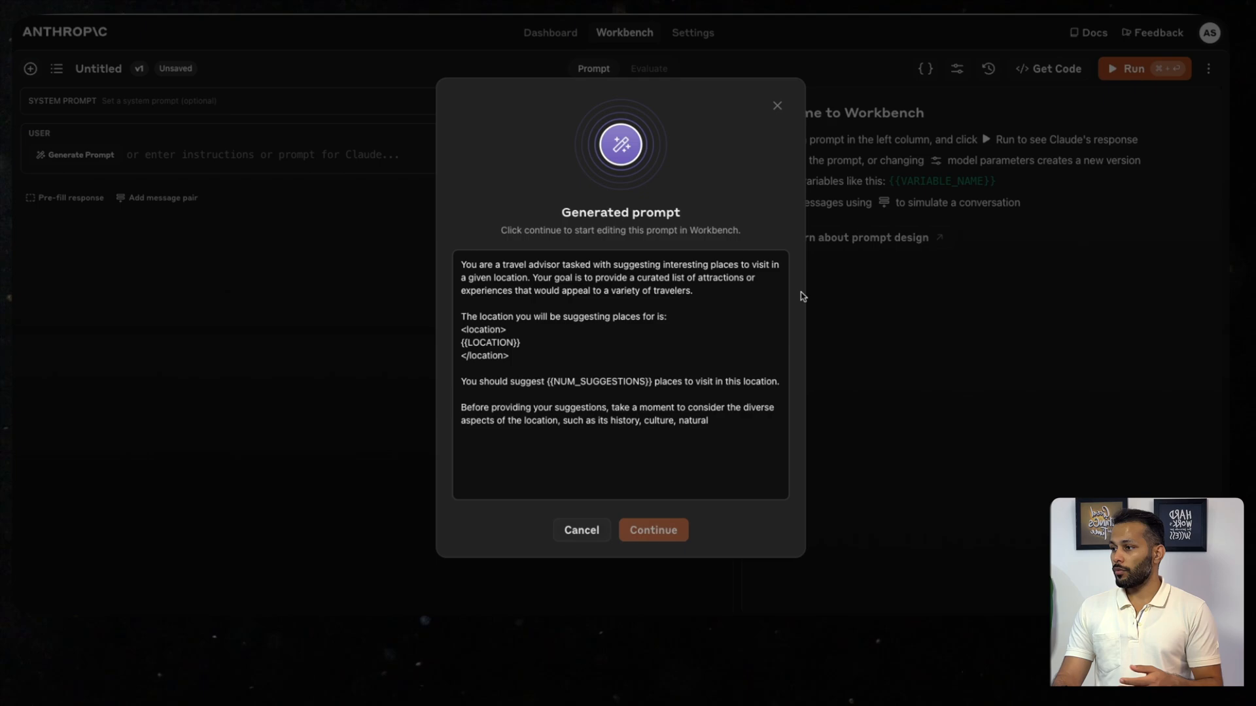
pyautogui.scroll(-3)
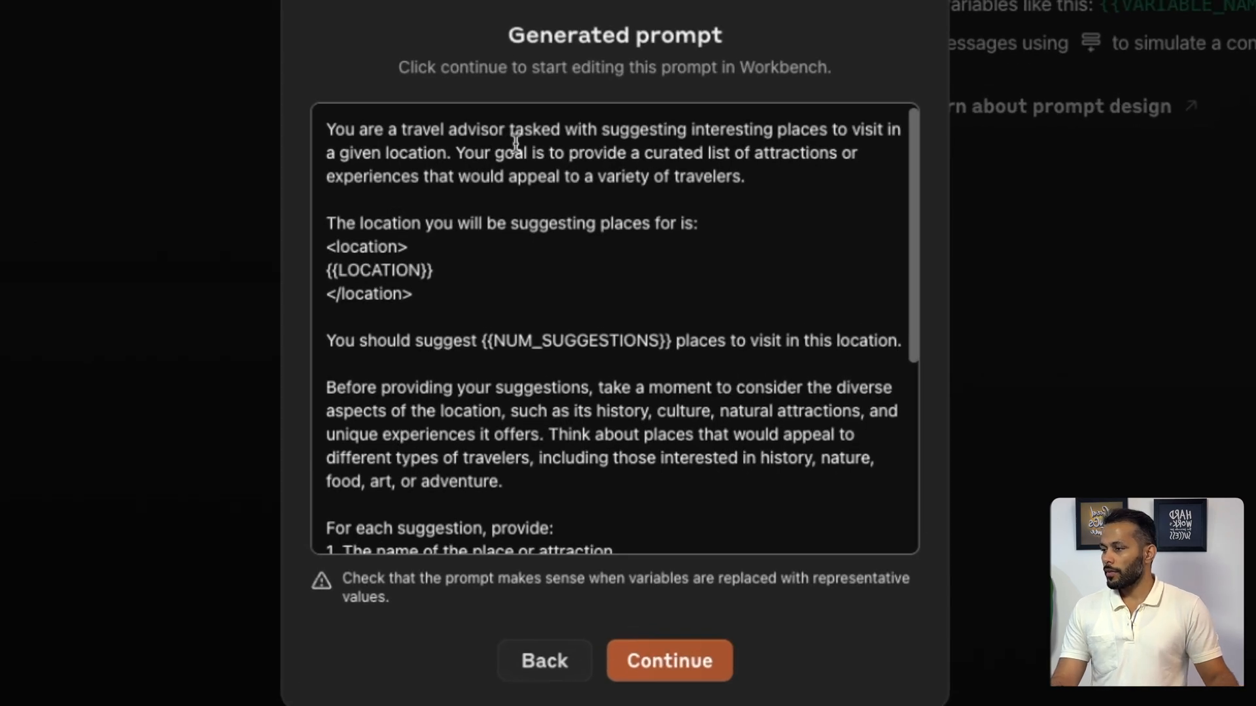
pyautogui.moveTo(715, 169)
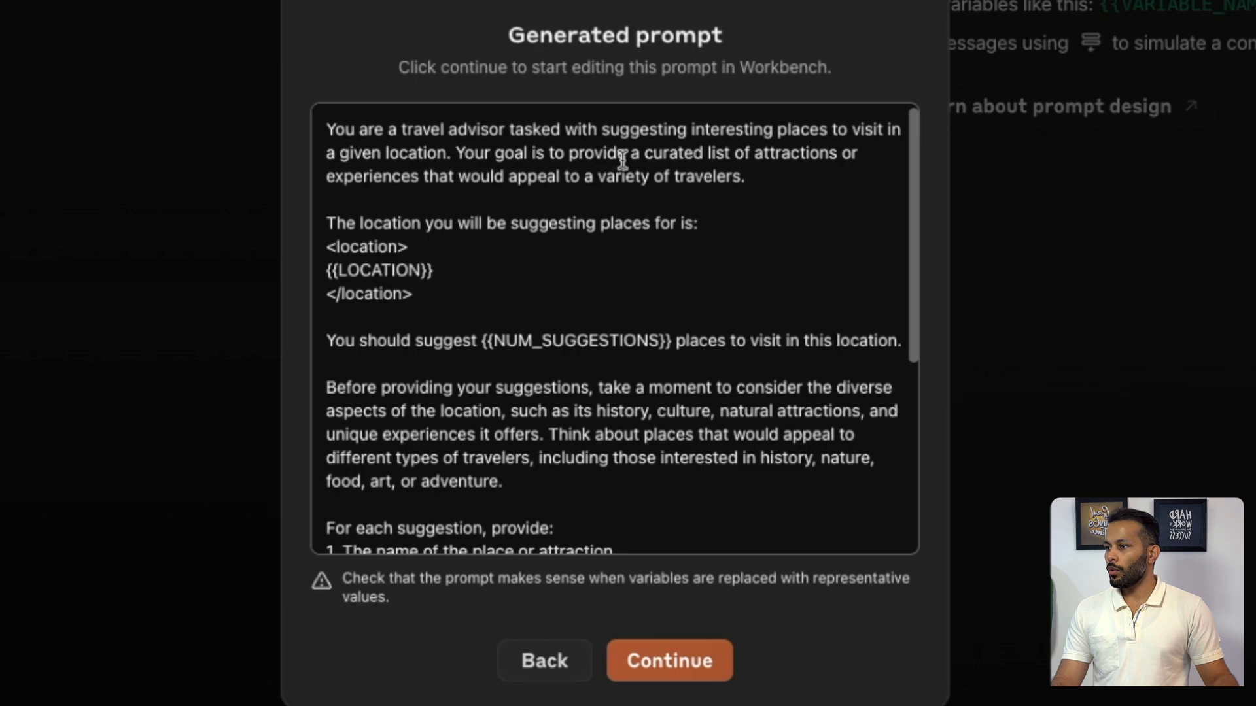
pyautogui.moveTo(359, 222)
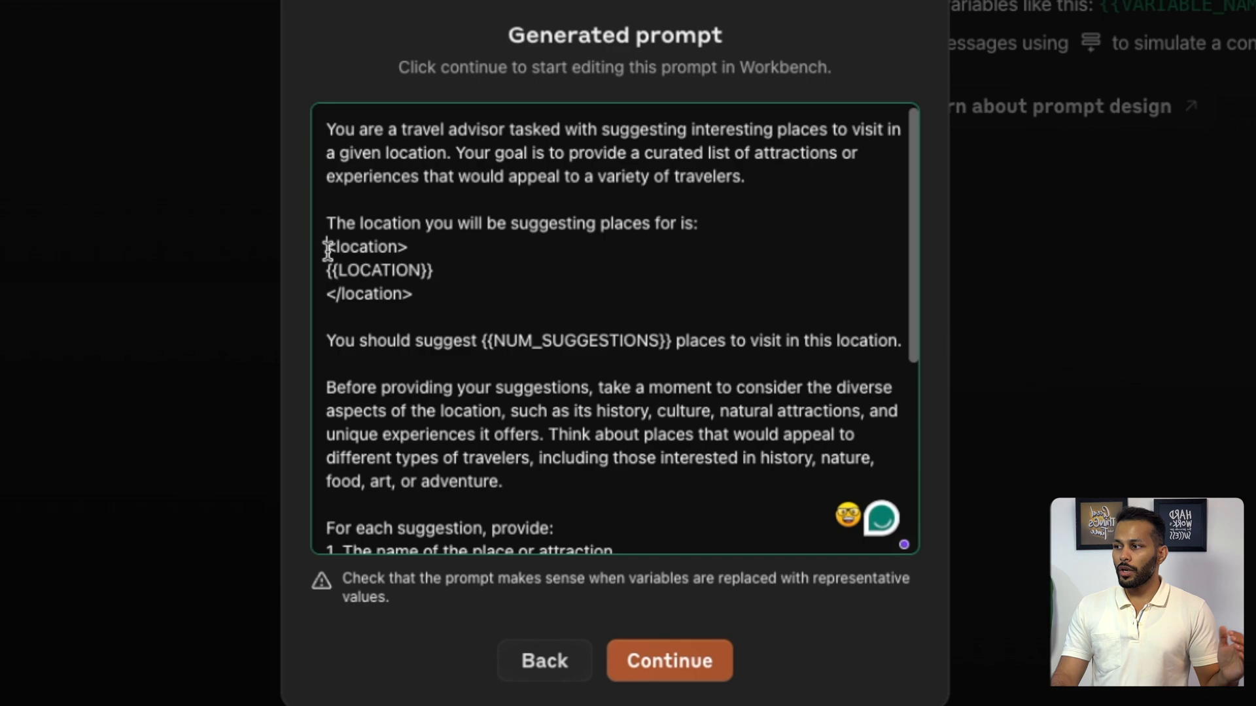
# Read through the generated travel-advisor prompt with LOCATION and NUM_SUGGESTIONS variables.
pyautogui.doubleClick(377, 269)
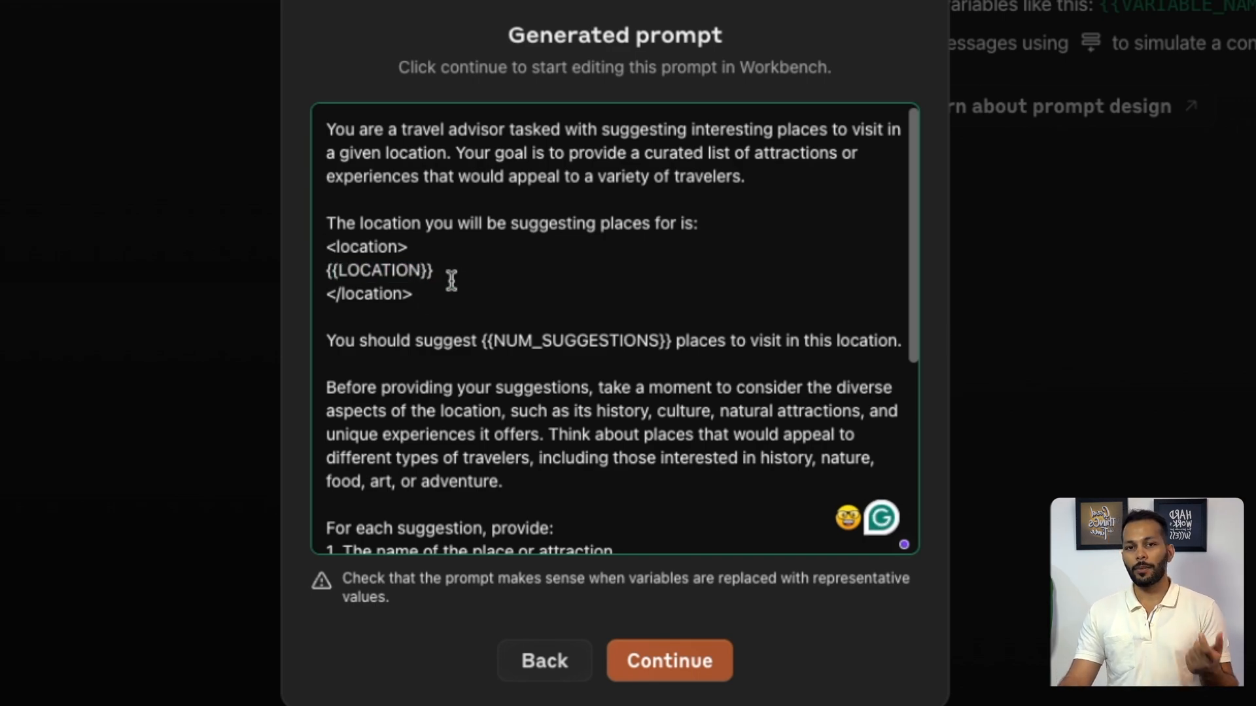
pyautogui.scroll(-3)
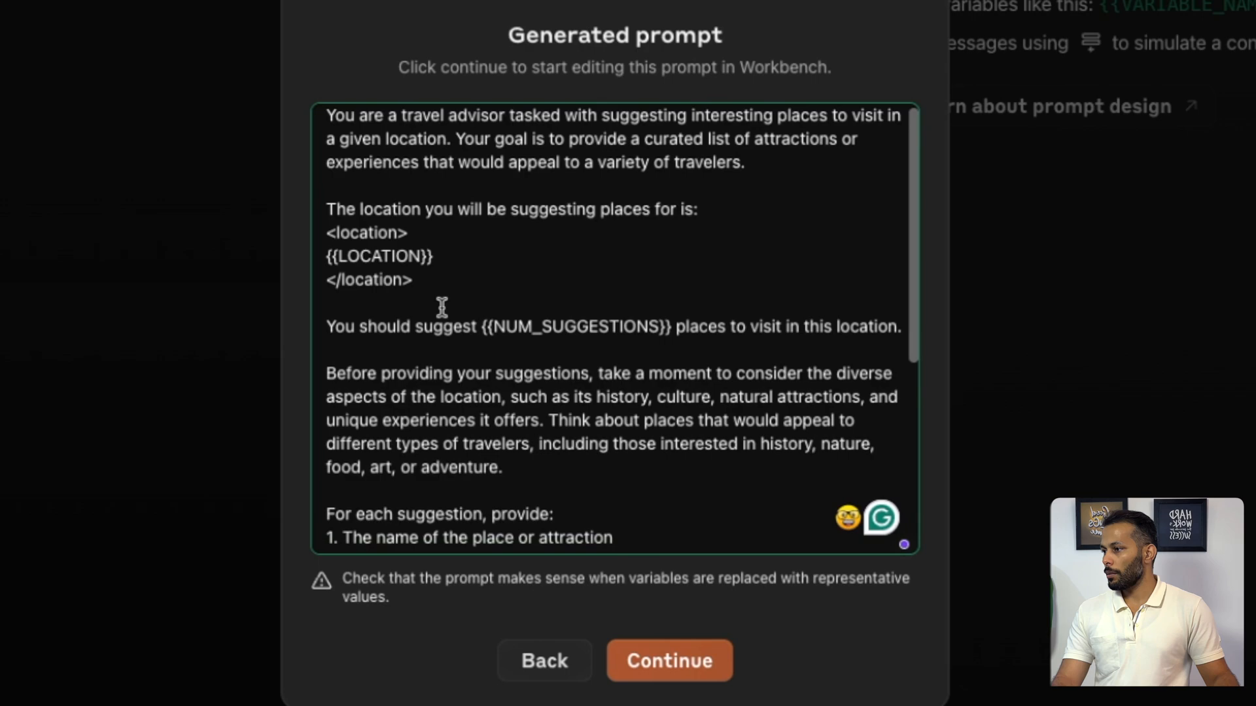
pyautogui.scroll(-3)
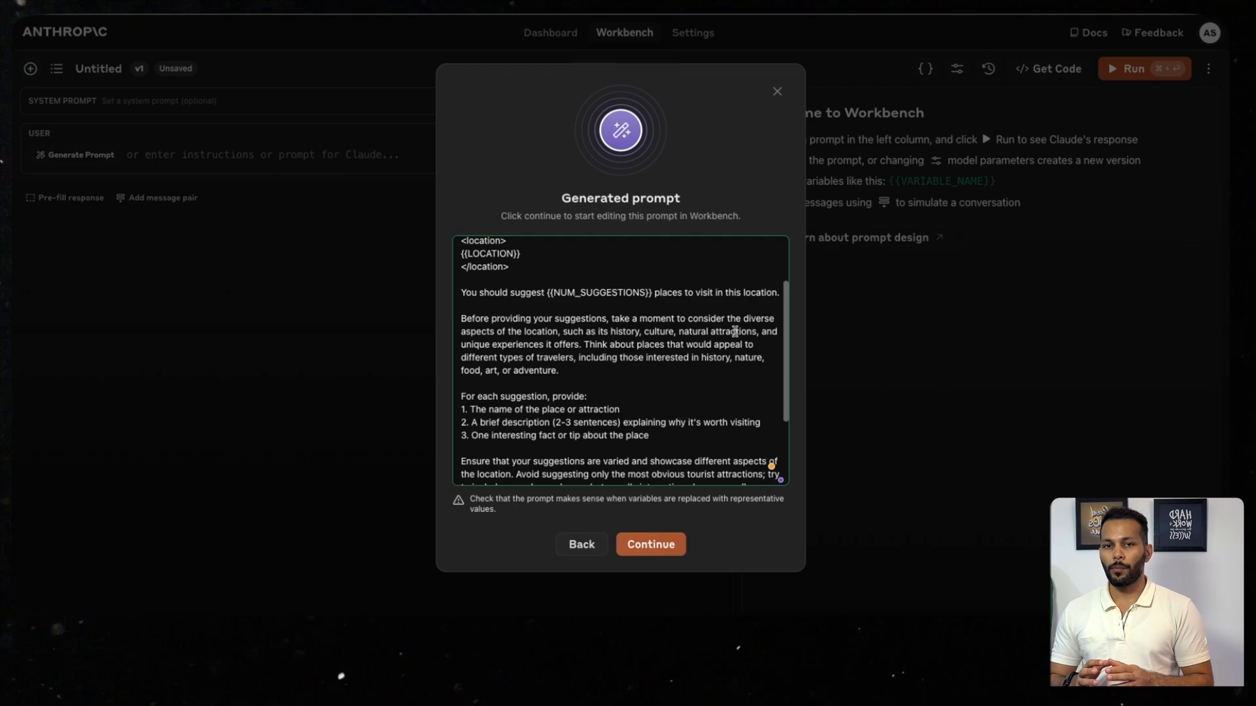
pyautogui.moveTo(653, 373)
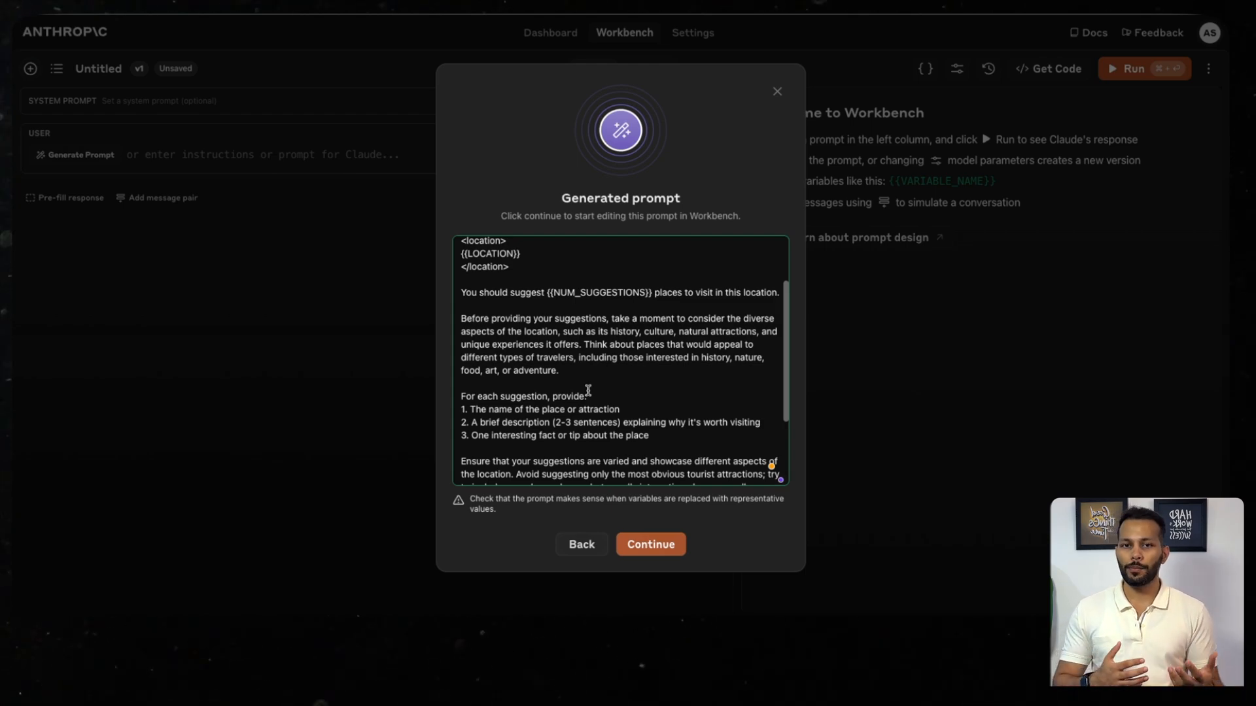
pyautogui.scroll(-3)
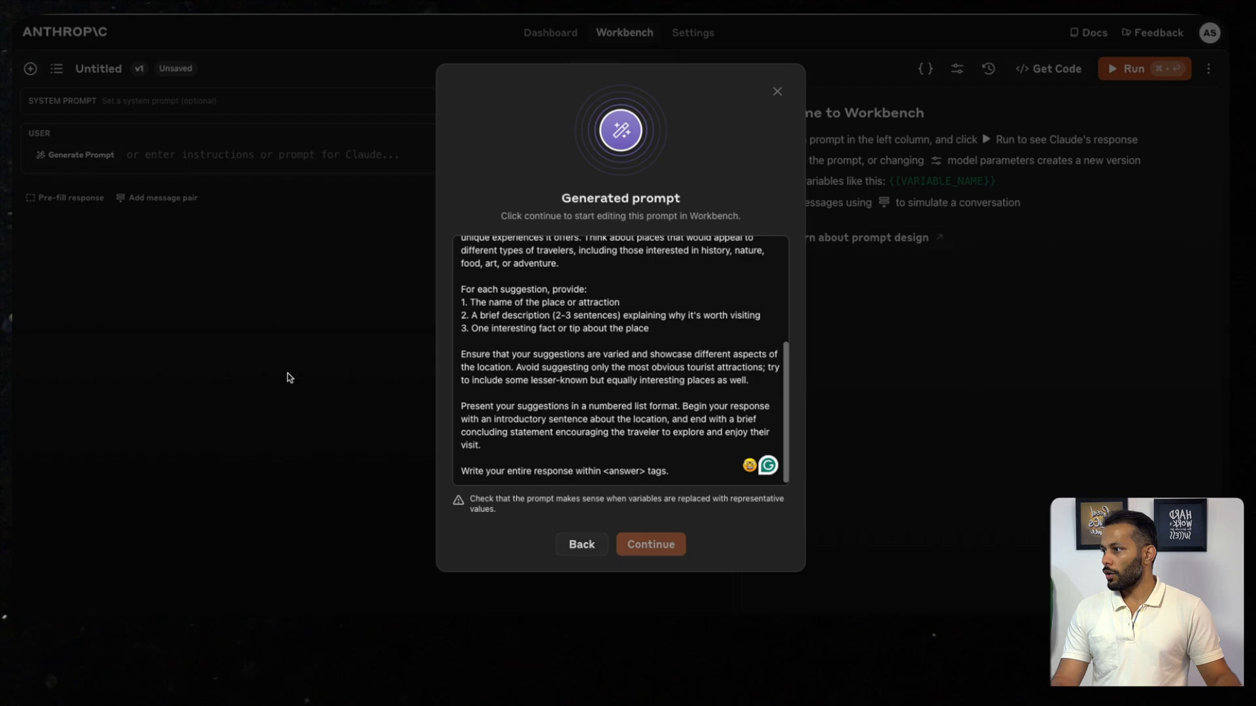
# Load the travel prompt and run it with LOCATION Jaipur and NUM_SUGGESTIONS 3.
pyautogui.click(650, 544)
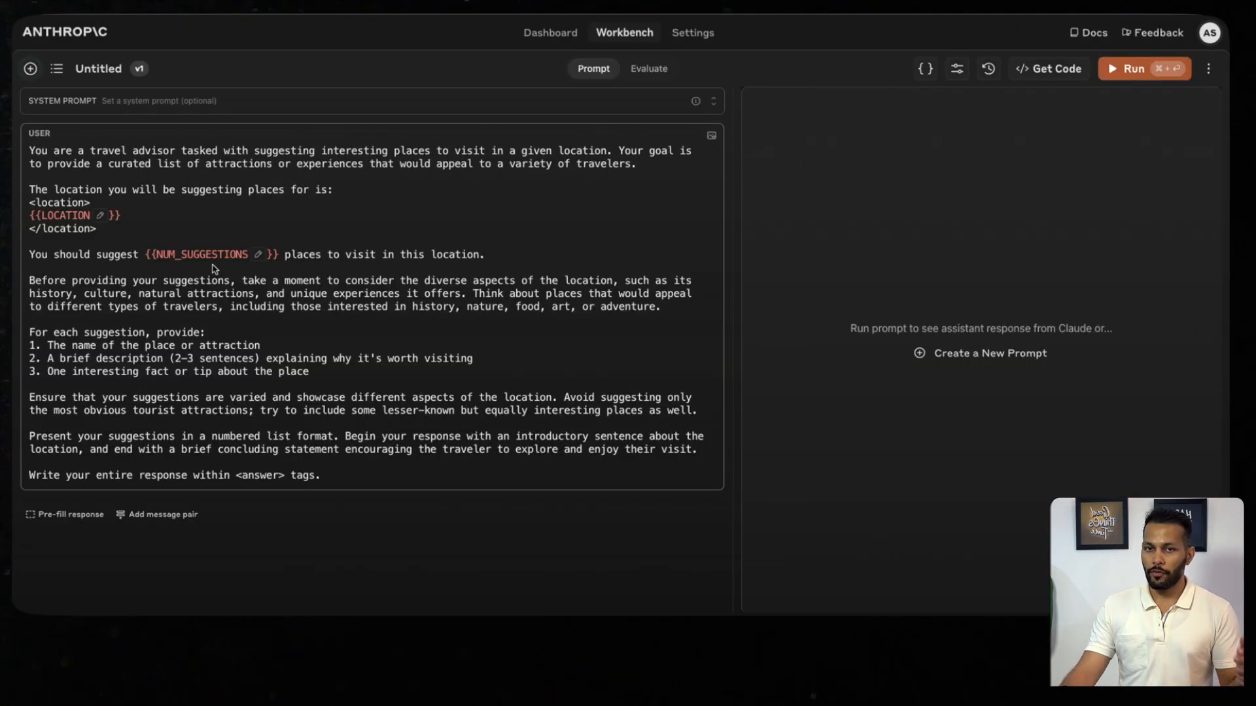
pyautogui.moveTo(503, 264)
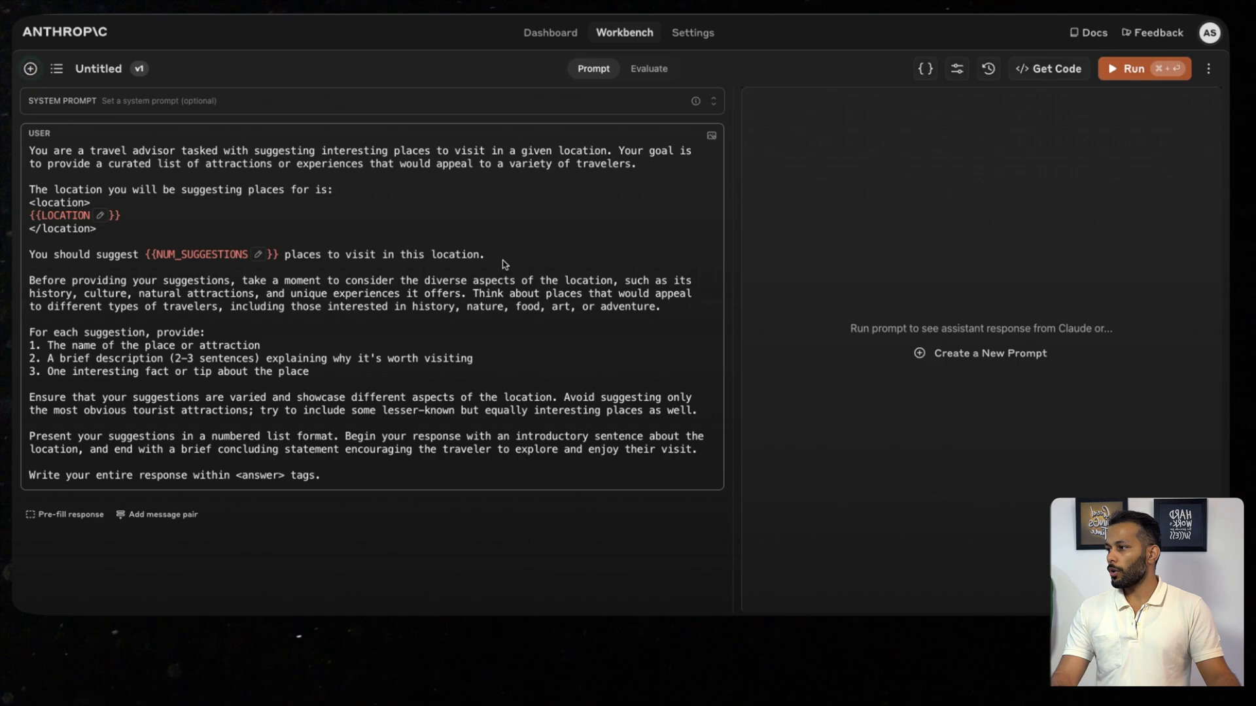
pyautogui.moveTo(228, 268)
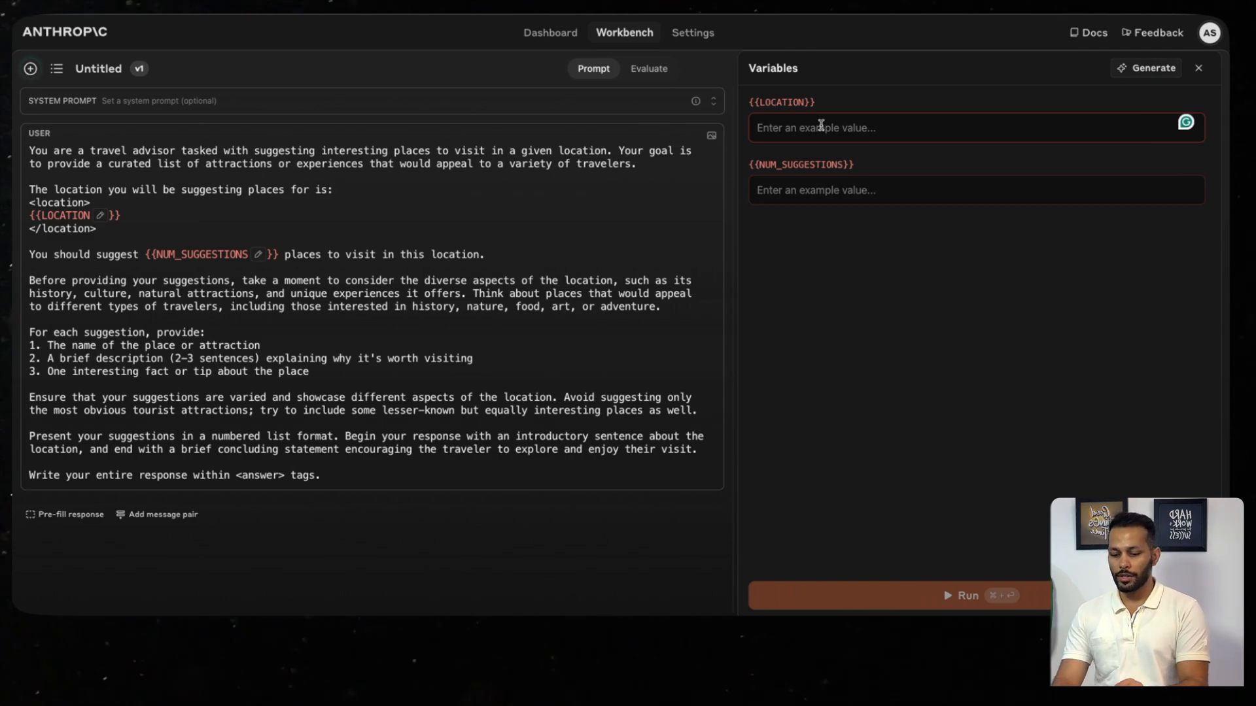
pyautogui.write('Jaipur')
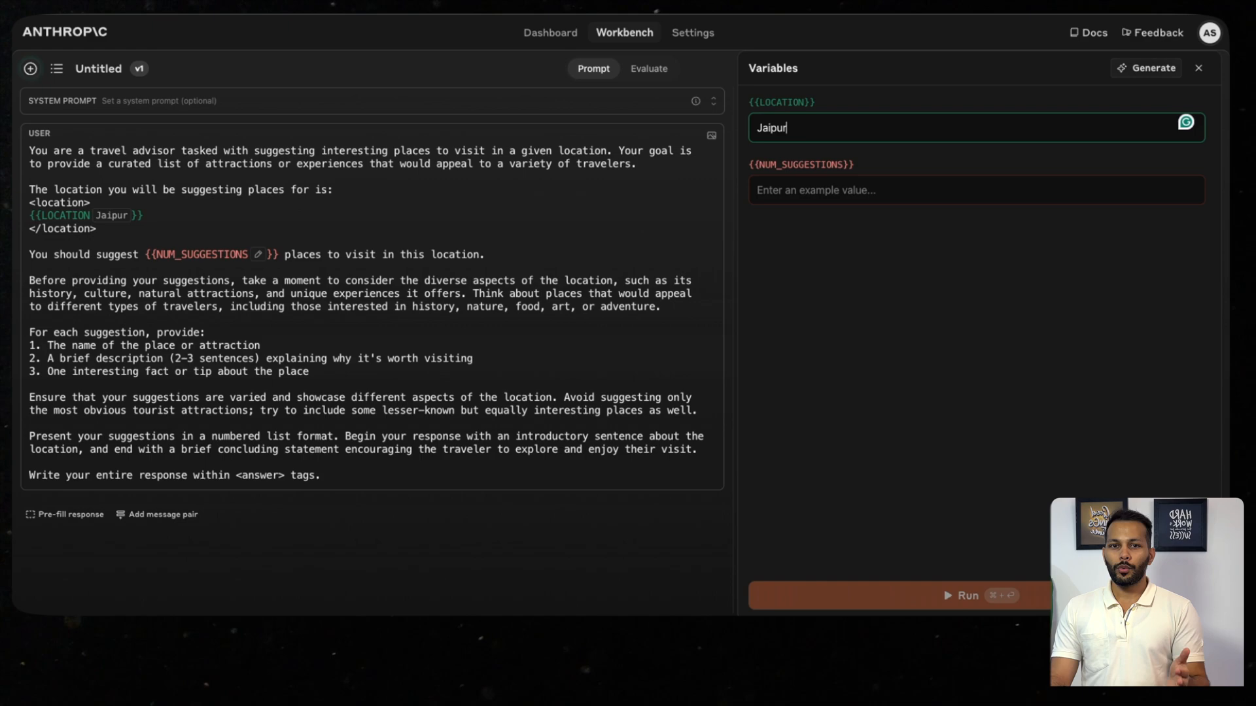
pyautogui.click(962, 190)
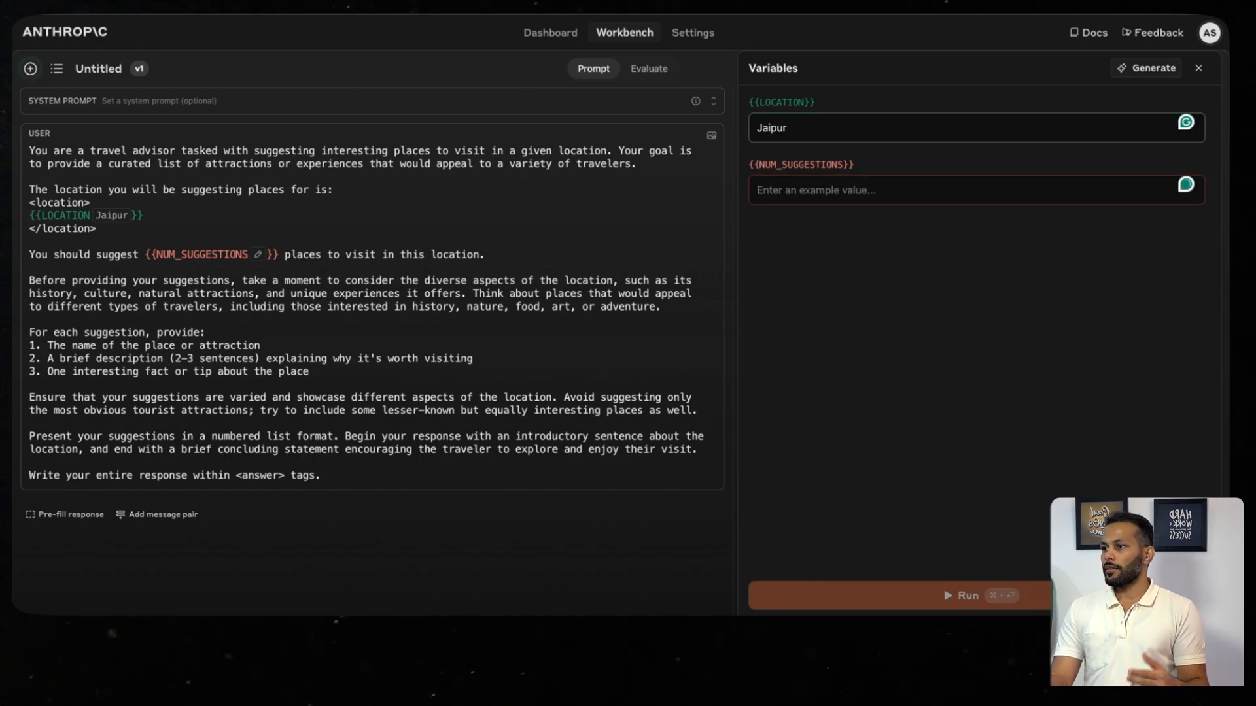
pyautogui.write('3')
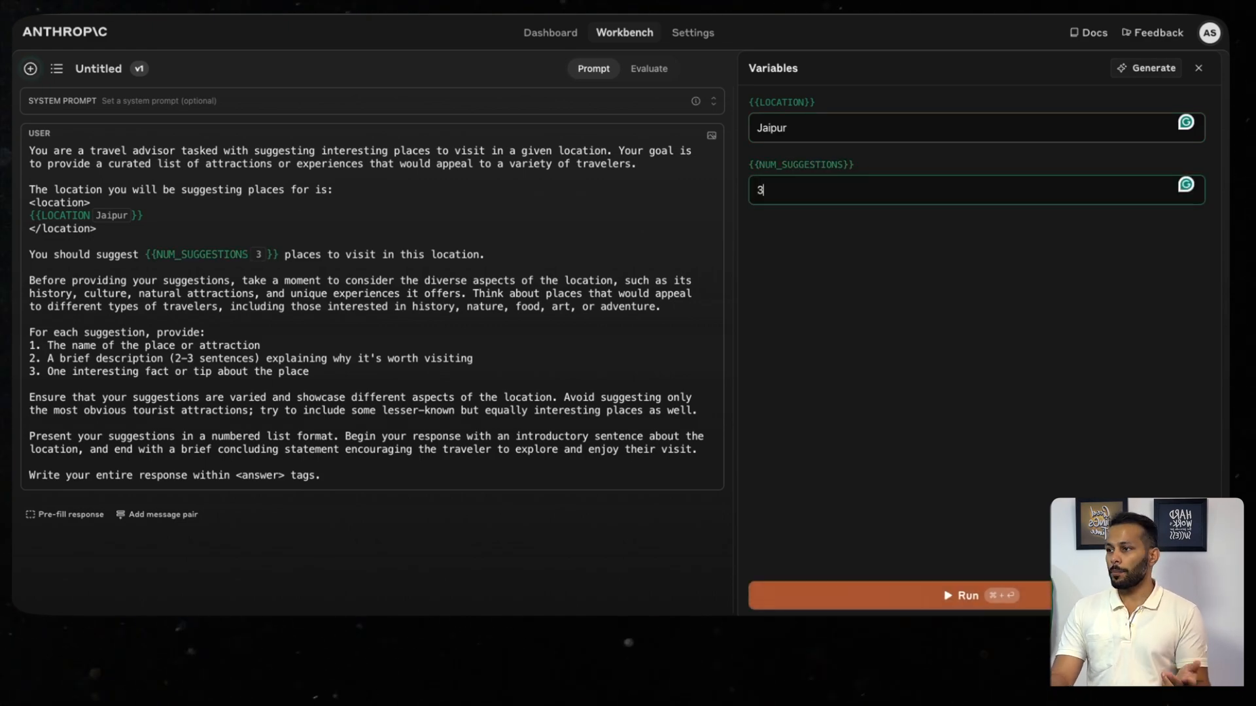
pyautogui.click(966, 595)
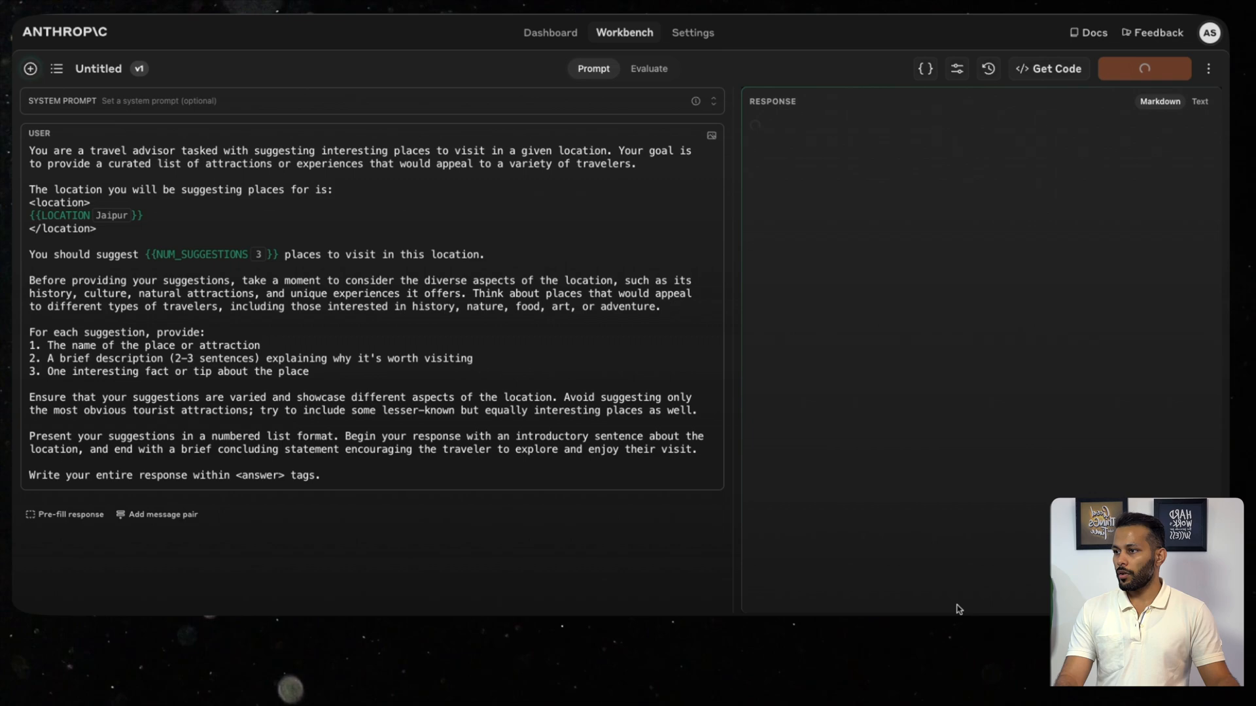
# Let the run finish and read Claude's three Jaipur attraction suggestions.
pyautogui.click(1143, 68)
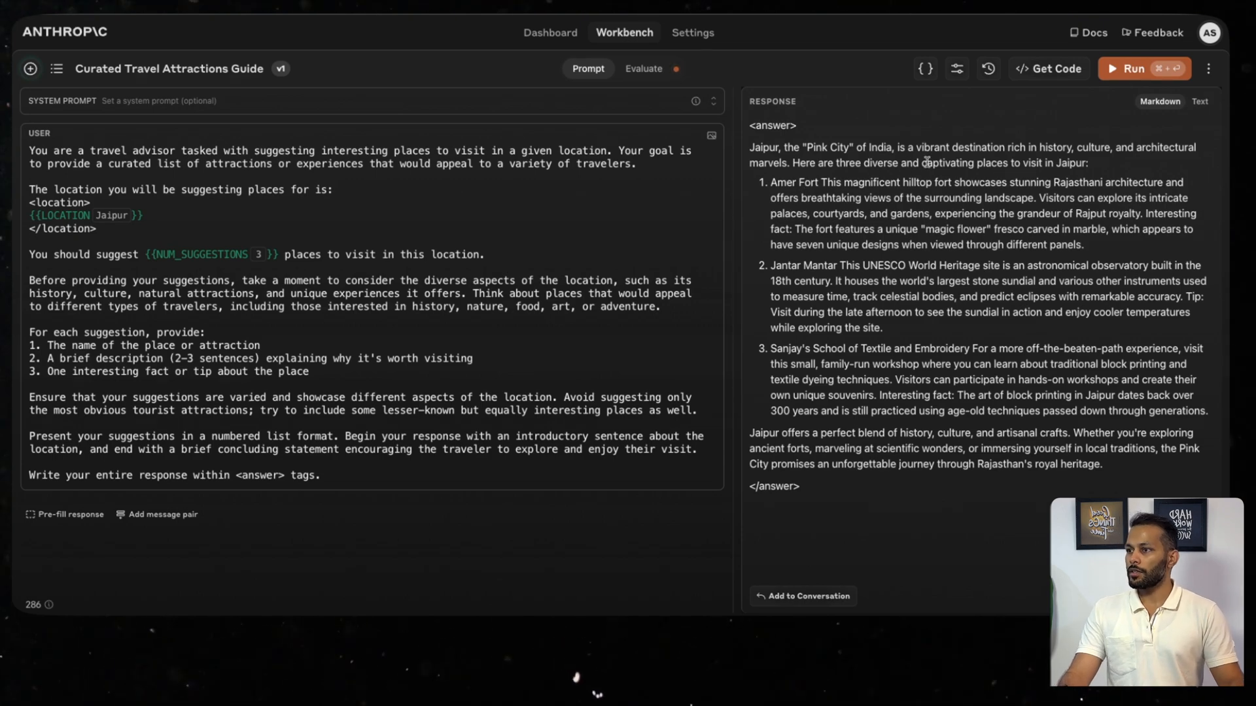
pyautogui.moveTo(804, 209)
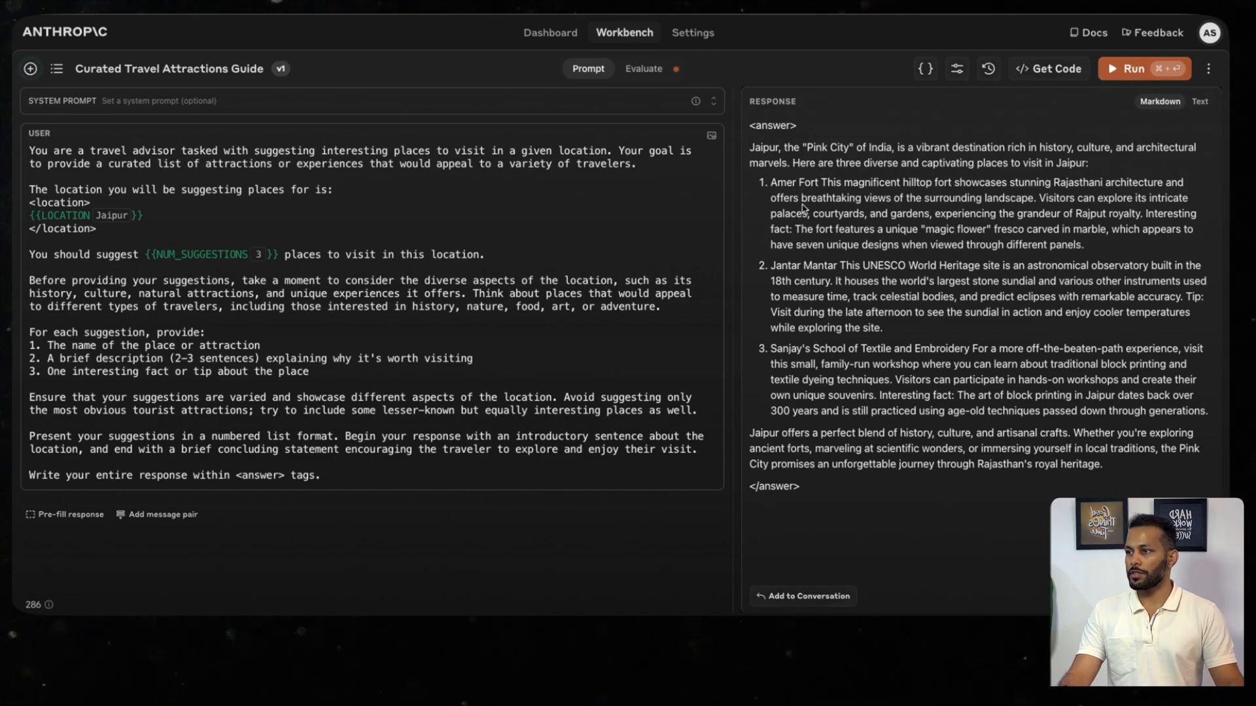
pyautogui.moveTo(789, 342)
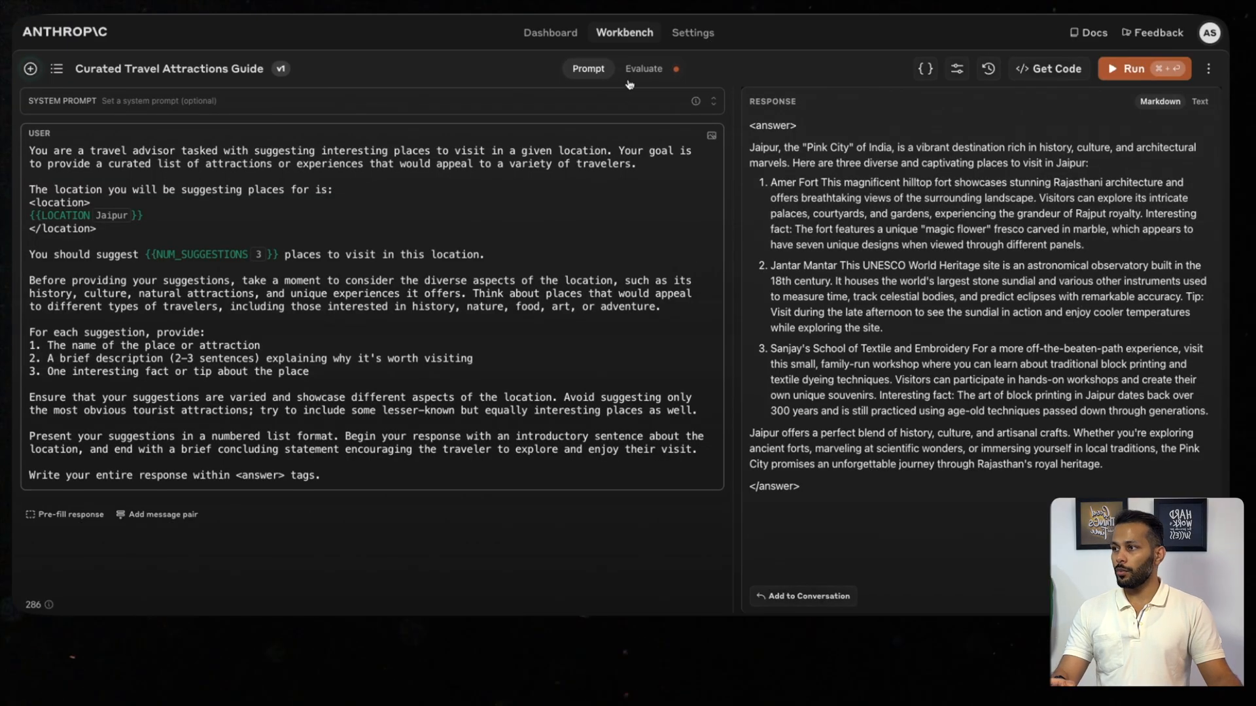
# Add Kyoto and generated test cases in Evaluate, then run the unanswered rows.
pyautogui.click(644, 68)
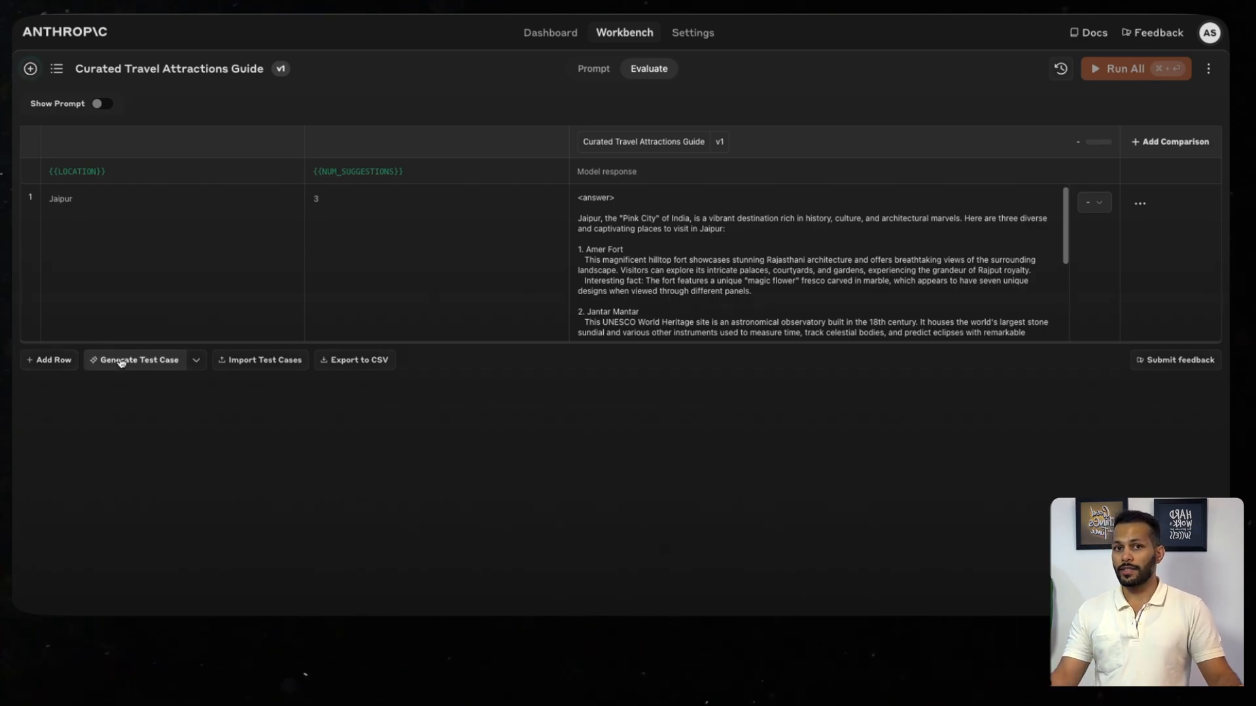
pyautogui.moveTo(46, 287)
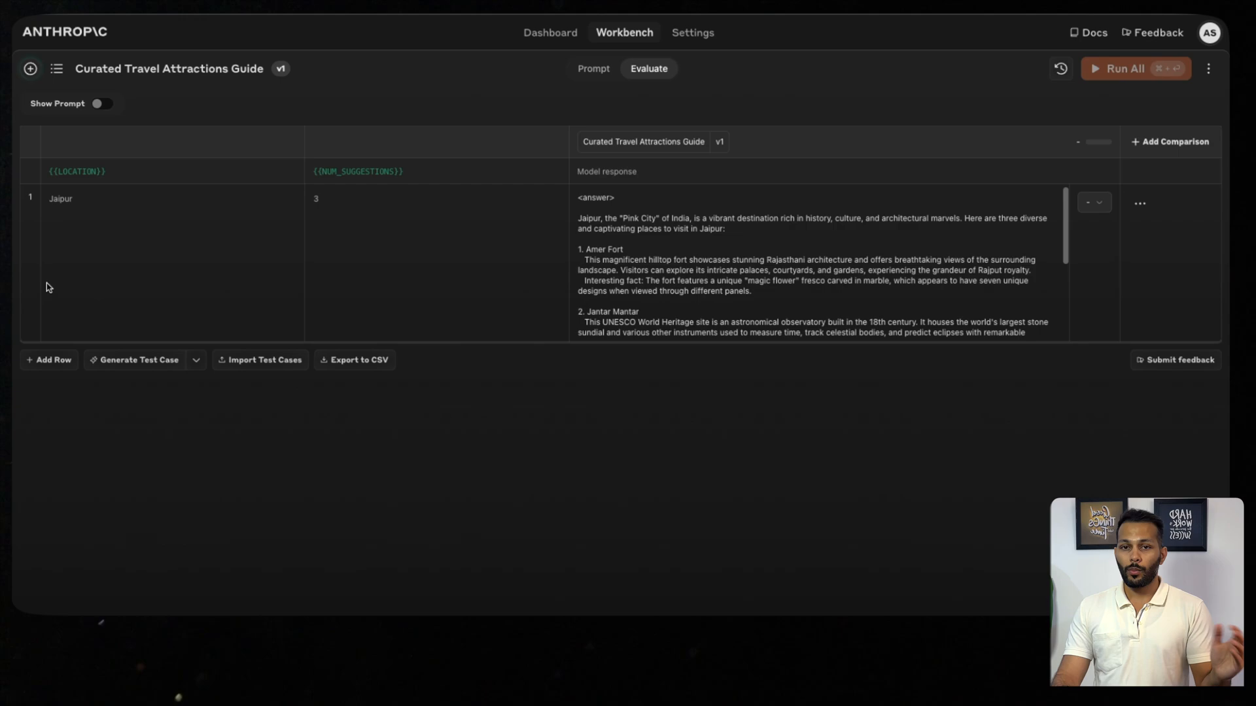
pyautogui.moveTo(276, 214)
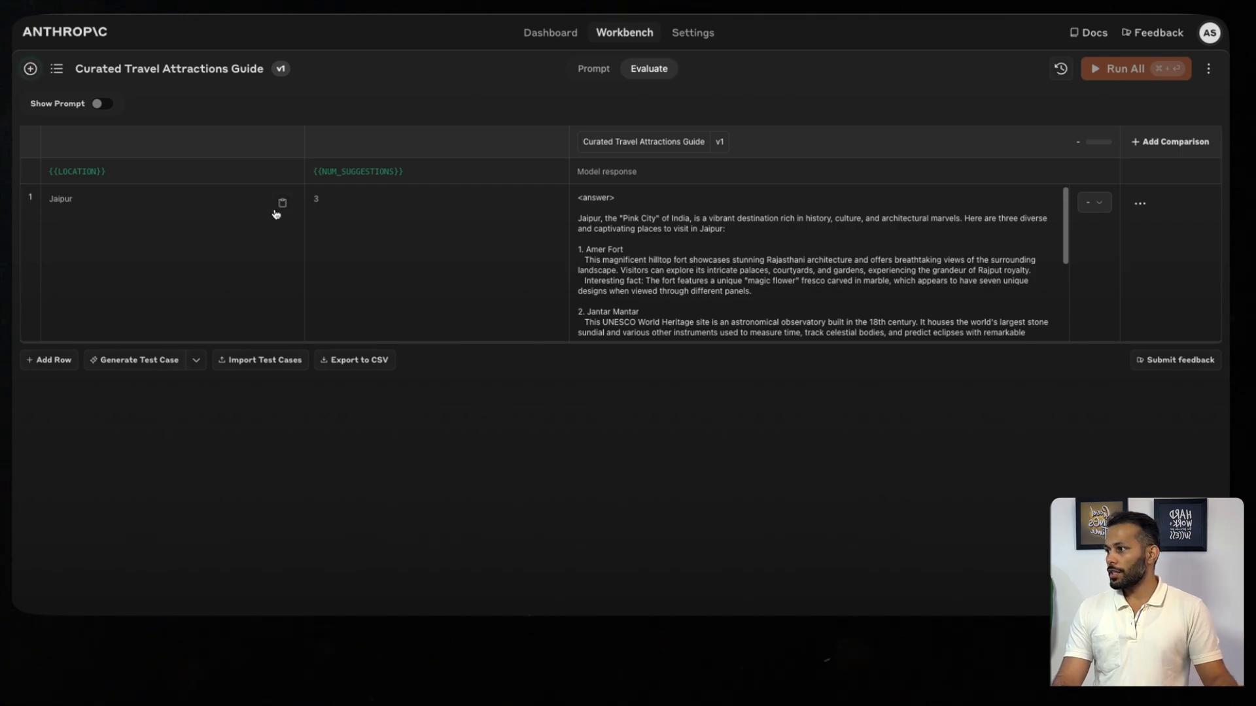
pyautogui.moveTo(199, 329)
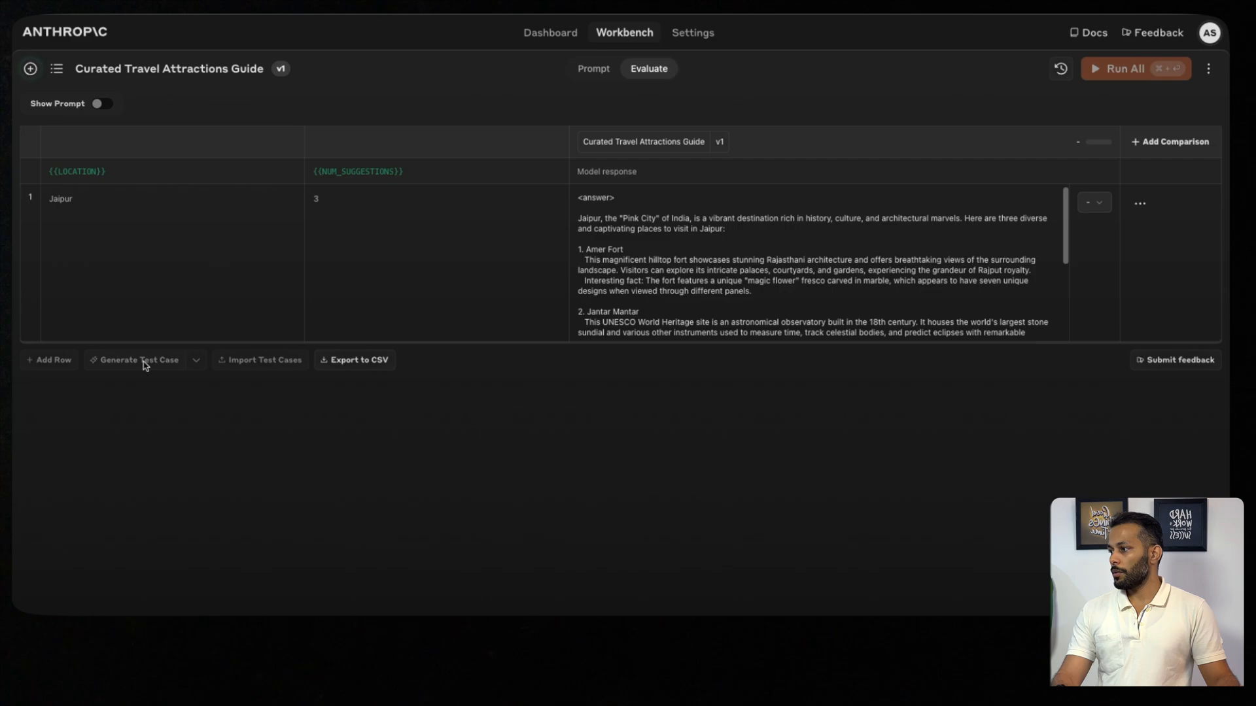
pyautogui.click(139, 360)
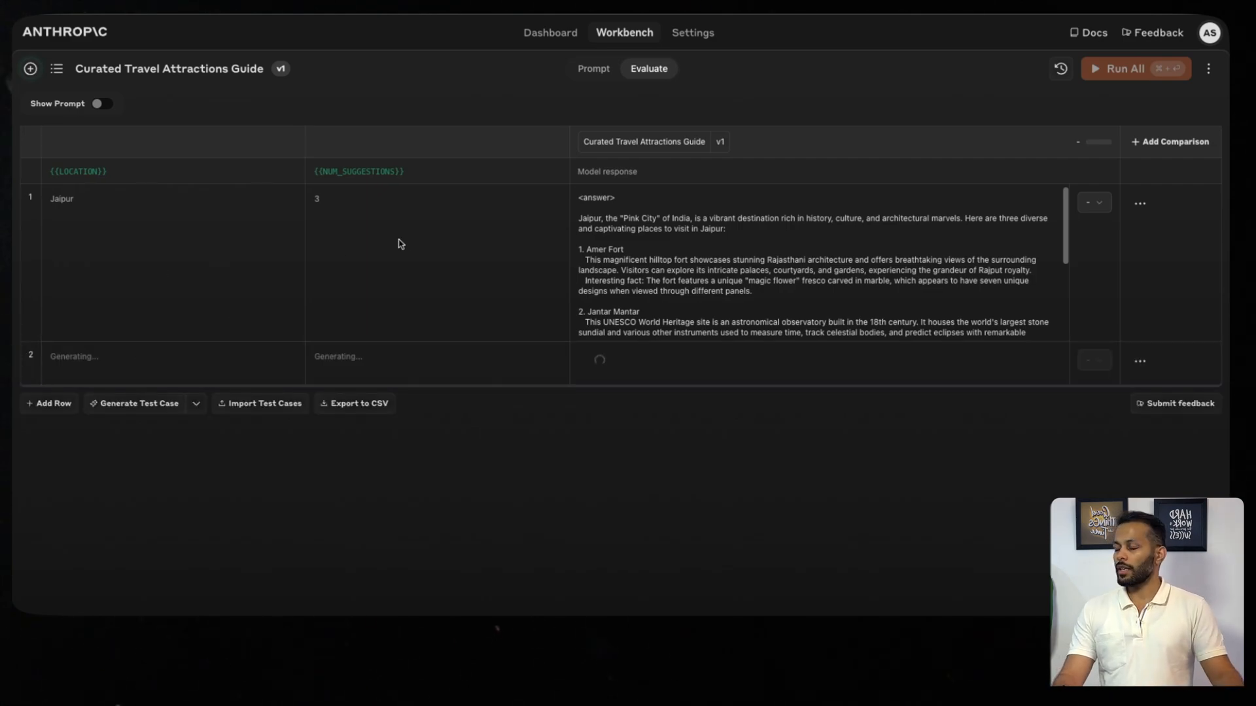
pyautogui.write('Kyoto')
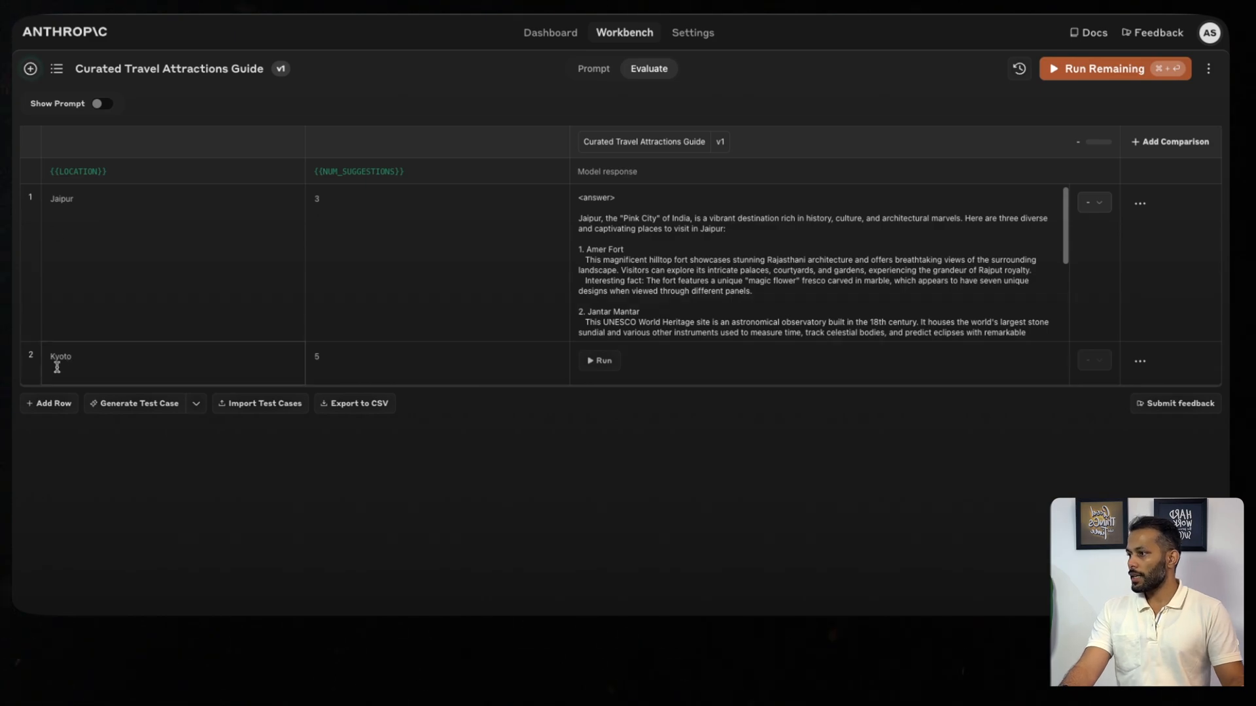
pyautogui.moveTo(519, 311)
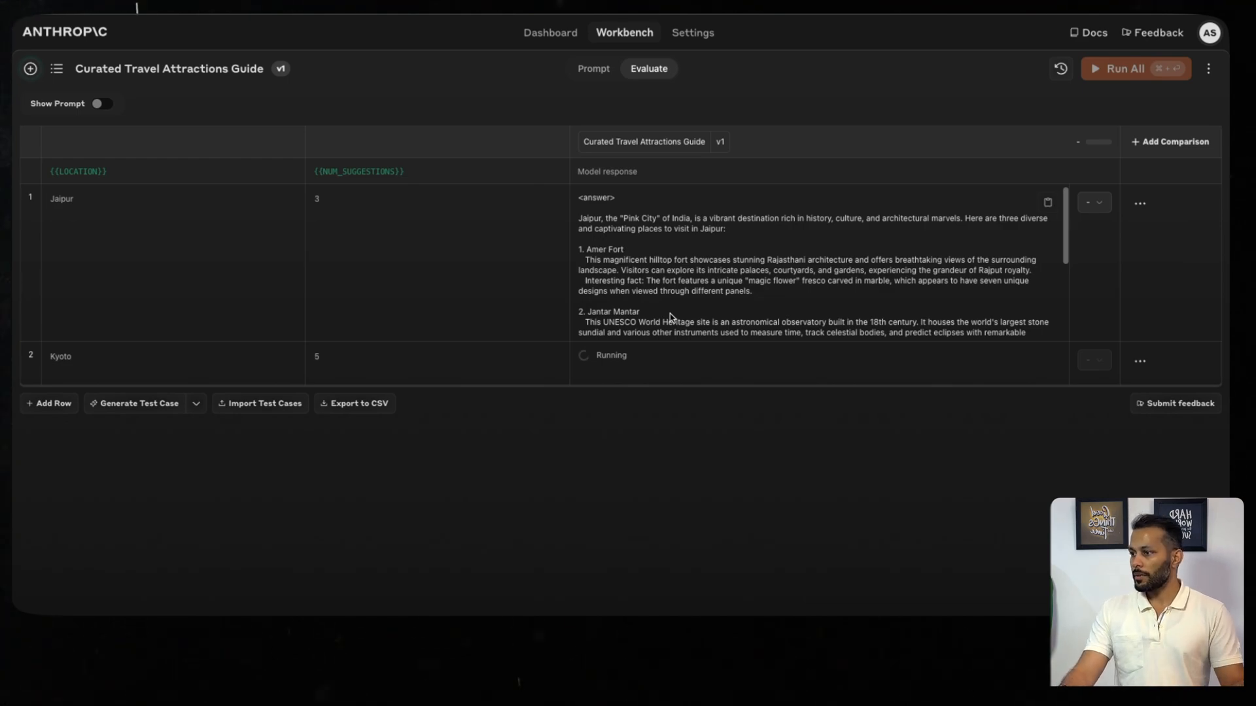
pyautogui.moveTo(576, 397)
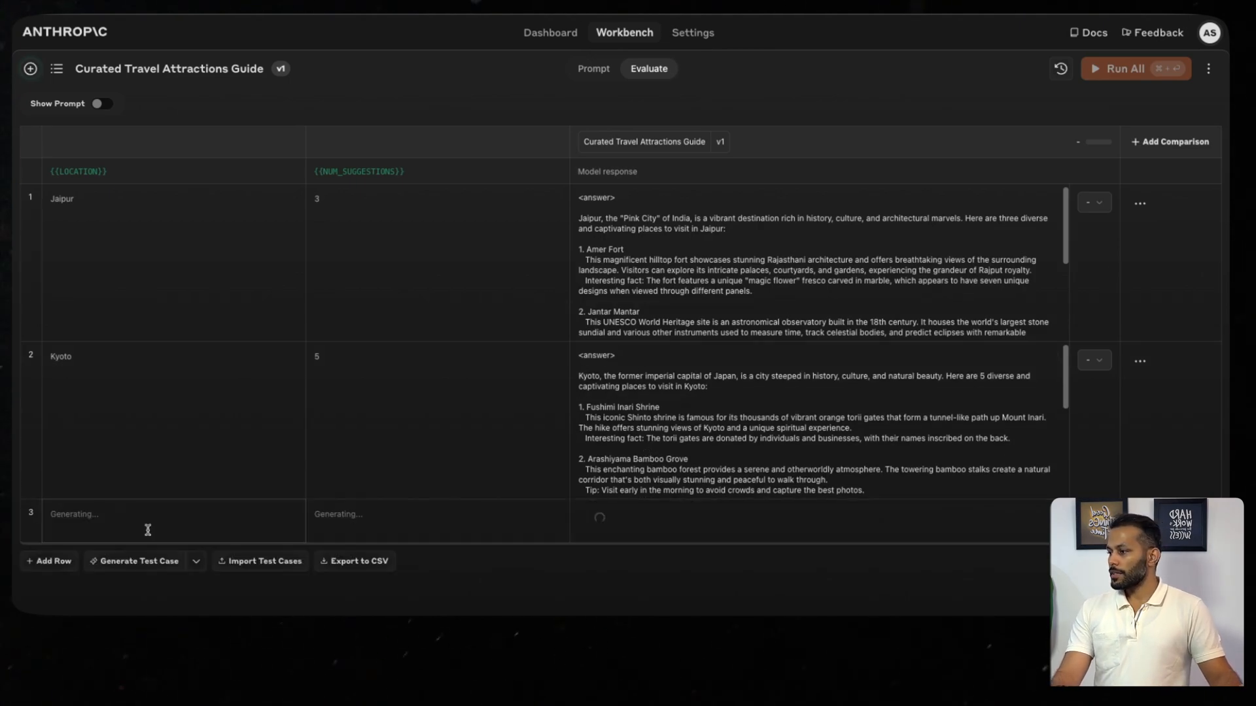
pyautogui.click(49, 561)
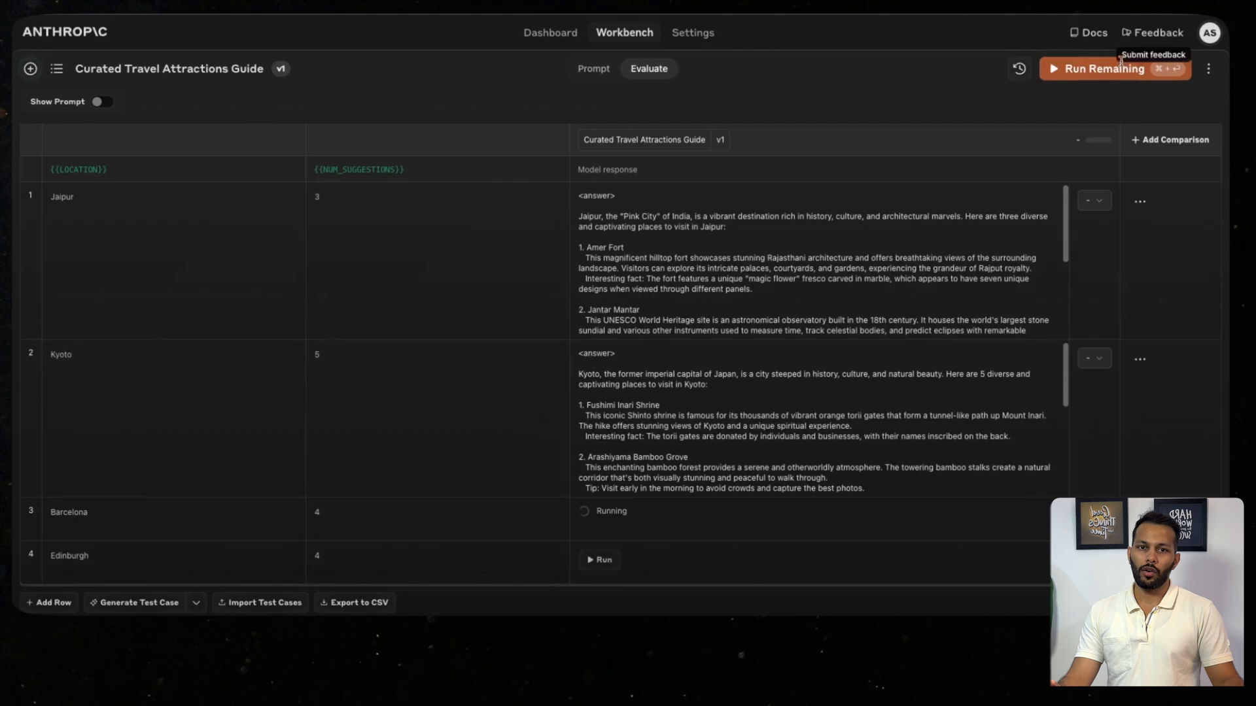
pyautogui.click(1108, 68)
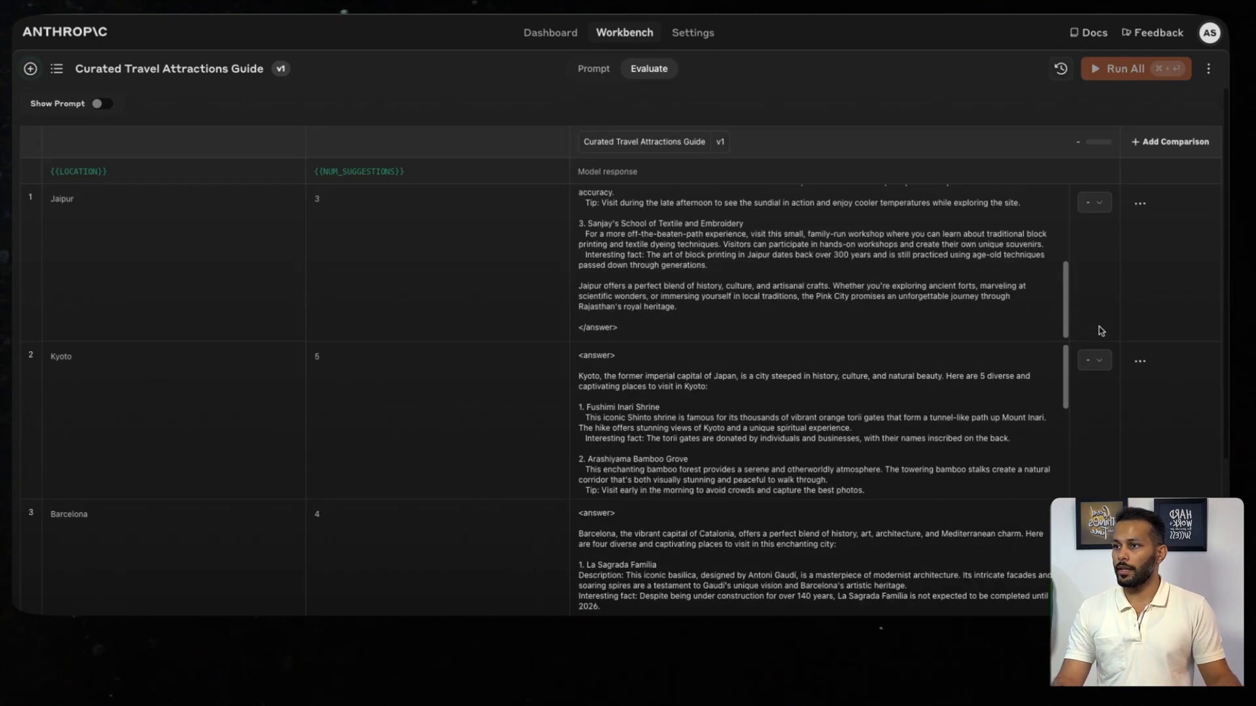
# Rate the v1 travel responses for a 2.00 average and return to the prompt editor.
pyautogui.click(1094, 202)
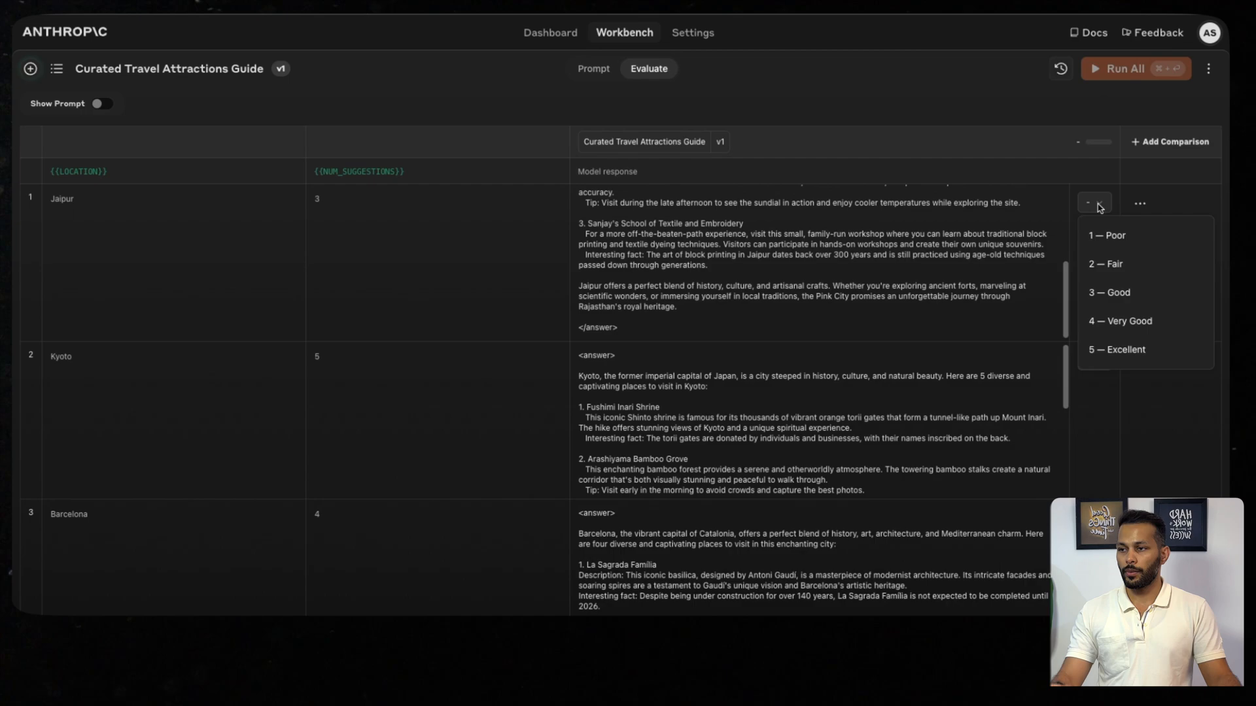
pyautogui.moveTo(1110, 291)
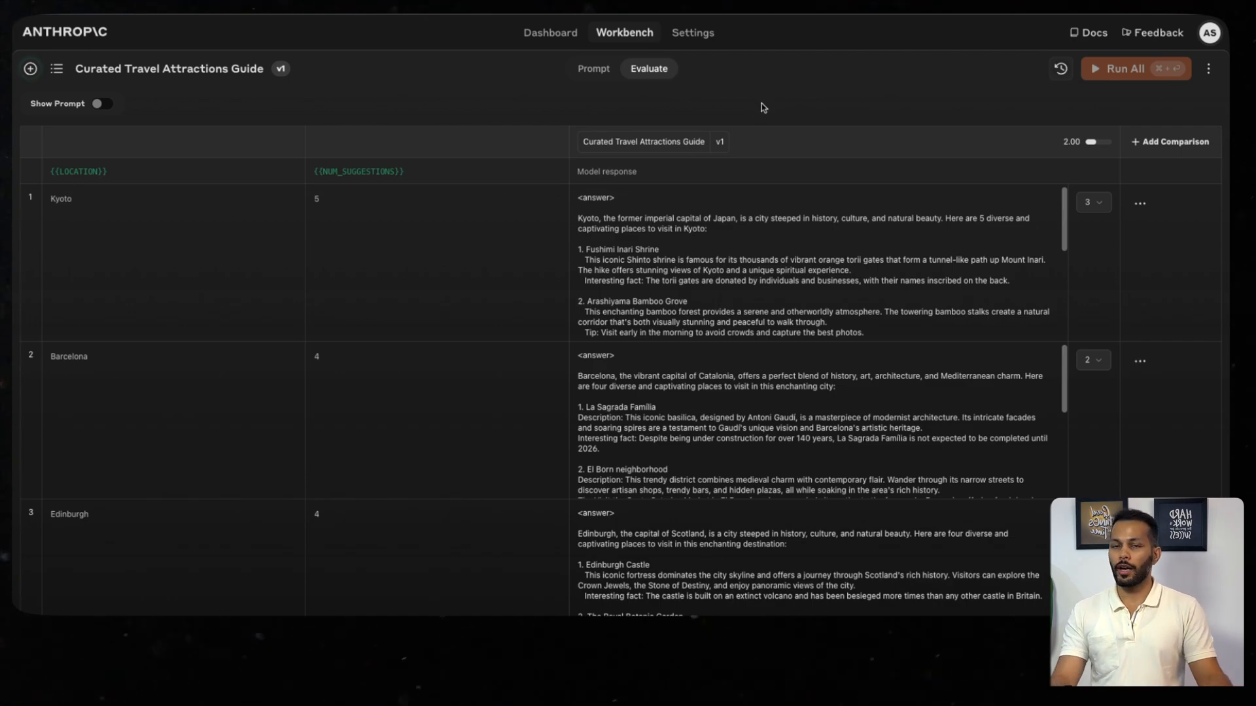
pyautogui.click(592, 68)
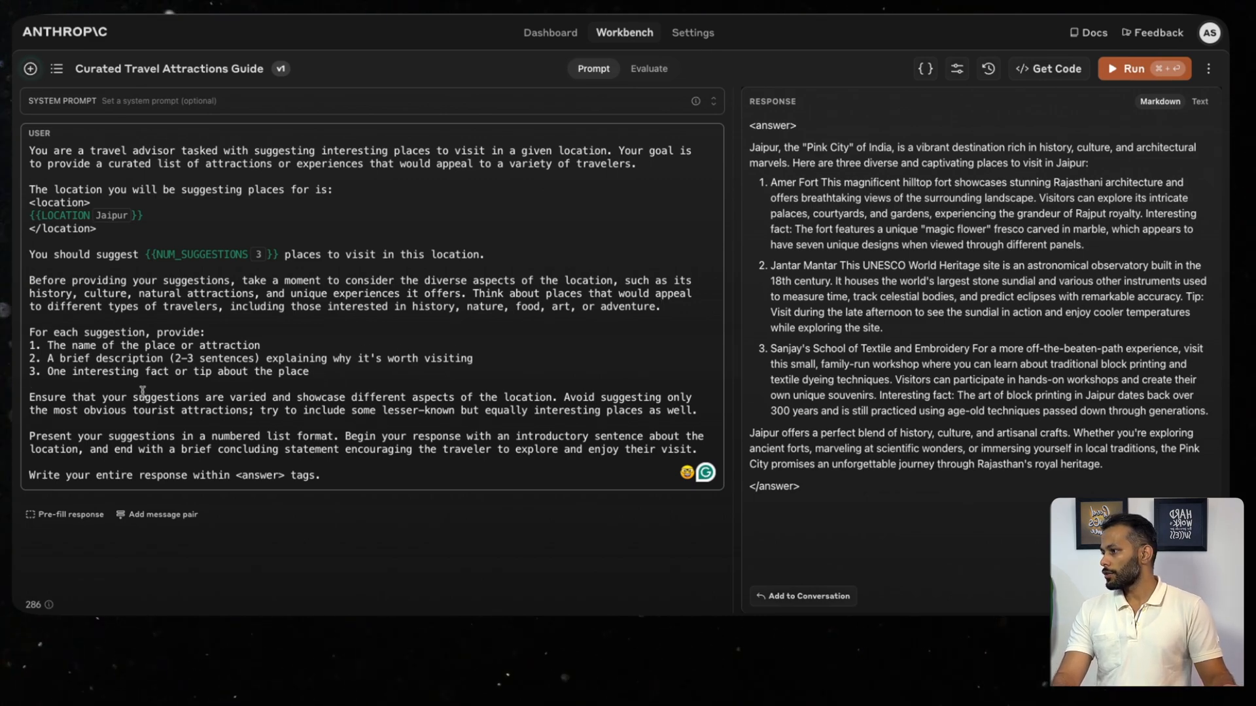
# Add instruction 4 focusing suggestions on food and famous cuisines.
pyautogui.write('4.')
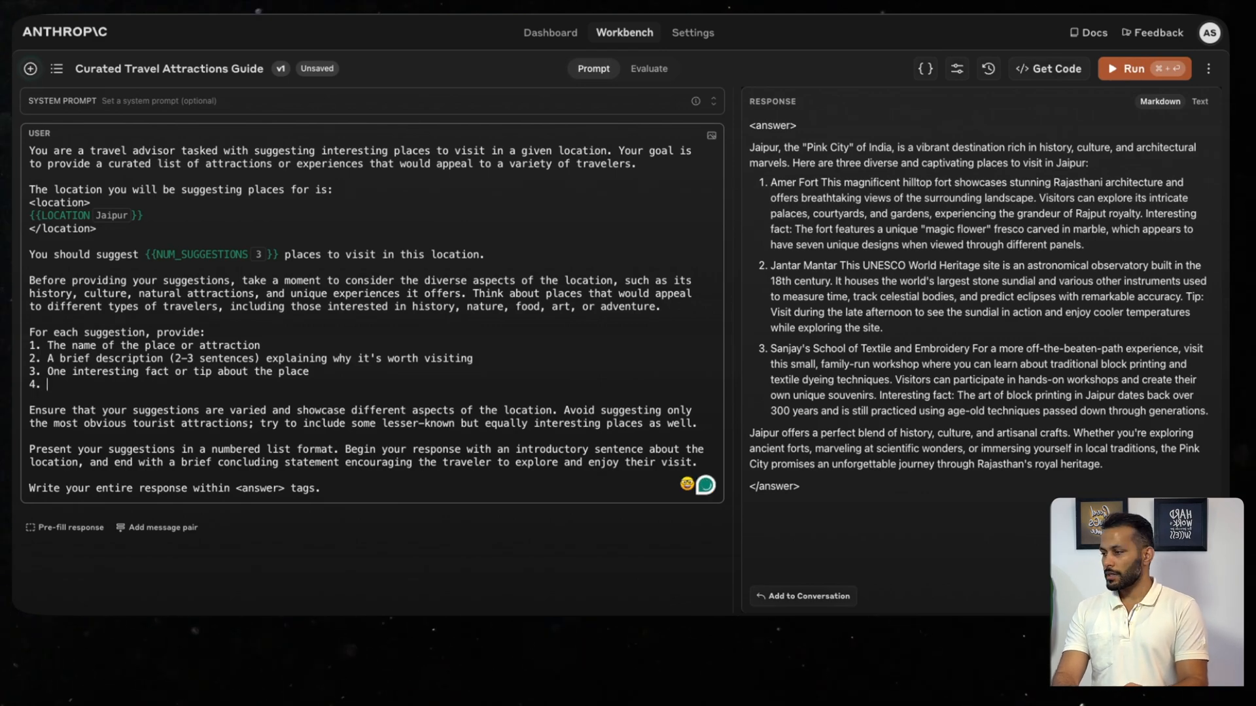
pyautogui.write('Focus more on')
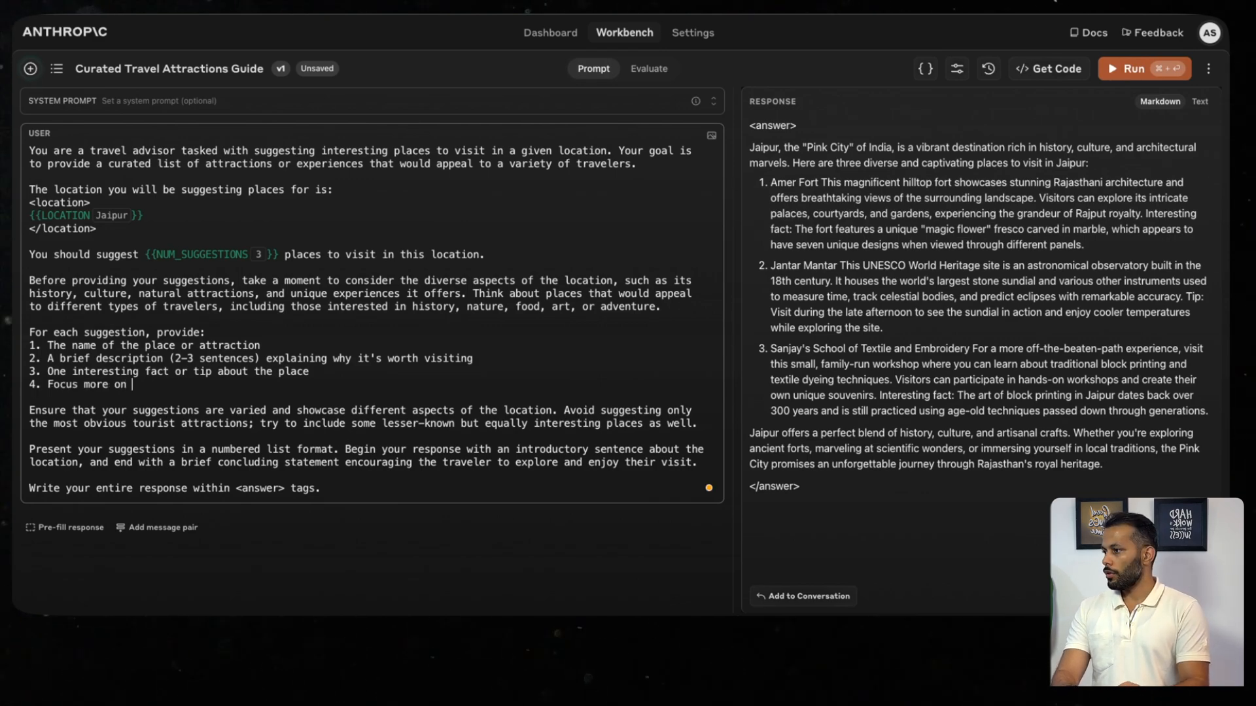
pyautogui.write('food related suggestions, what are the')
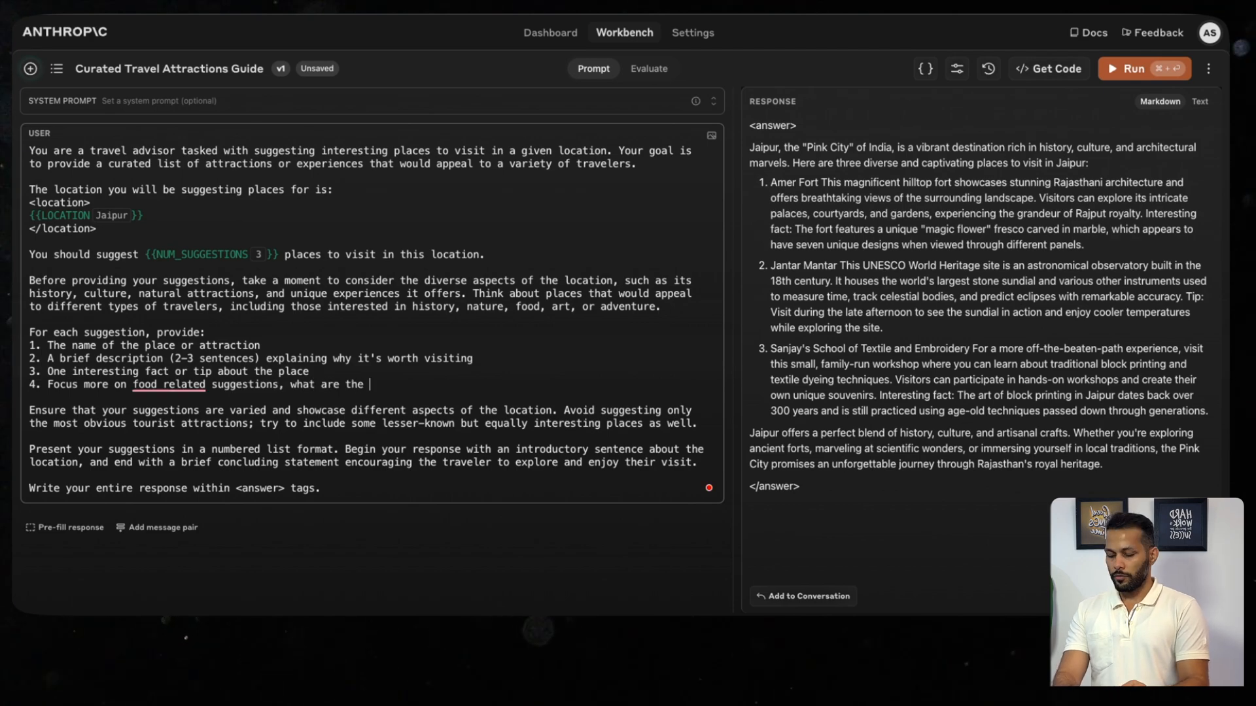
pyautogui.write('famous cusines at the location.')
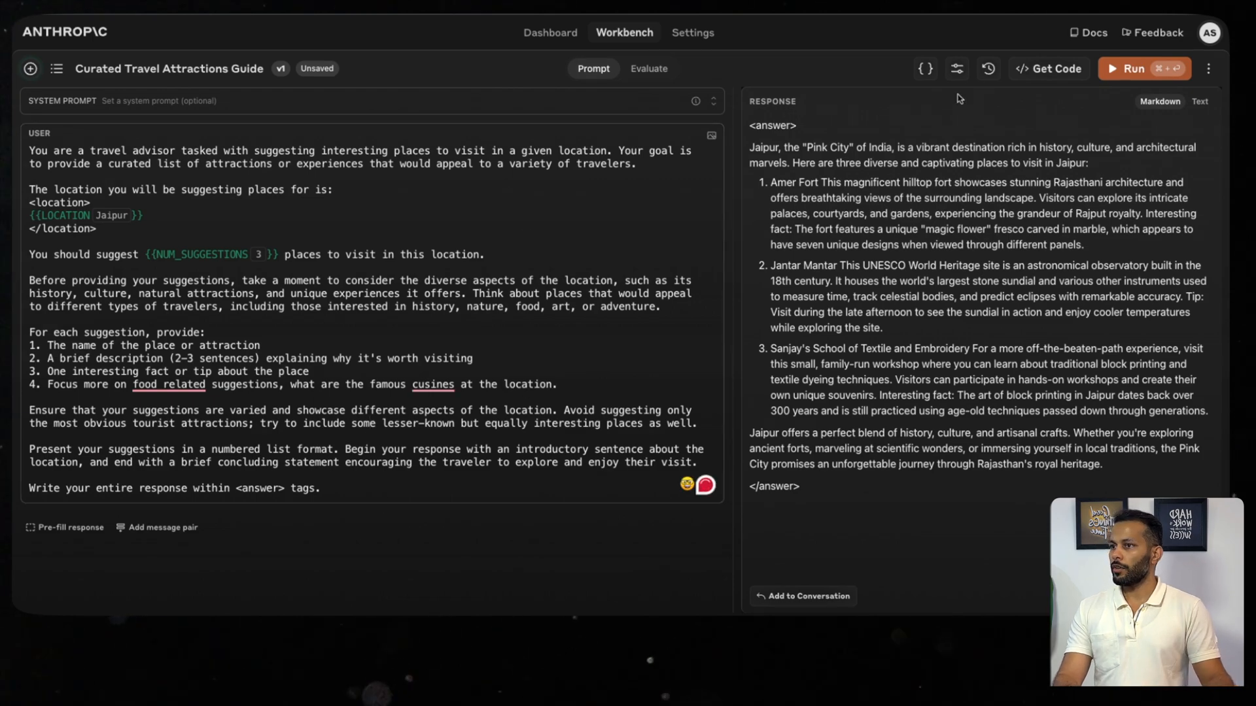
# Save the edited travel prompt as v2 and run all test cases.
pyautogui.click(649, 68)
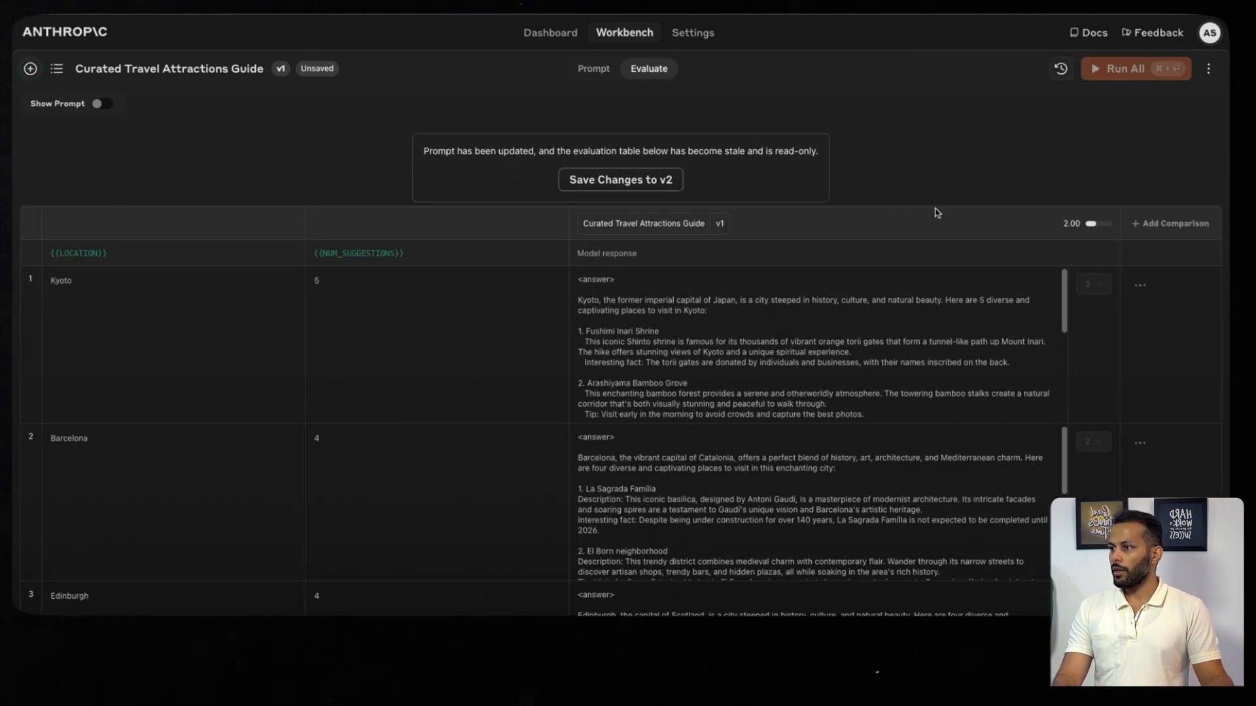
pyautogui.click(620, 179)
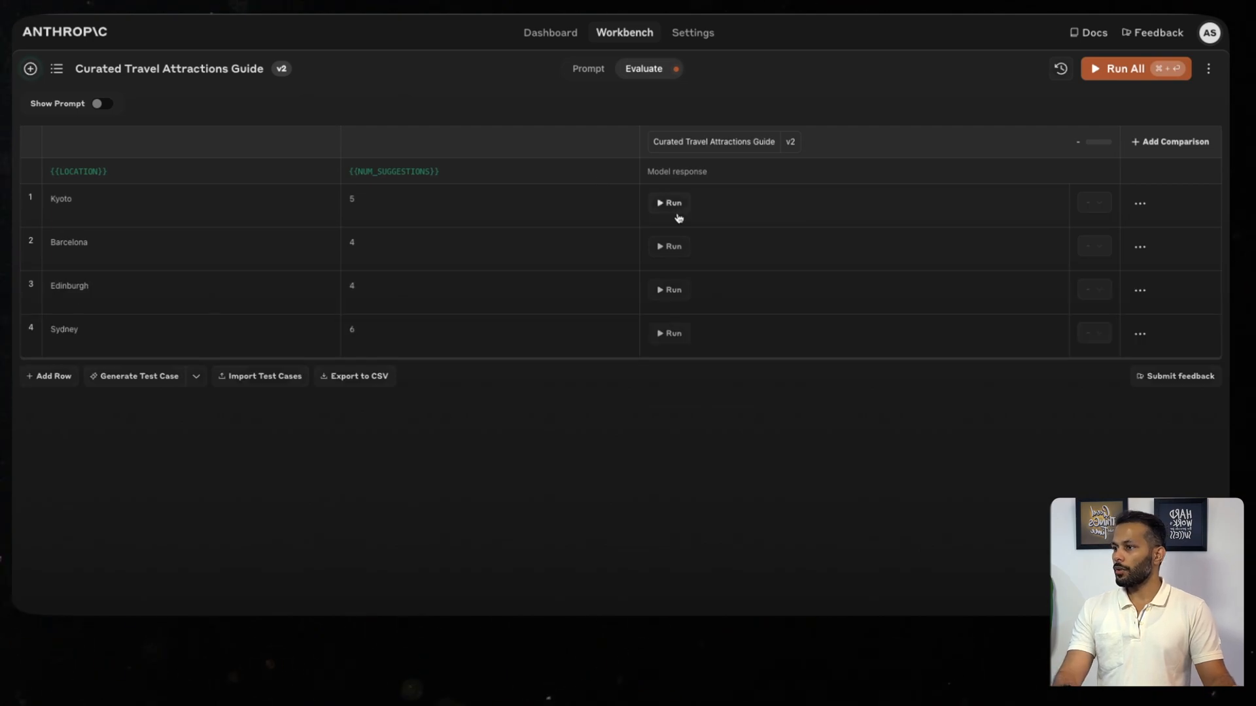
pyautogui.moveTo(1157, 32)
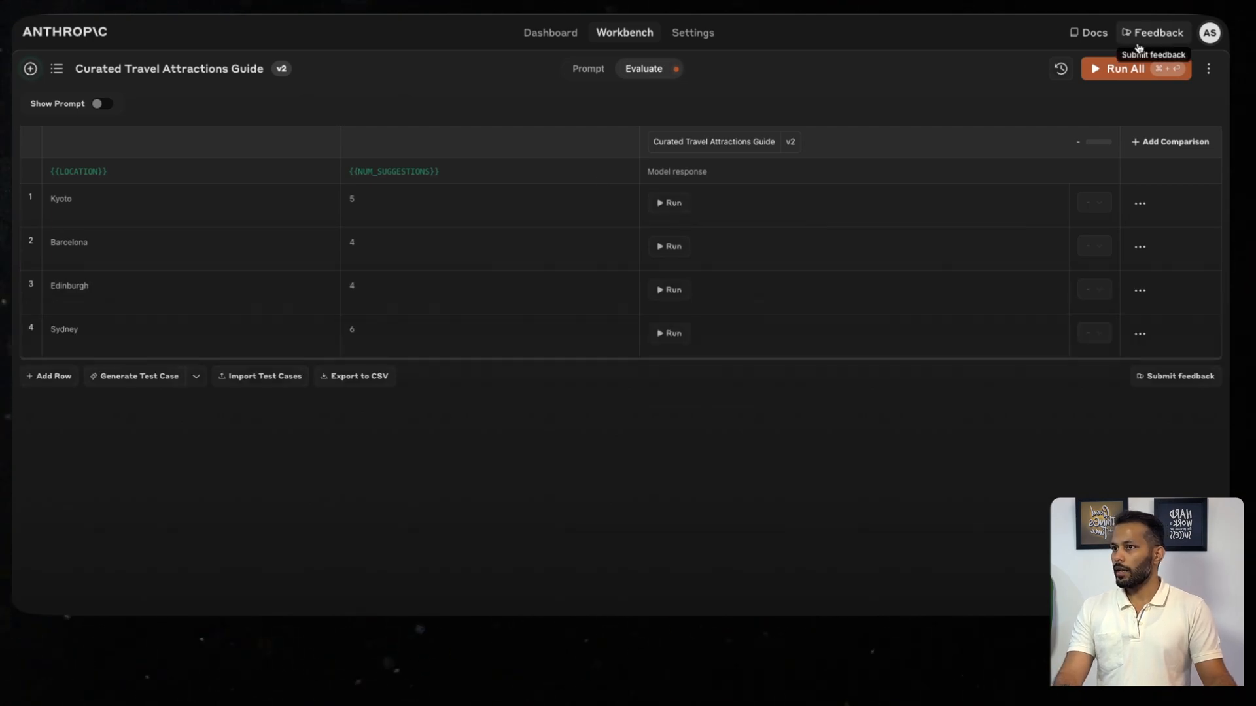
pyautogui.click(1125, 69)
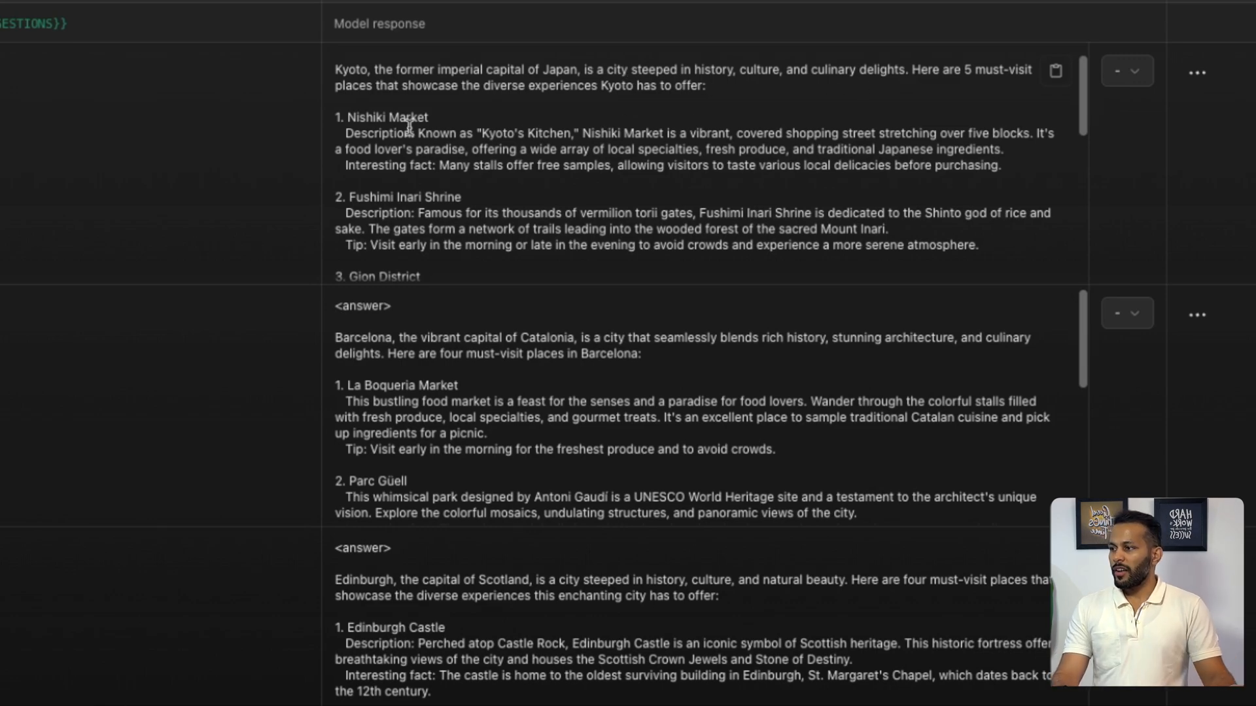
pyautogui.moveTo(552, 125)
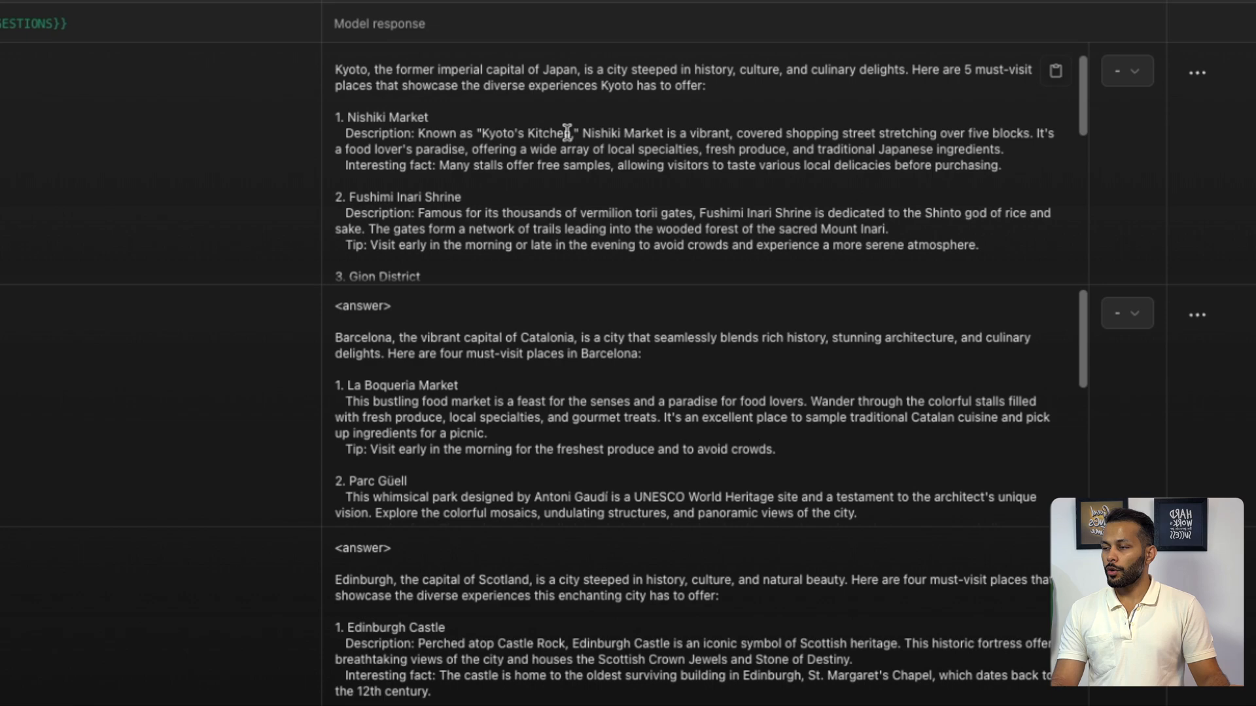
pyautogui.moveTo(705, 131)
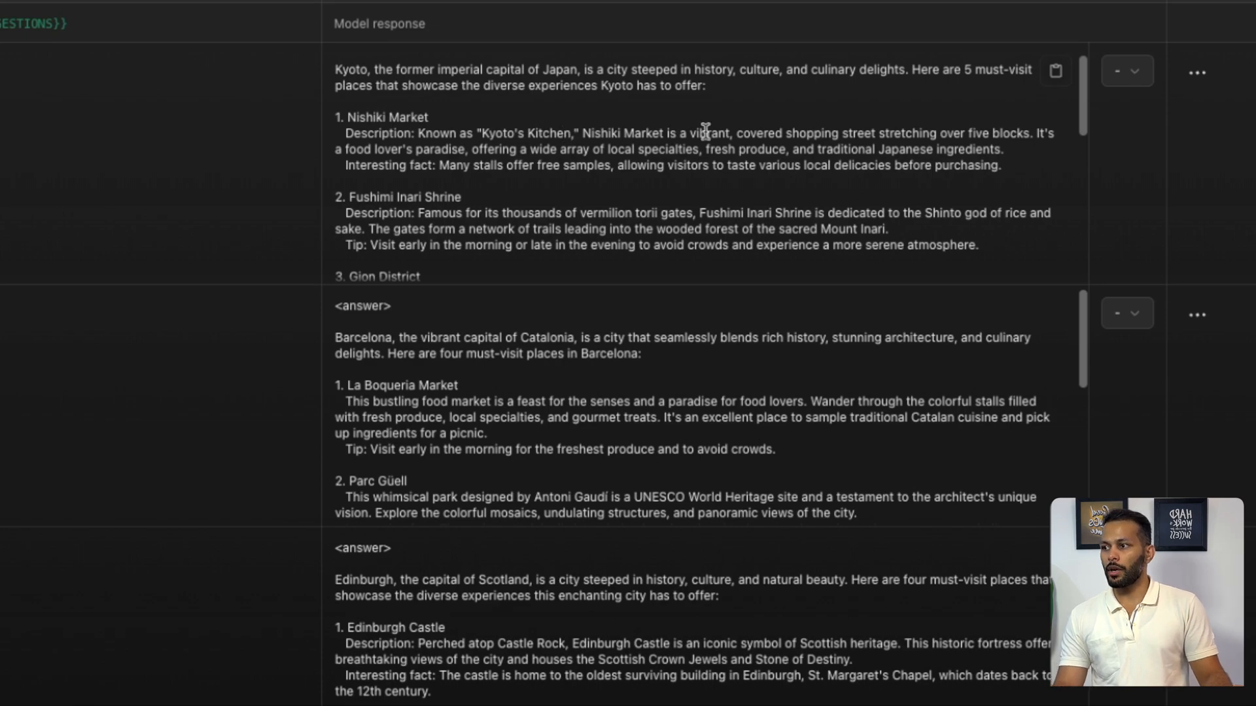
pyautogui.moveTo(871, 132)
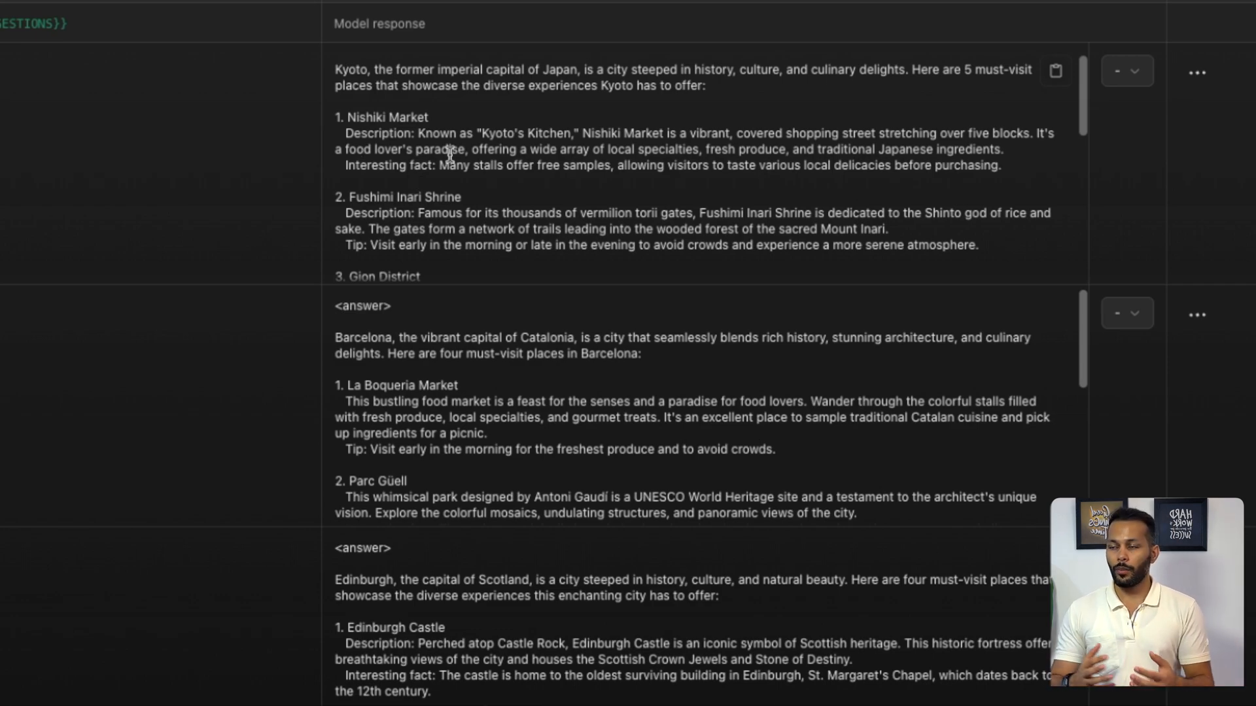
pyautogui.moveTo(246, 206)
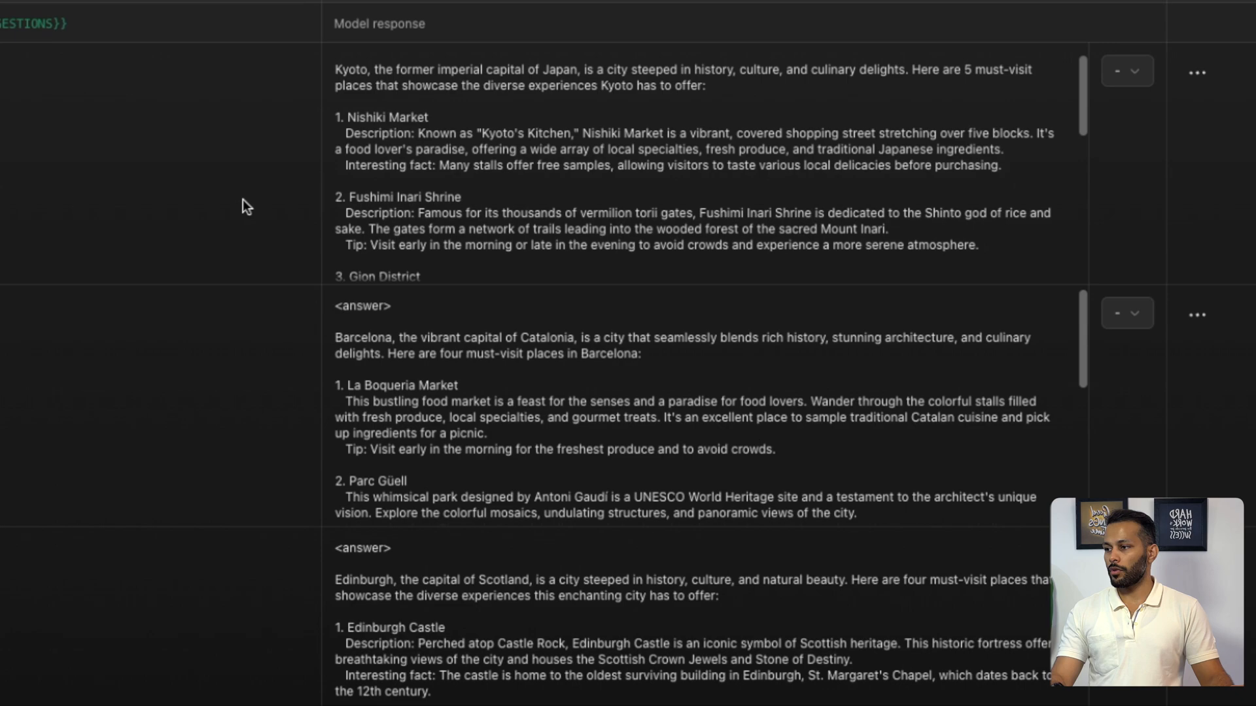
# Read through the food-focused v2 responses and start rating Kyoto.
pyautogui.scroll(-3)
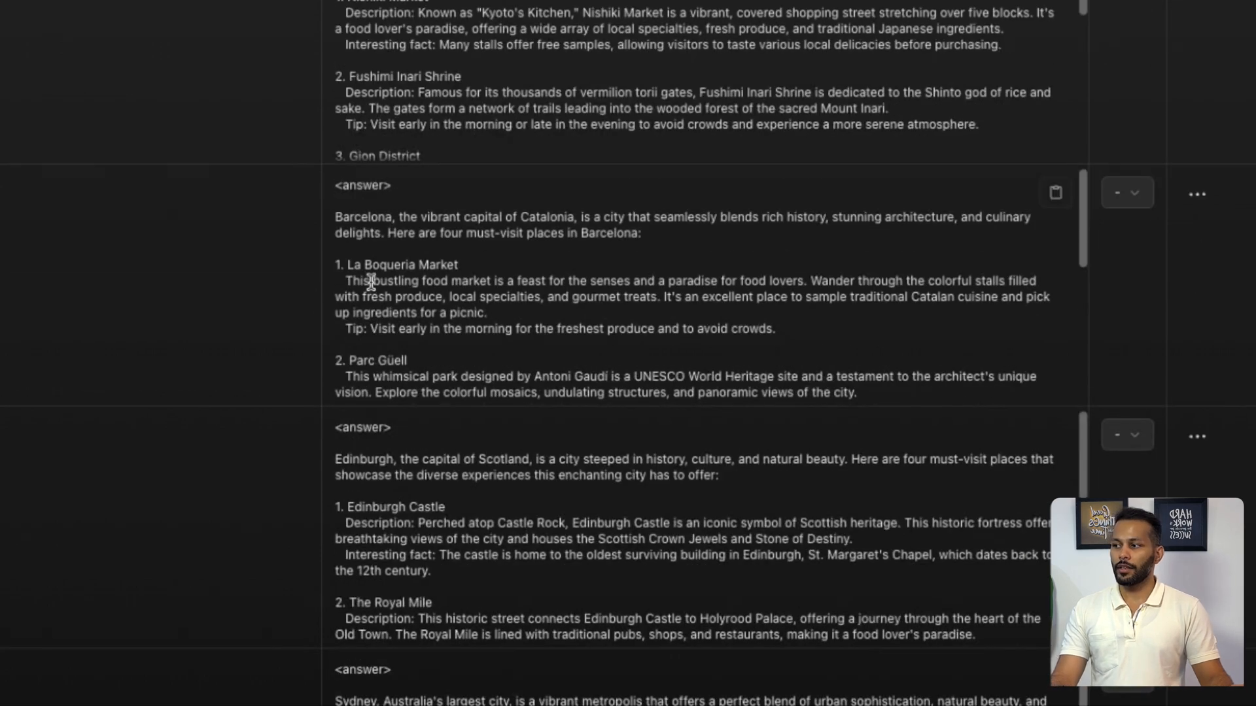
pyautogui.moveTo(404, 281); pyautogui.dragTo(494, 282)
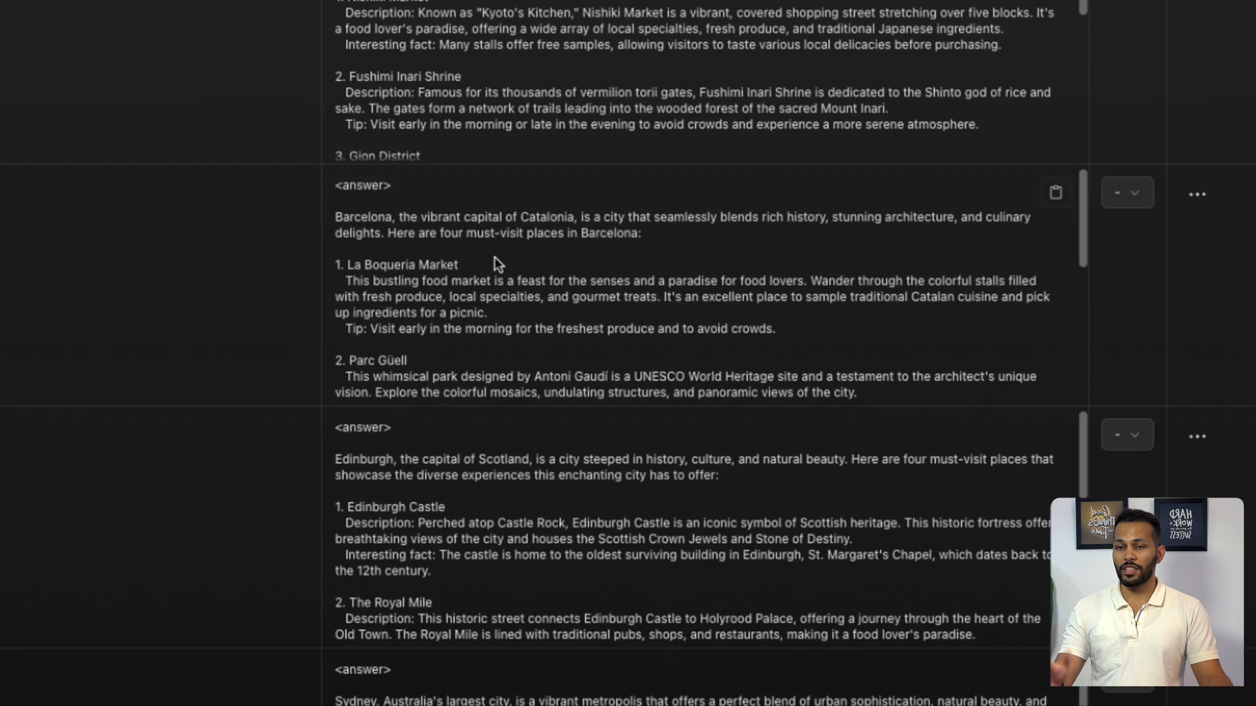
pyautogui.click(1091, 203)
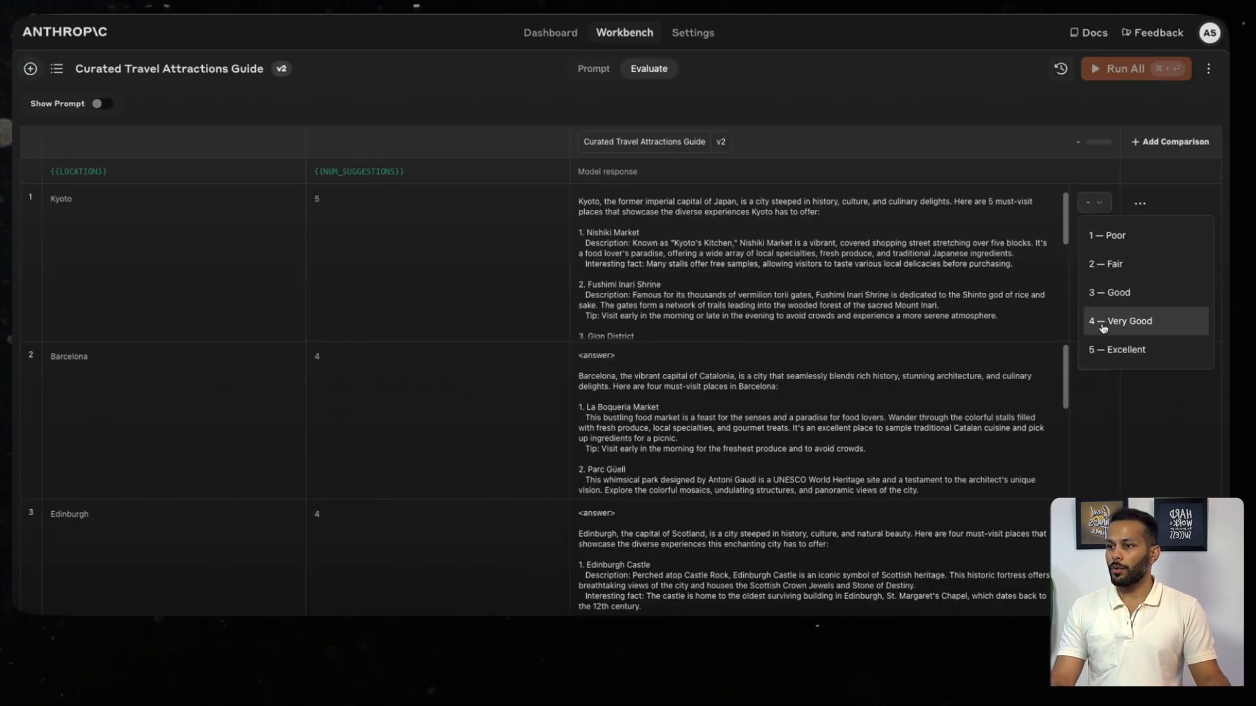
# Rate v2 responses for a 4.25 average and compare them against v1 with both prompts shown.
pyautogui.click(1121, 321)
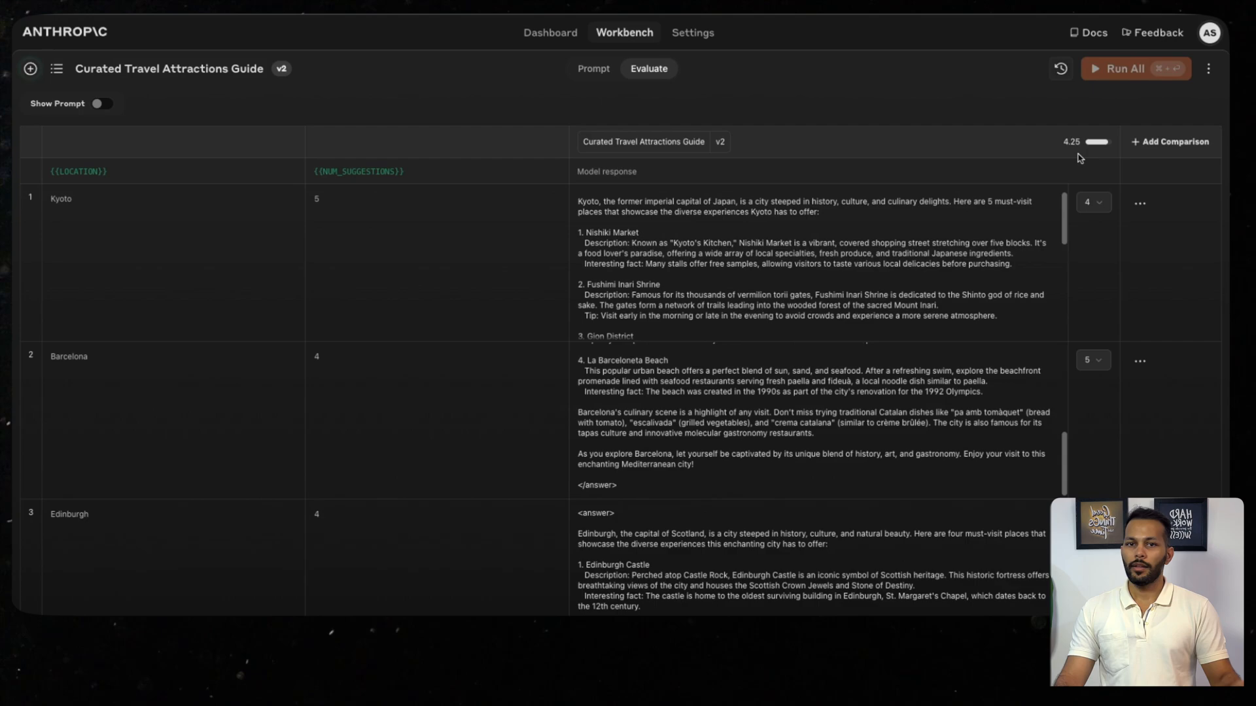
pyautogui.click(1168, 141)
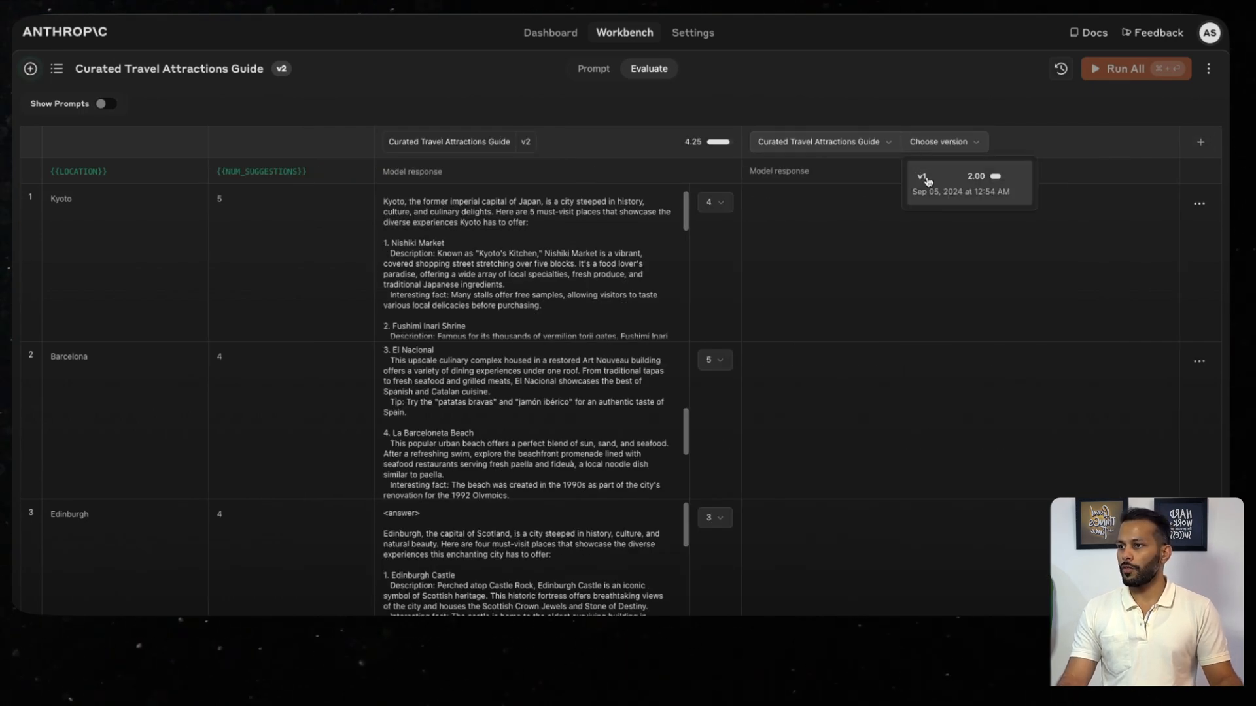
pyautogui.click(925, 183)
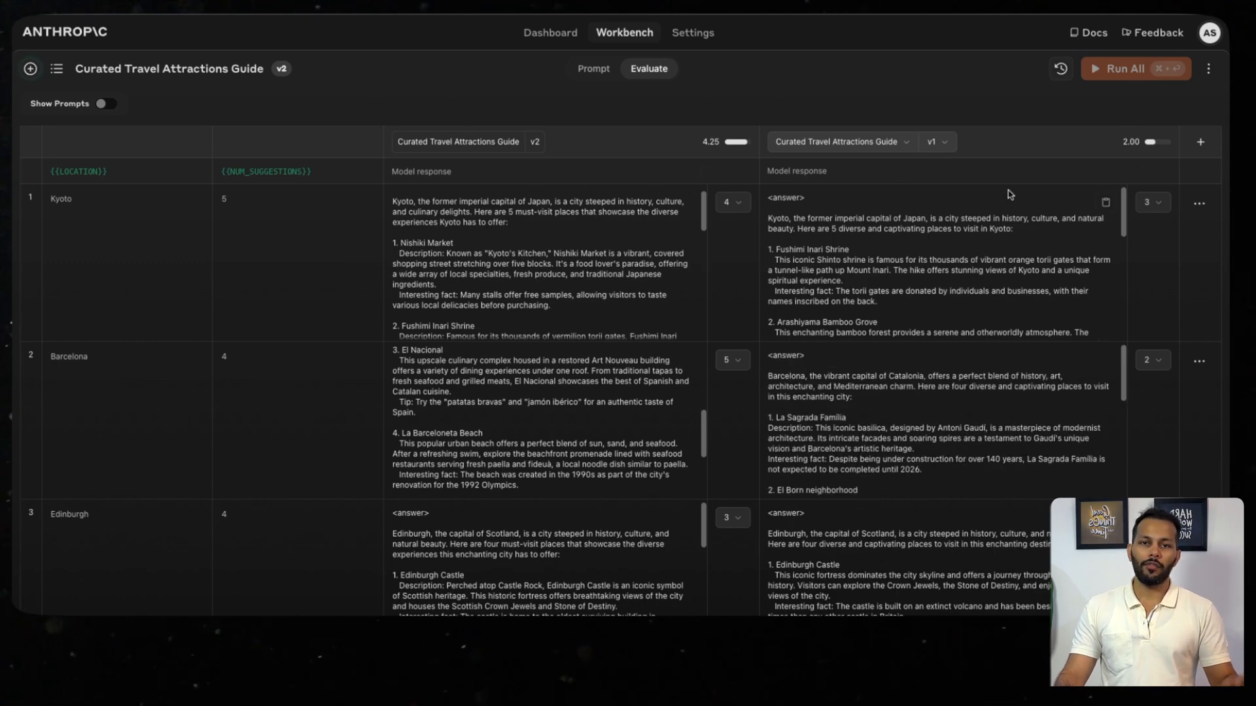
pyautogui.click(102, 103)
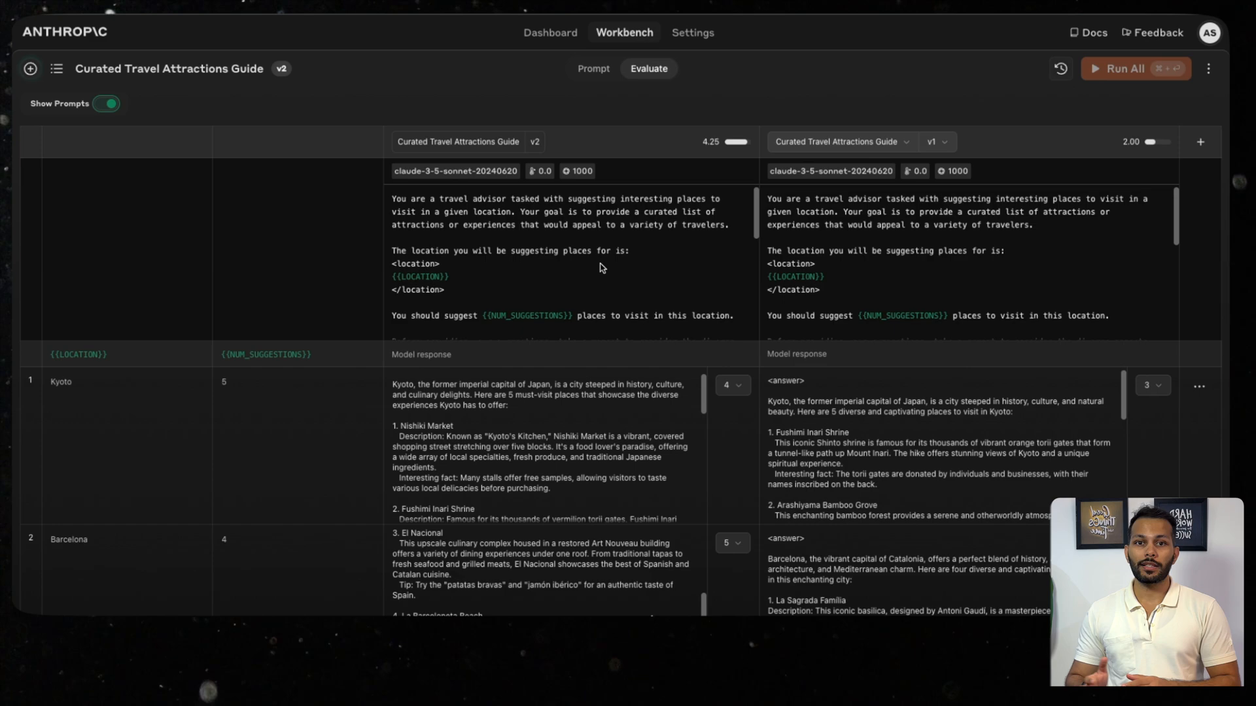
pyautogui.moveTo(567, 215)
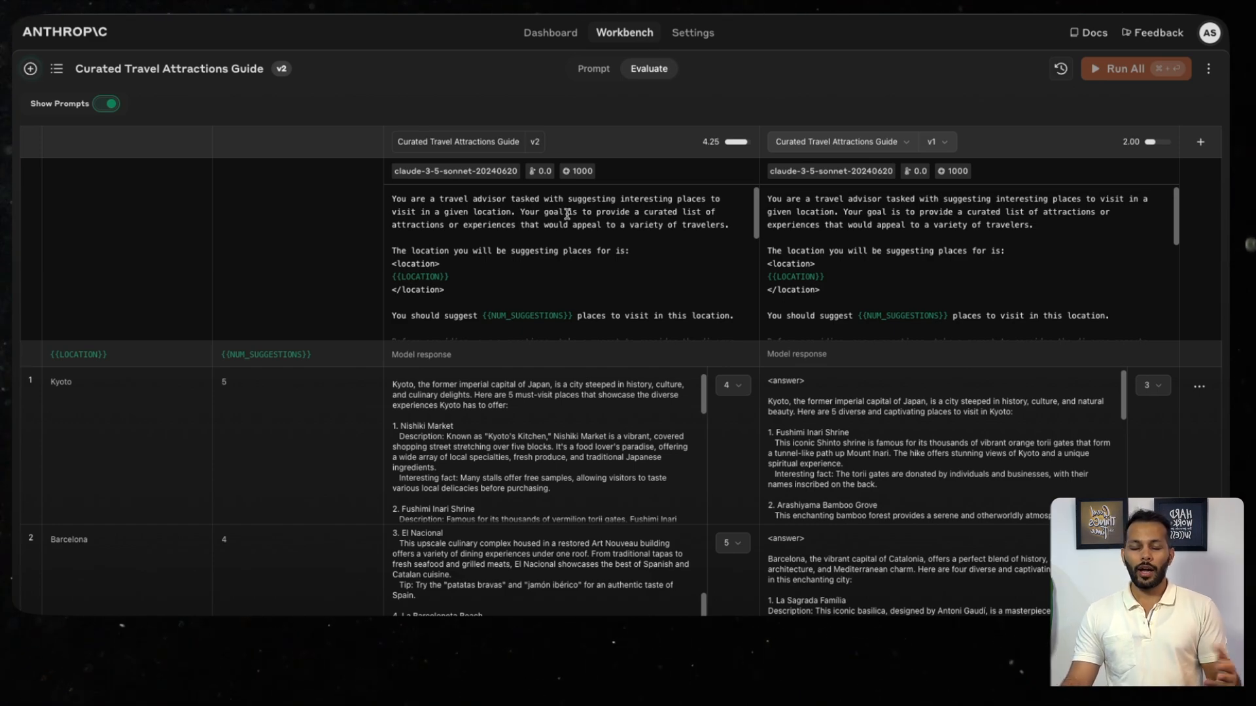
pyautogui.click(592, 68)
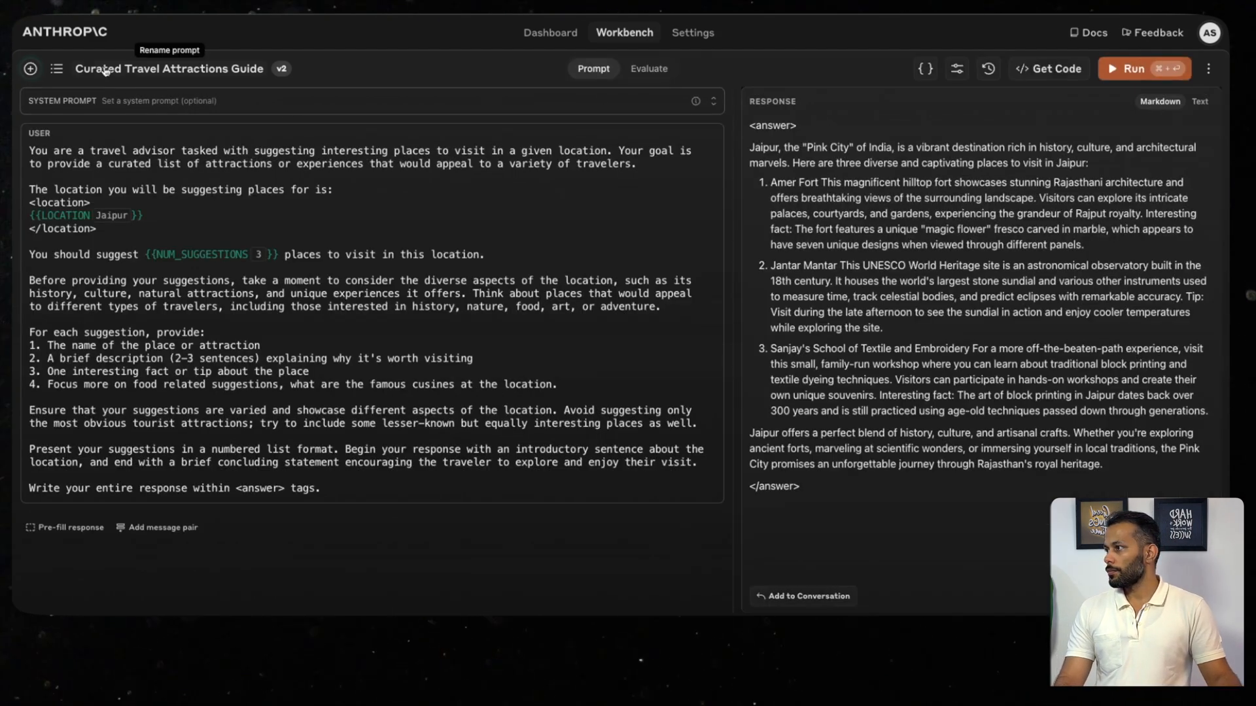
pyautogui.moveTo(30, 73)
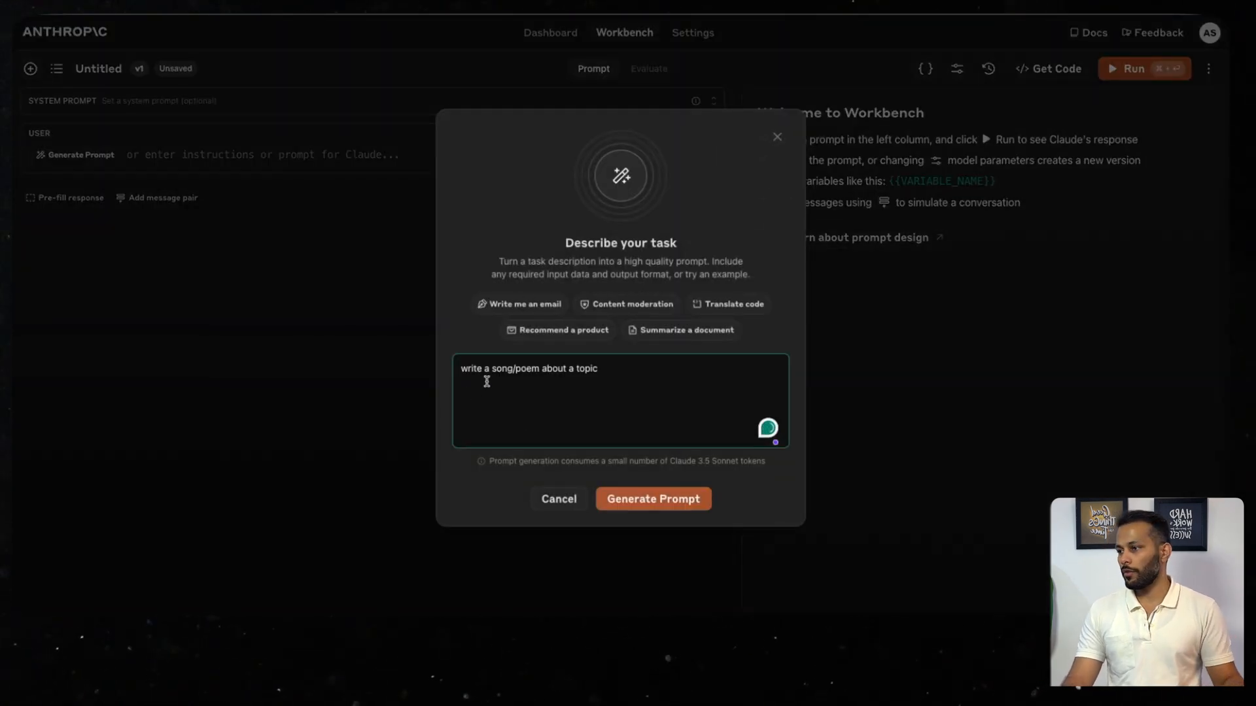
# Generate and accept a song-or-poem prompt with TOPIC and STYLE variables.
pyautogui.click(652, 498)
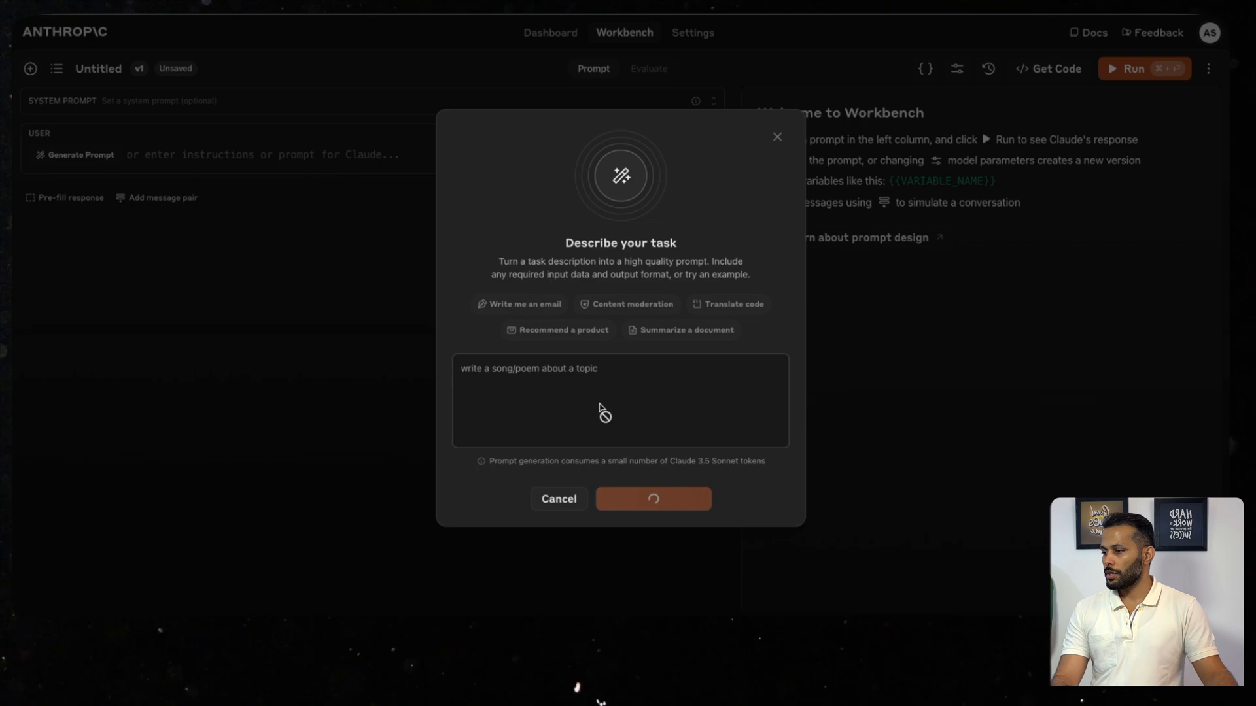
pyautogui.click(652, 498)
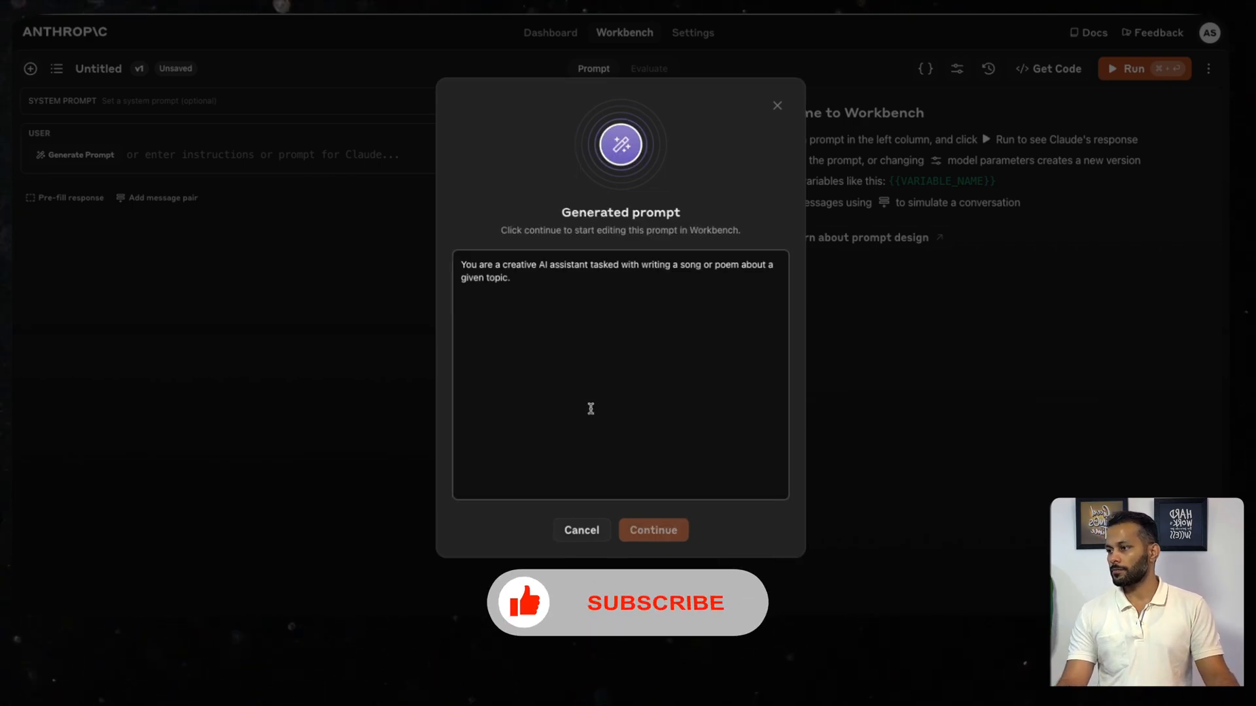
pyautogui.scroll(-3)
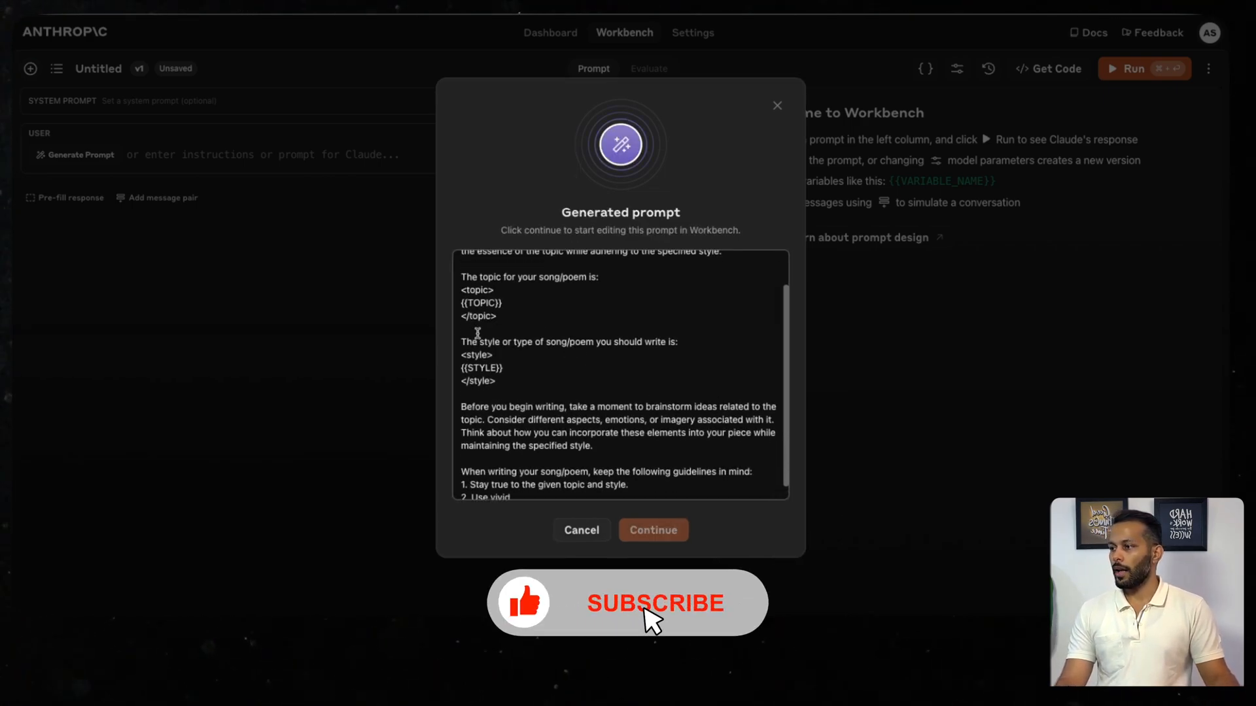
pyautogui.scroll(-3)
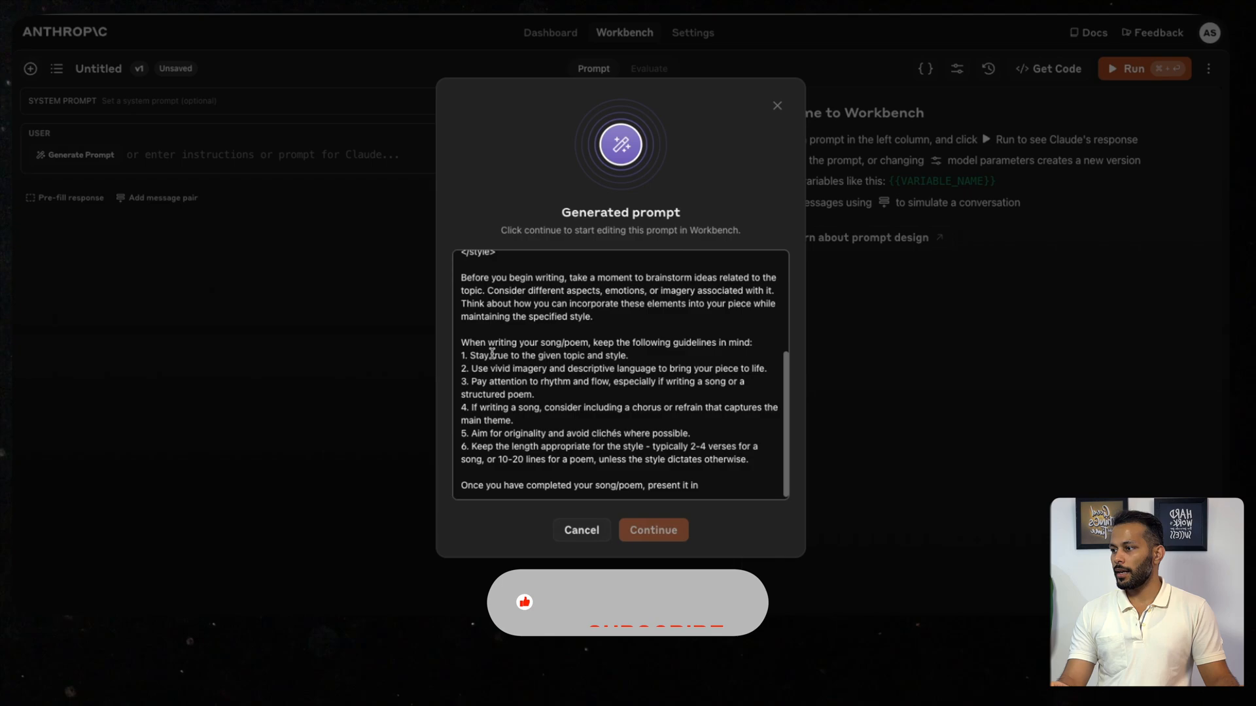
pyautogui.scroll(-3)
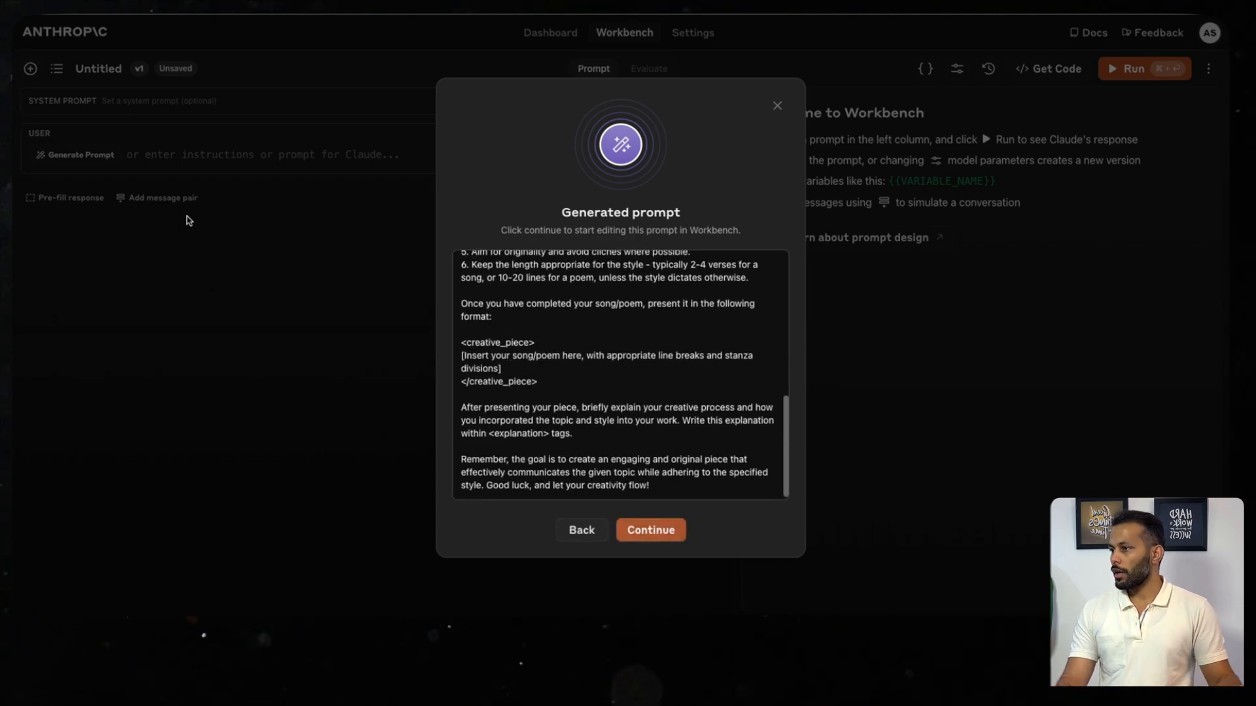
pyautogui.click(650, 529)
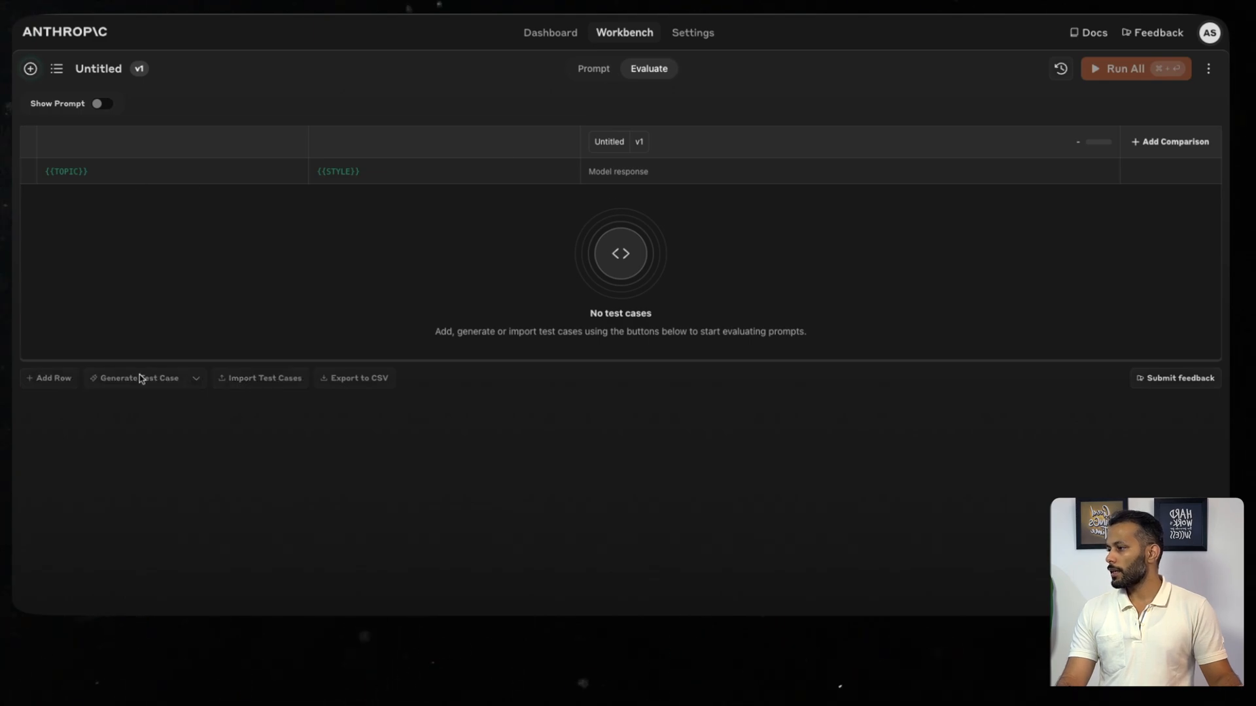
# Generate a Great Barrier Reef limerick test case and run it with the prompt shown above.
pyautogui.click(137, 378)
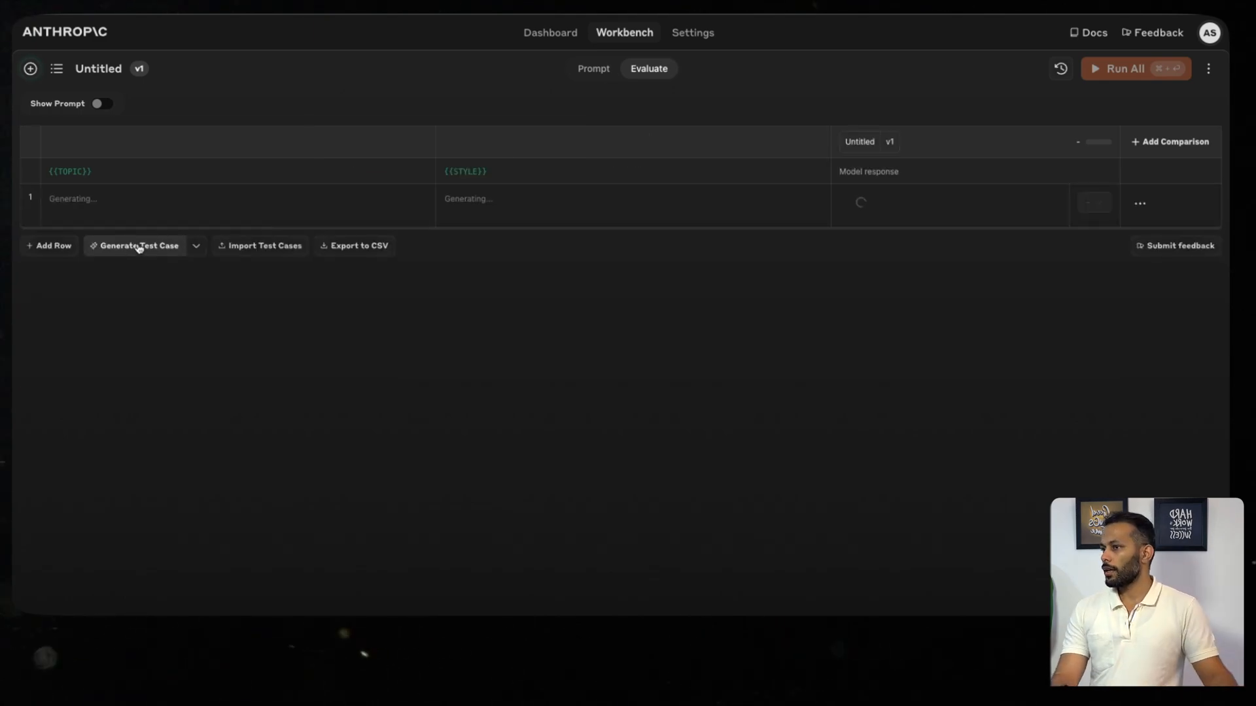
pyautogui.click(102, 103)
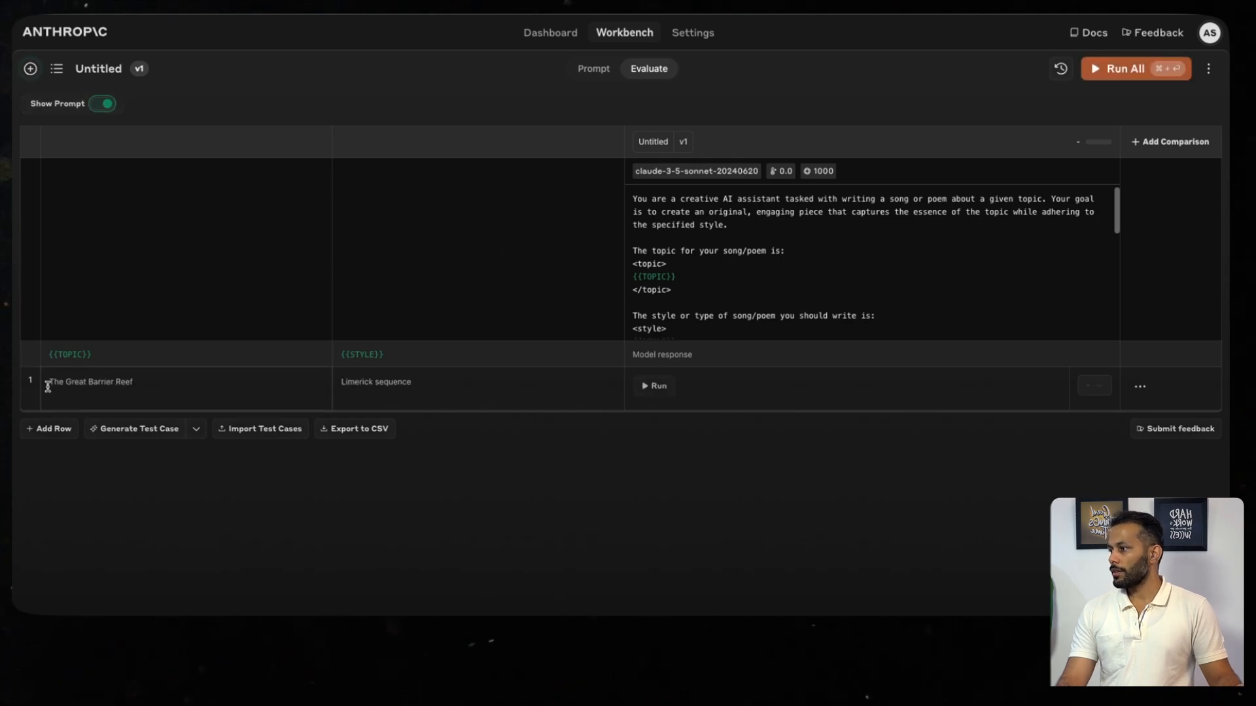
pyautogui.doubleClick(391, 380)
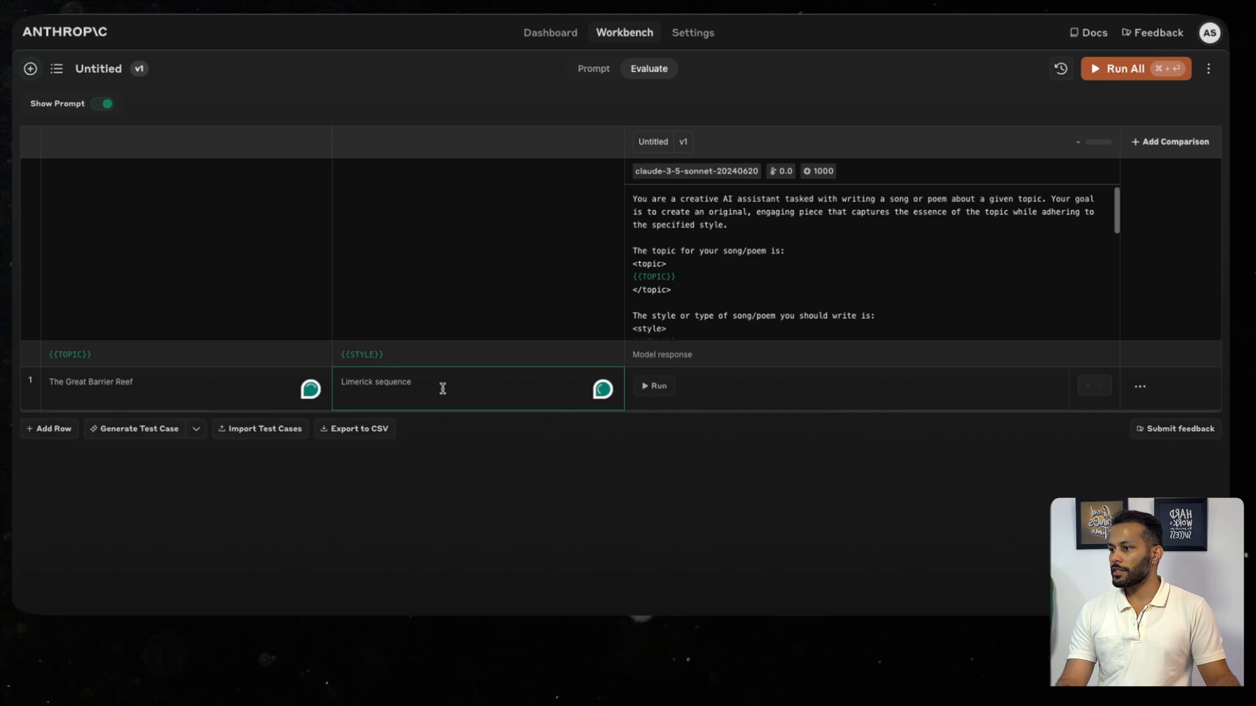
pyautogui.click(653, 386)
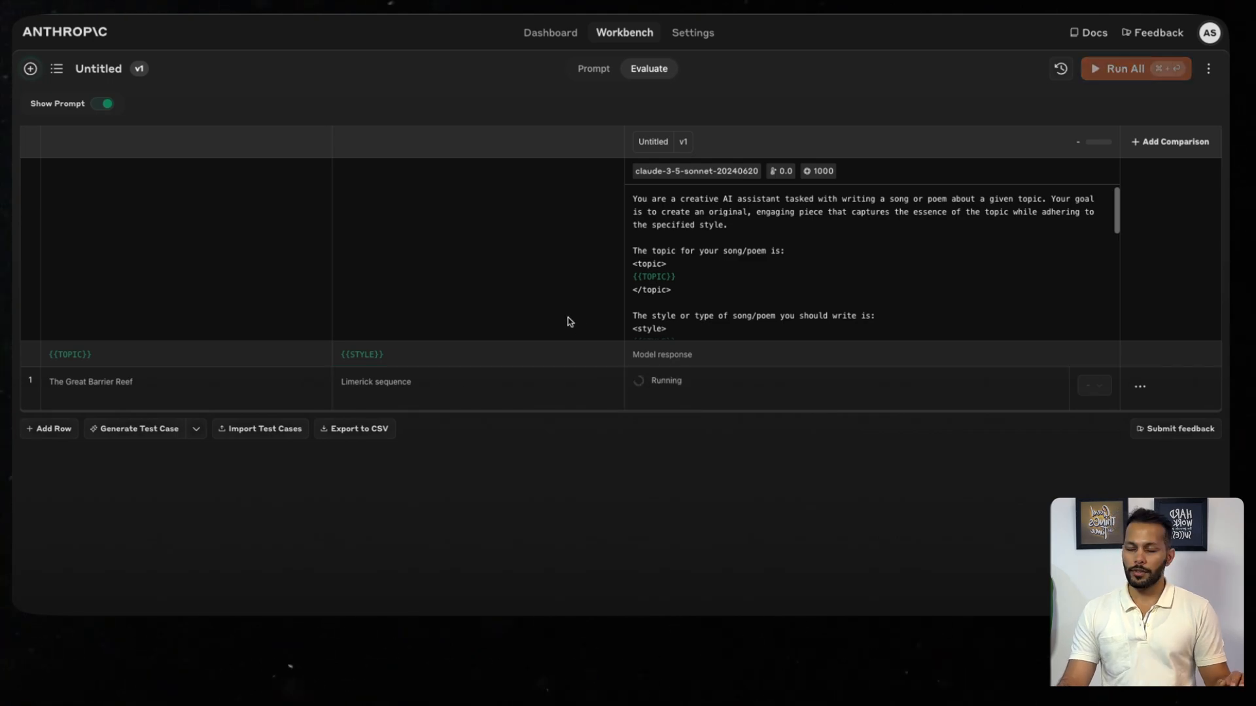
# Add a Harry Potter haiku test case and run the remaining row to get its output.
pyautogui.click(49, 429)
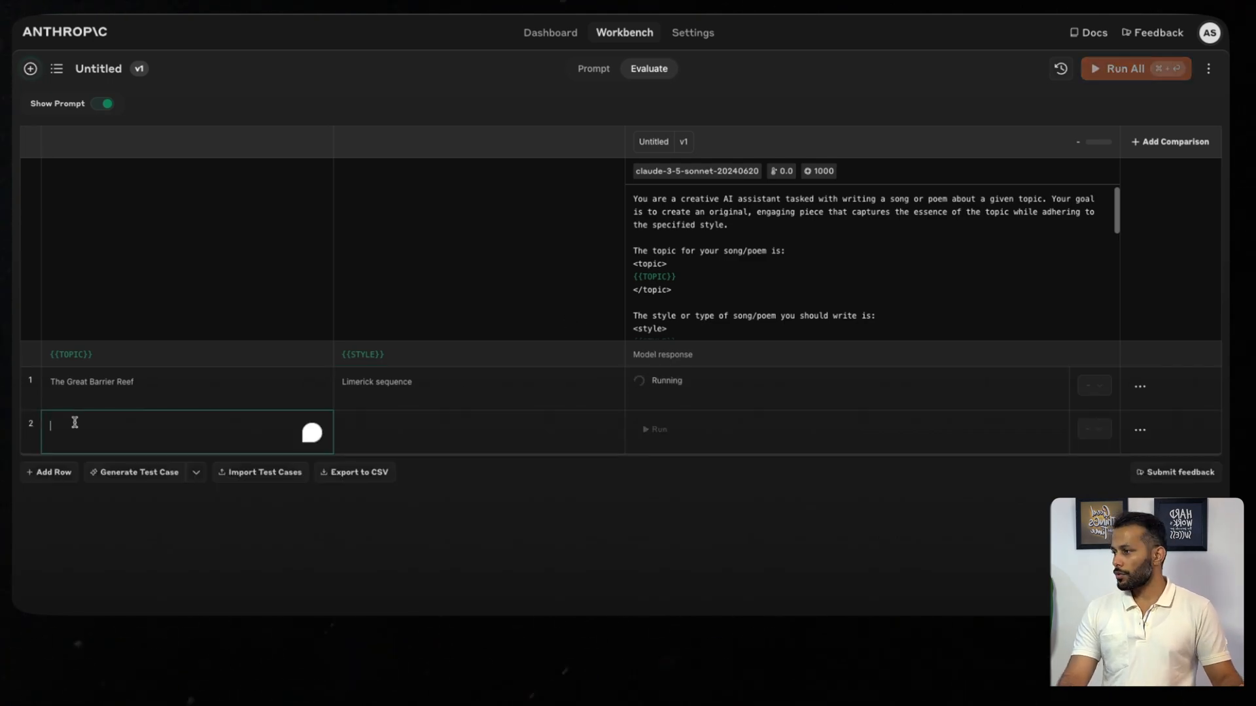
pyautogui.write('Harry Potter')
pyautogui.click(479, 432)
pyautogui.write('Haiku')
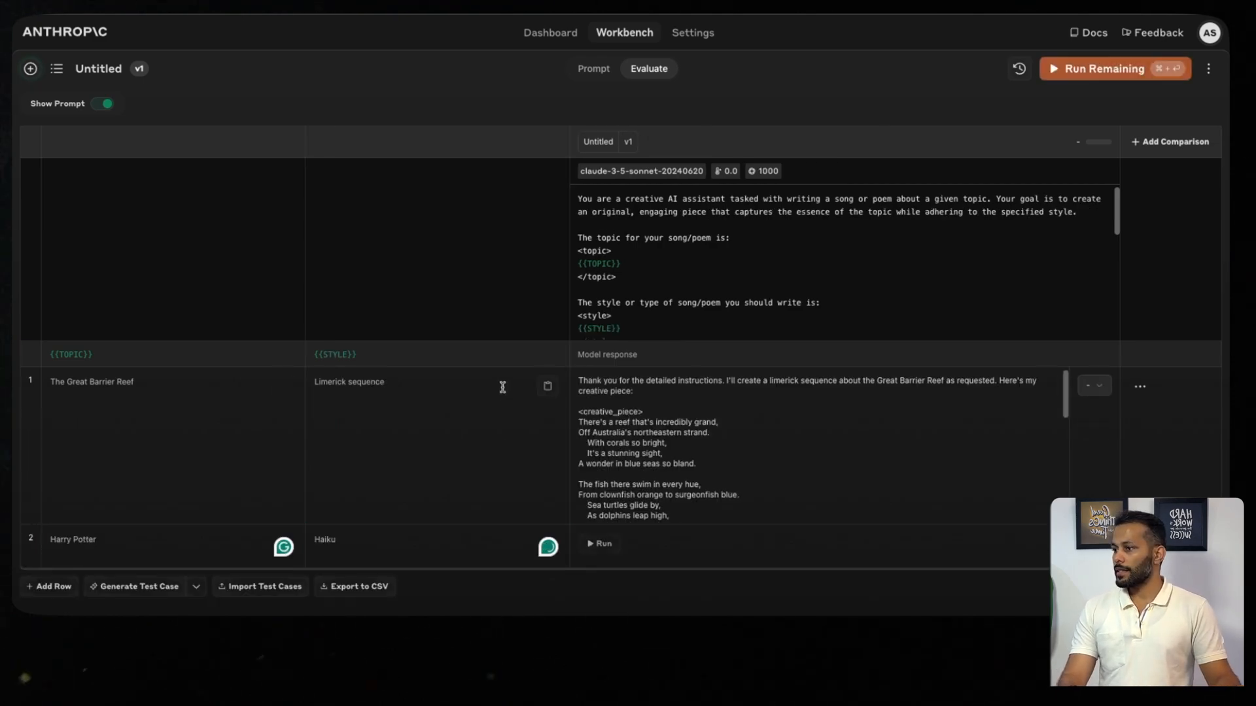
pyautogui.click(598, 544)
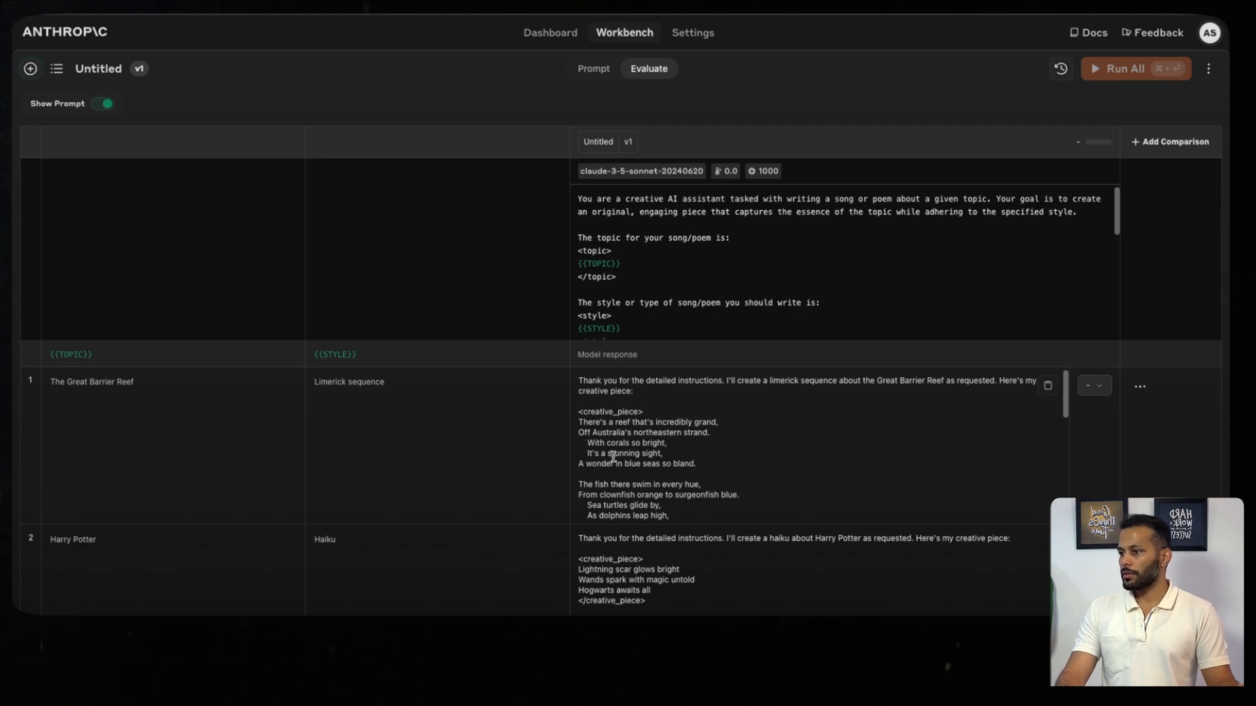
pyautogui.moveTo(573, 467)
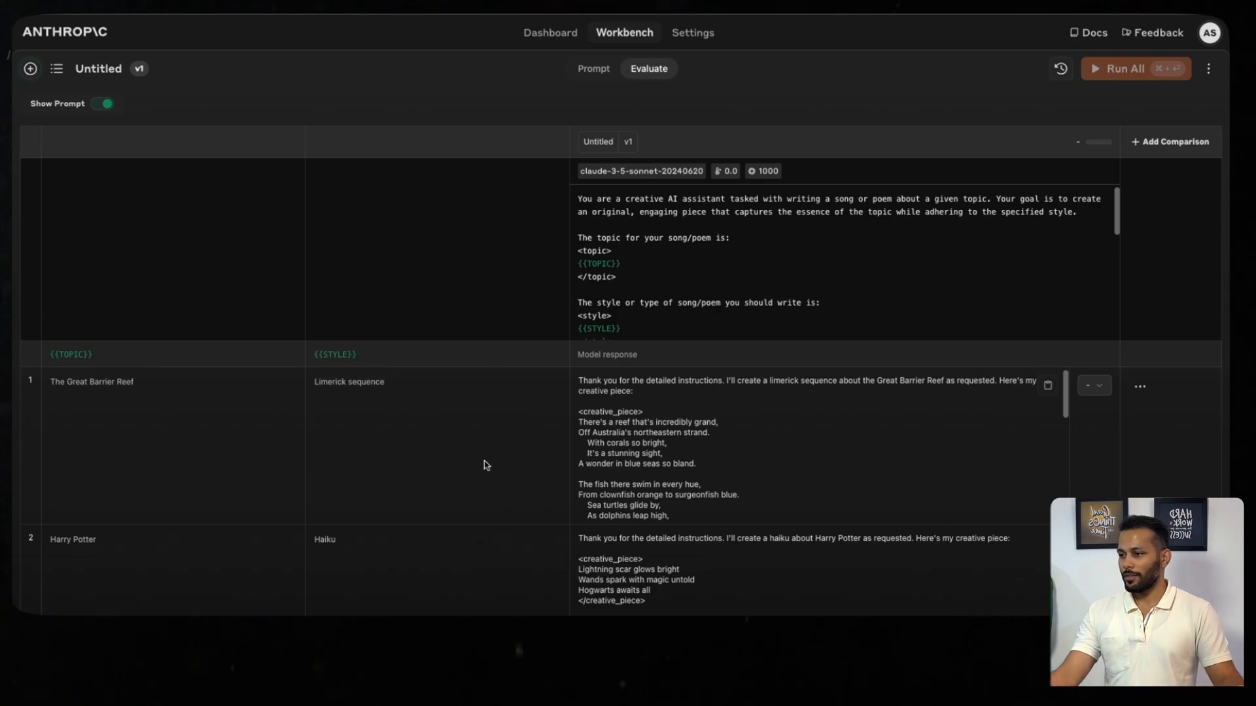
pyautogui.scroll(-3)
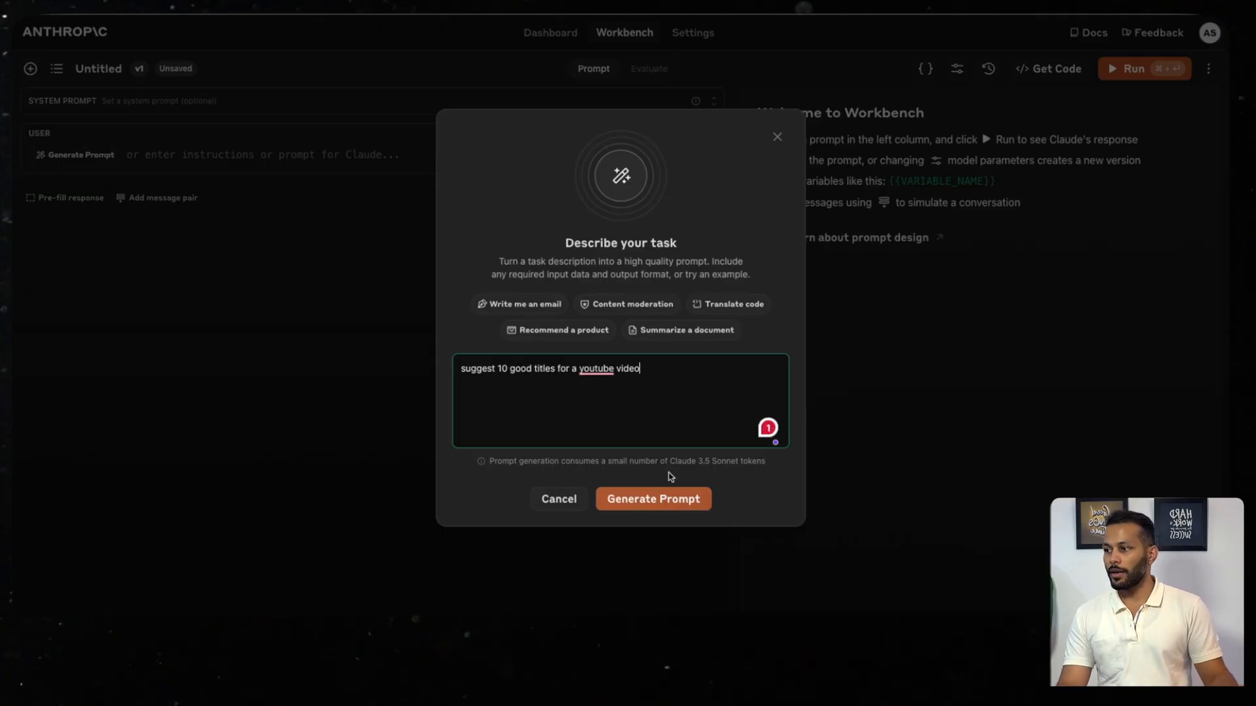
# Generate and accept a prompt suggesting 10 YouTube titles with a VIDEO_TOPIC variable.
pyautogui.click(653, 498)
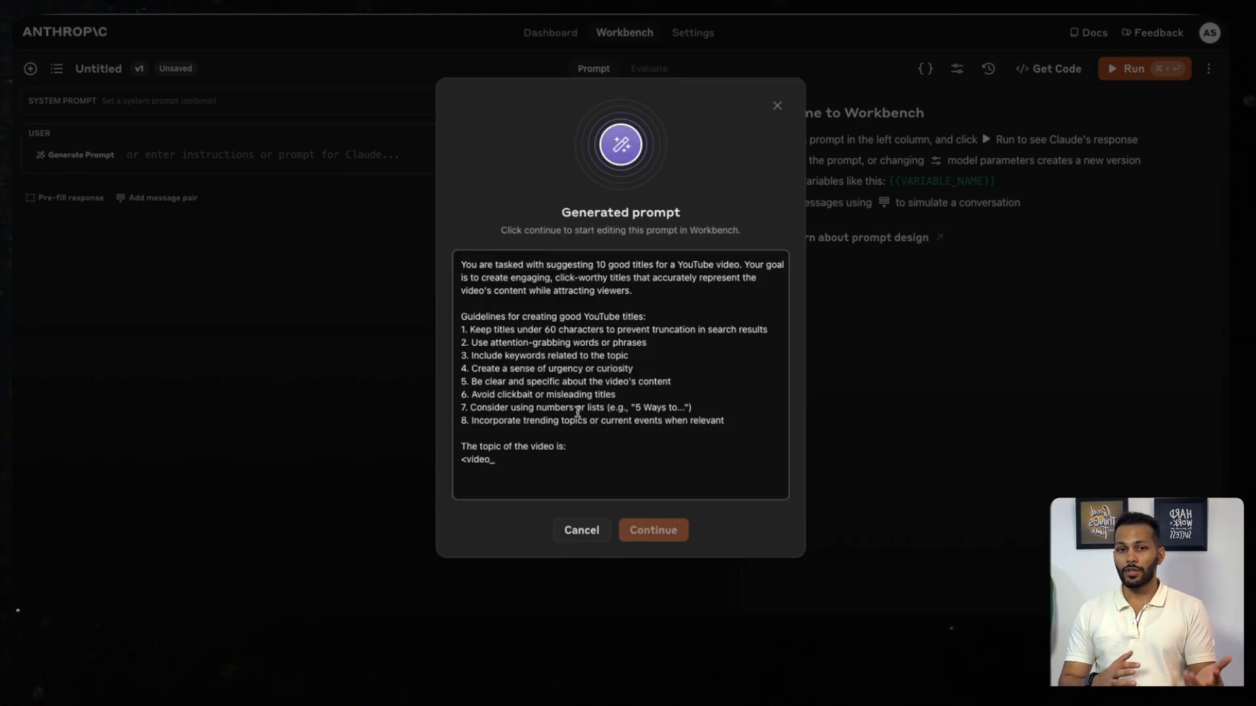
pyautogui.scroll(-3)
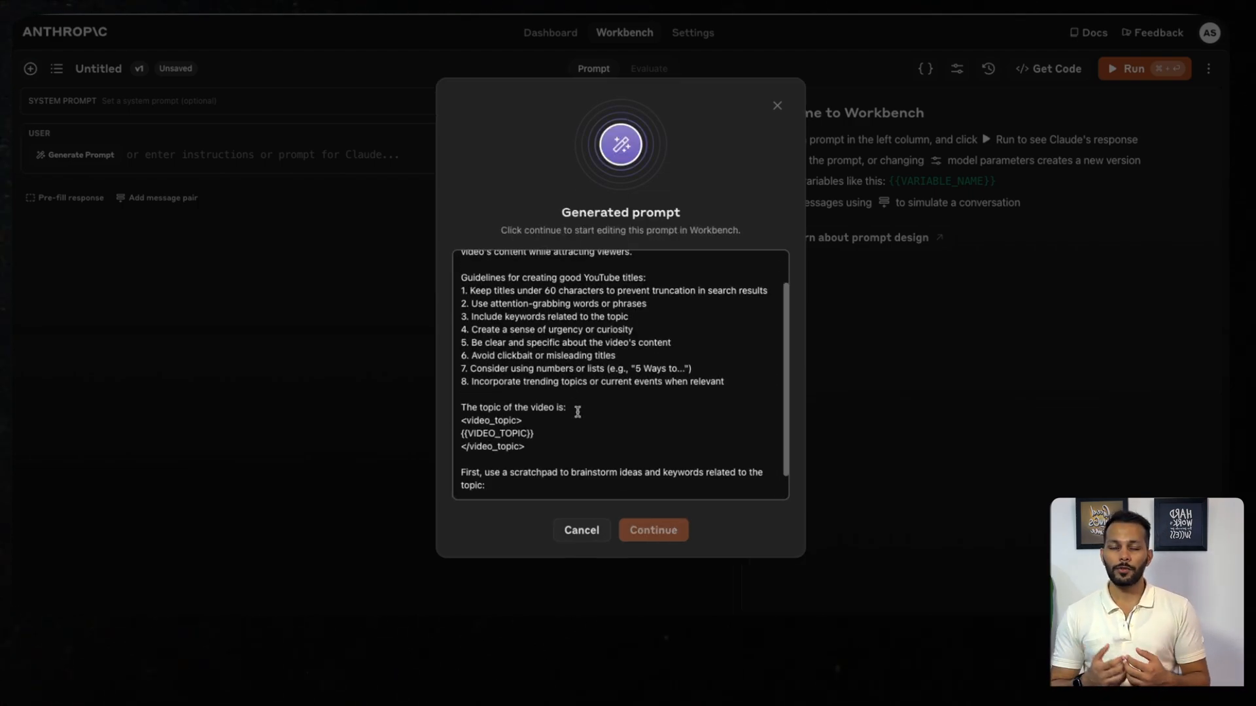
pyautogui.scroll(-3)
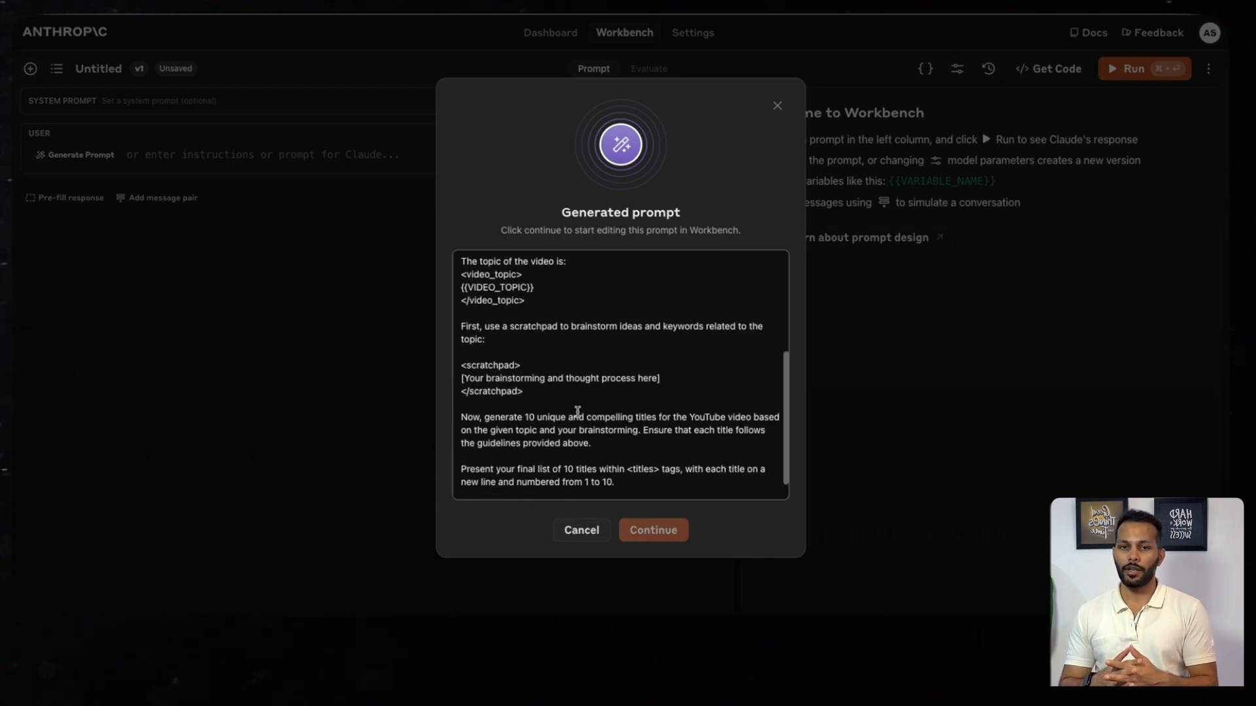
pyautogui.scroll(-3)
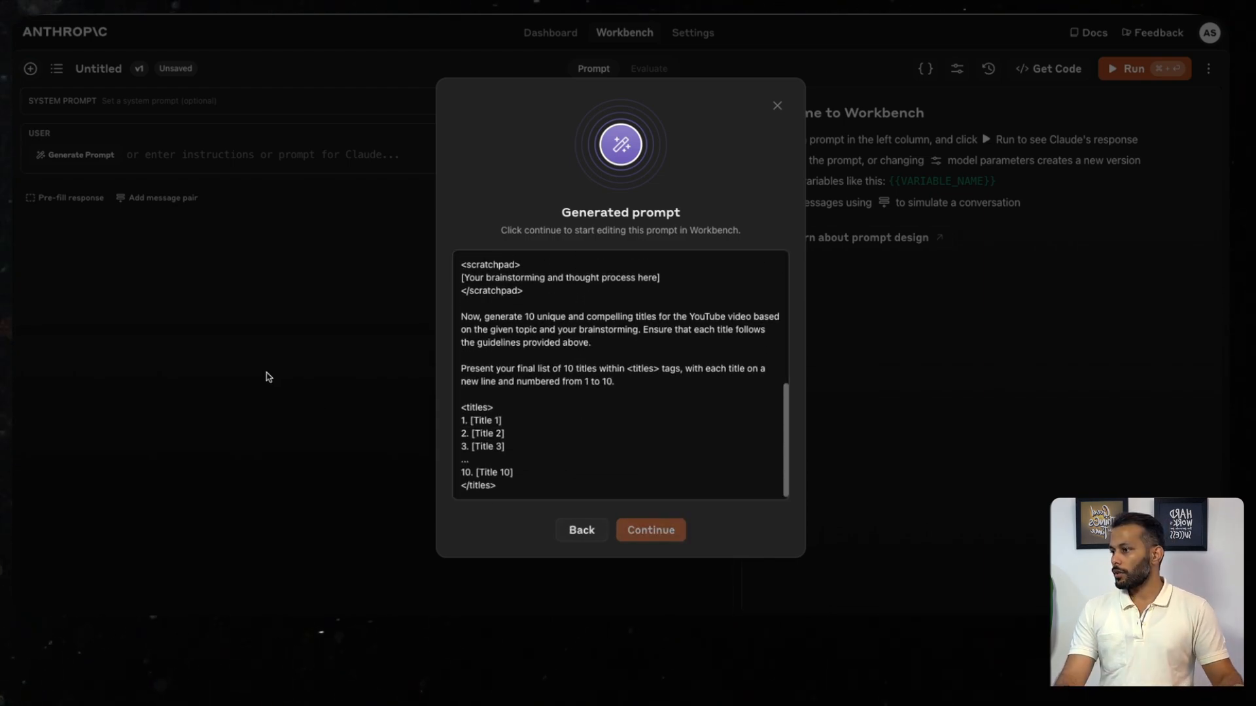
pyautogui.click(650, 530)
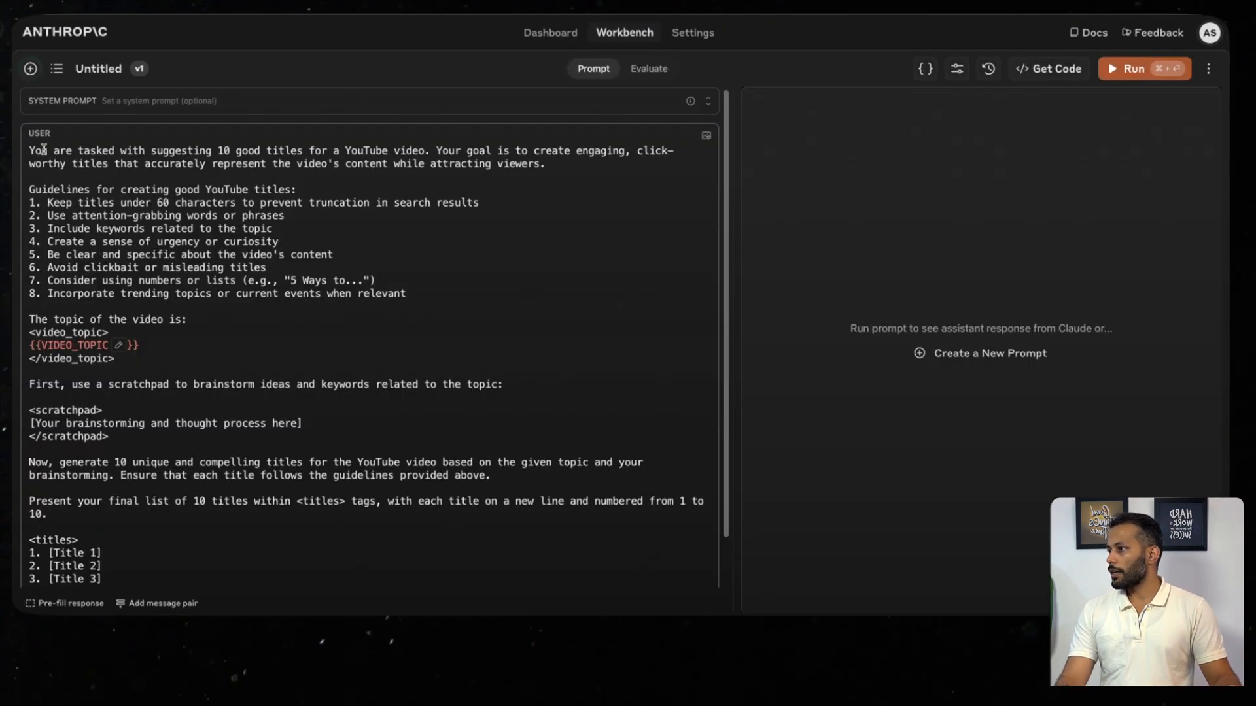
# Review the generated guidelines, highlighting the one about avoiding clickbait titles.
pyautogui.moveTo(30, 150); pyautogui.dragTo(429, 151)
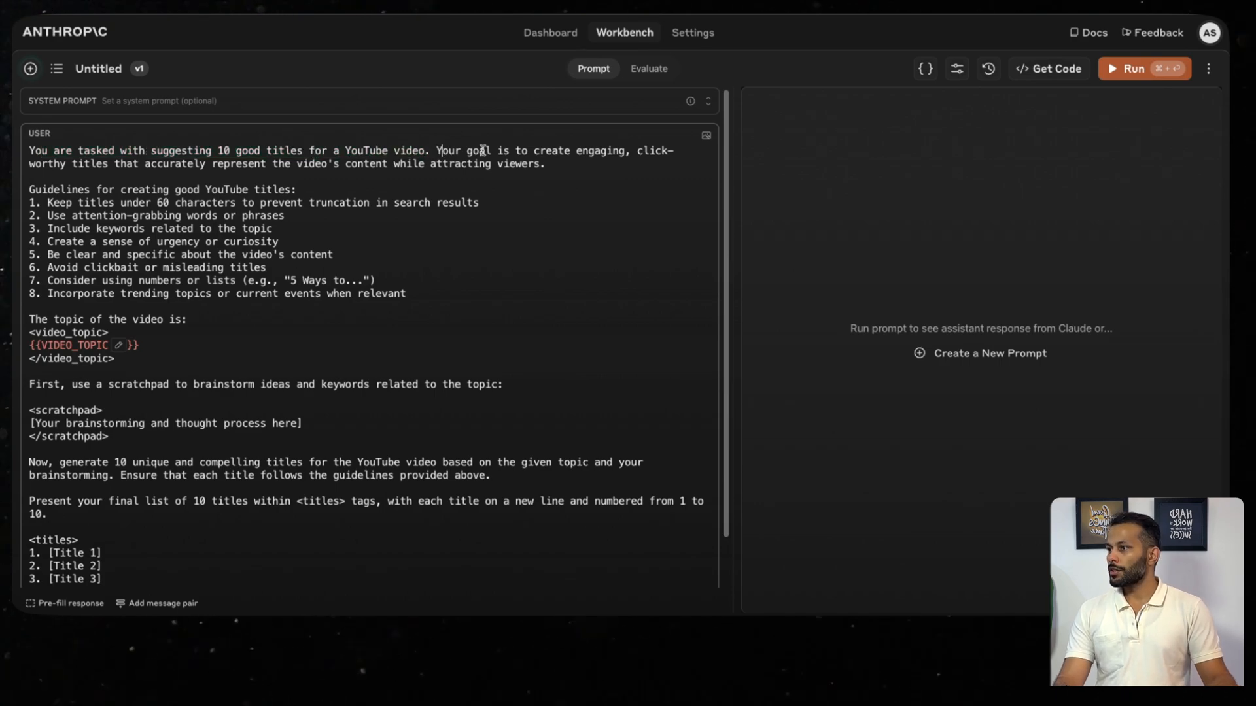
pyautogui.moveTo(539, 151); pyautogui.dragTo(220, 163)
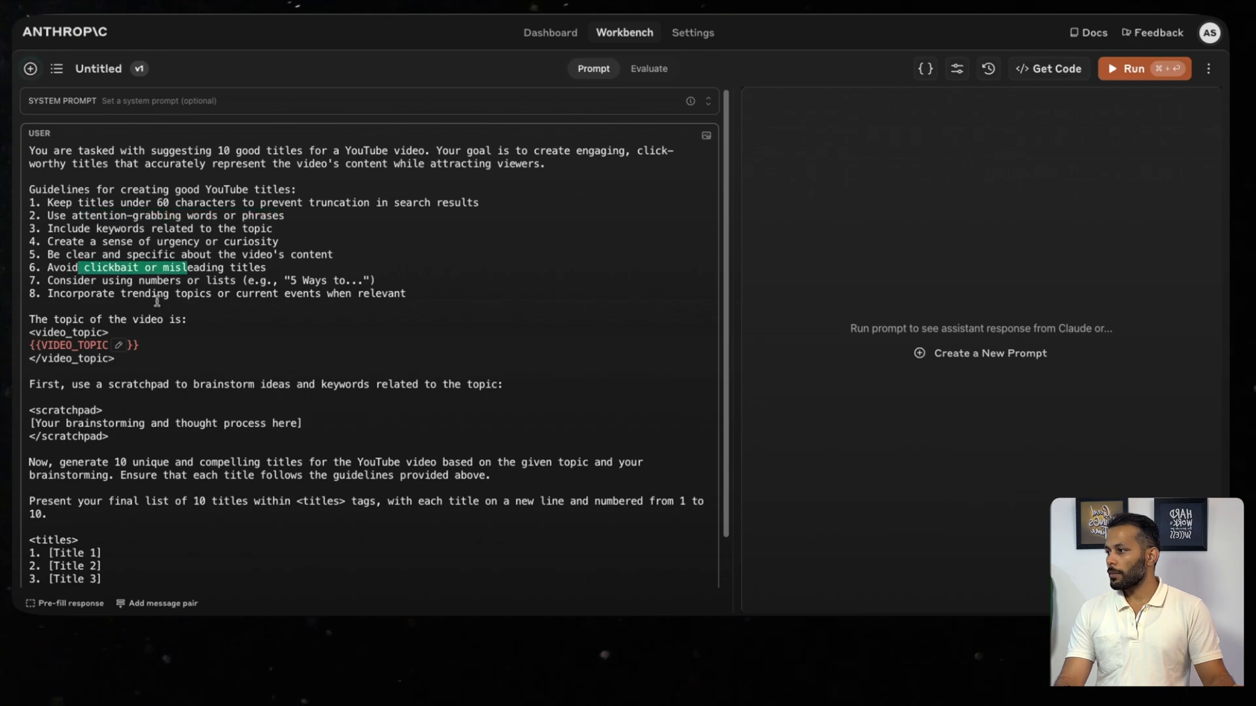
pyautogui.scroll(-3)
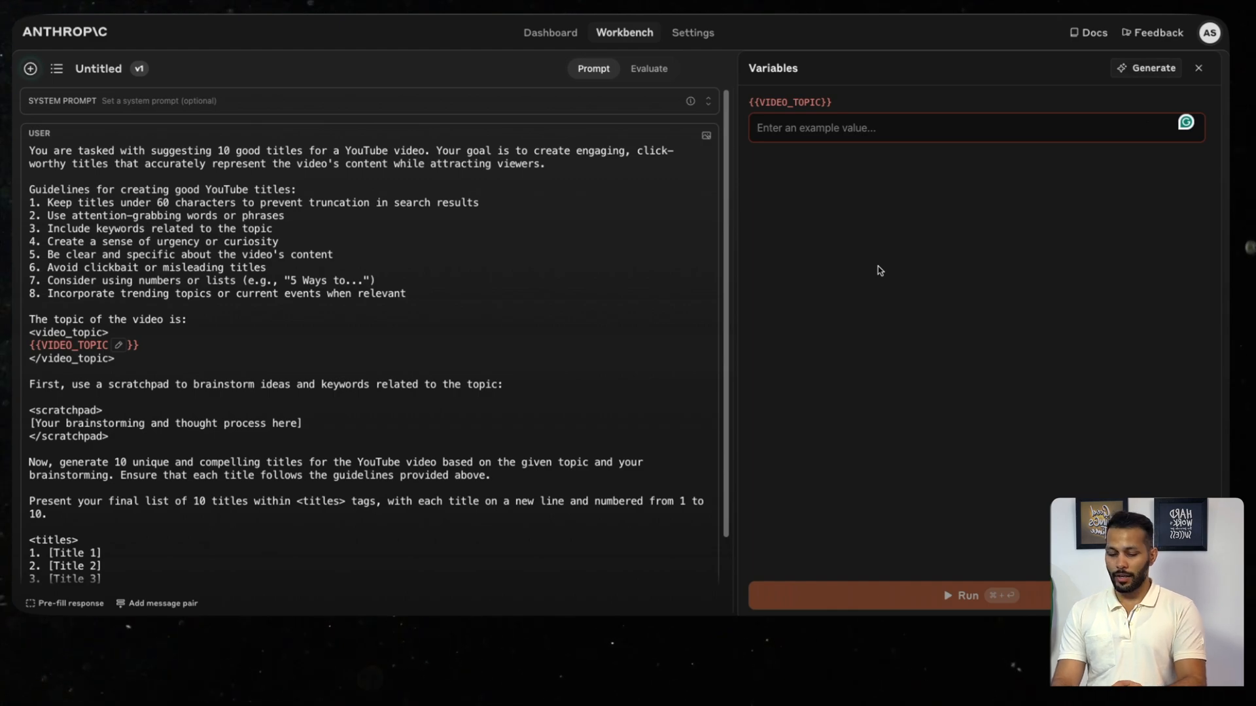
# Fill VIDEO_TOPIC with 'A demo on anthropic workbench to write better LLM prompts'.
pyautogui.write('A demo')
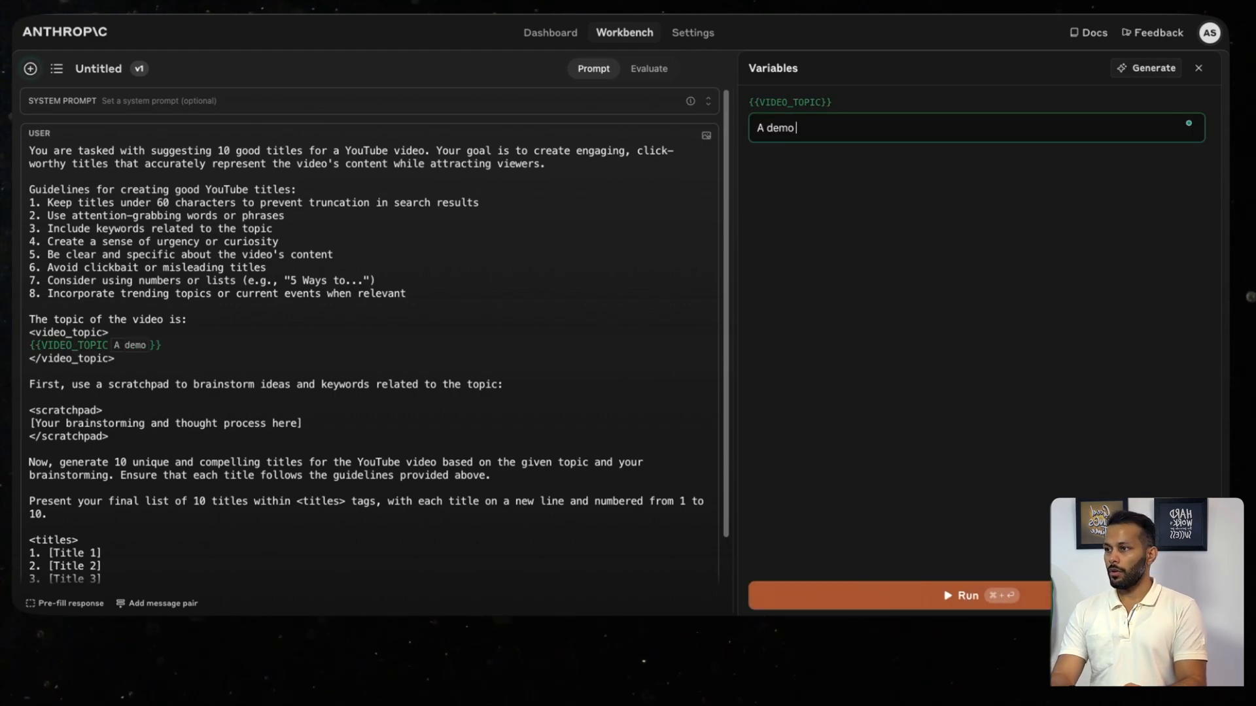
pyautogui.write('on anthropic')
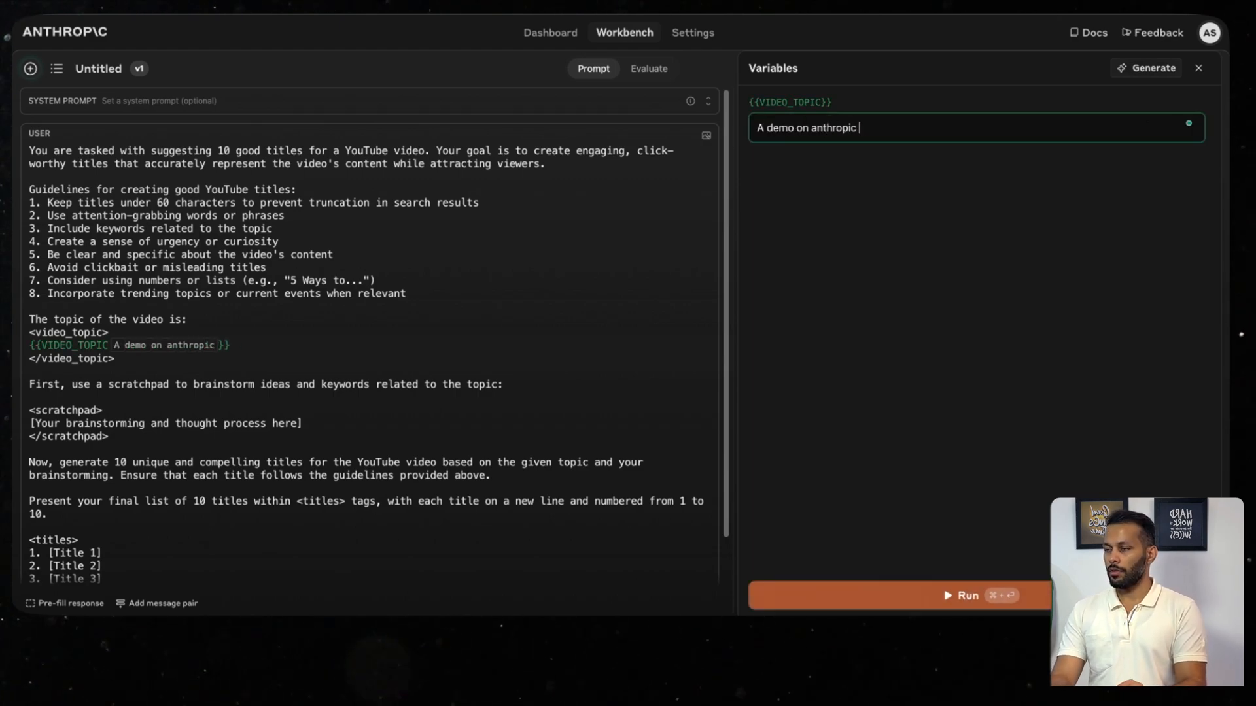
pyautogui.write('workbench to write better LLM')
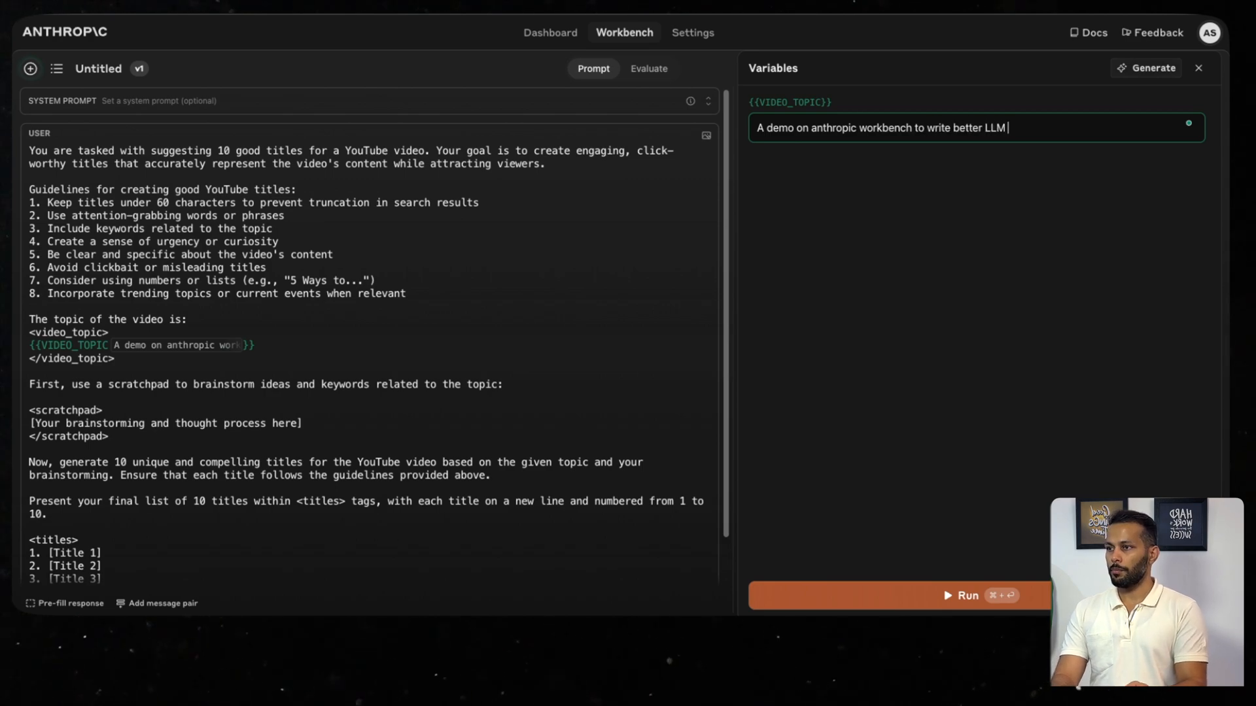
# Run the titles prompt and highlight the second and fourth of the 10 suggested titles.
pyautogui.click(967, 595)
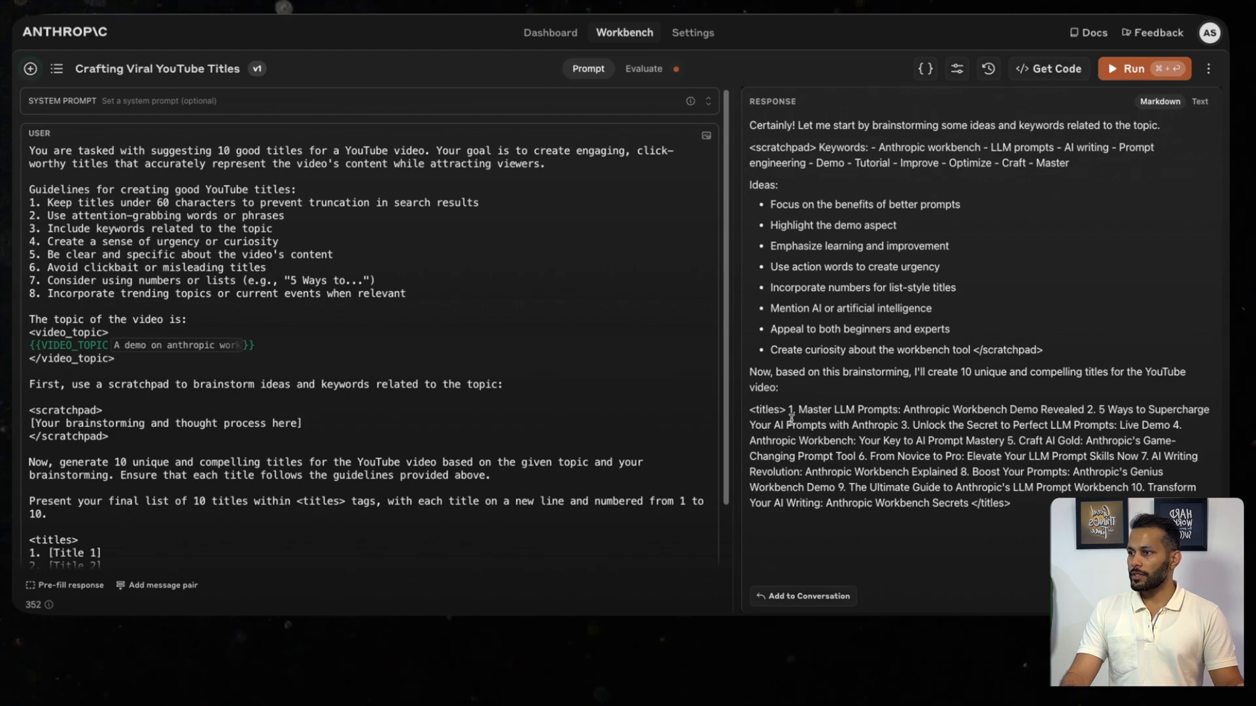
pyautogui.moveTo(799, 410); pyautogui.dragTo(905, 410)
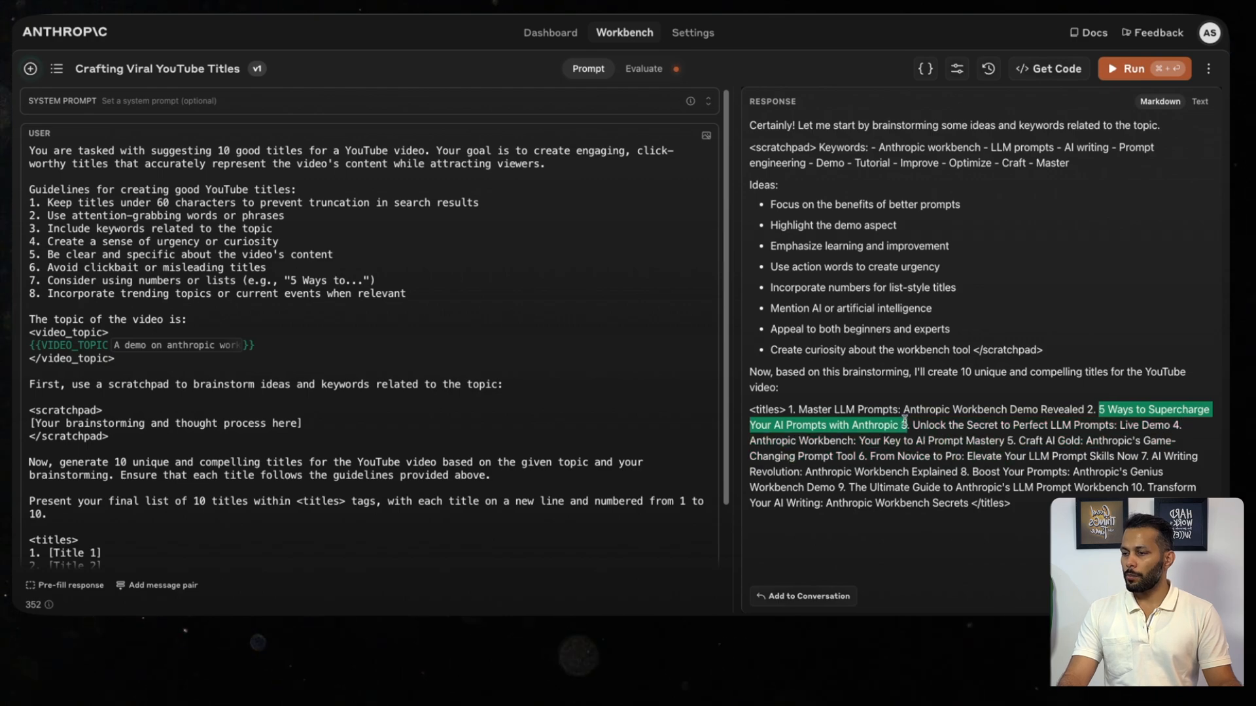
pyautogui.moveTo(905, 423); pyautogui.dragTo(968, 425)
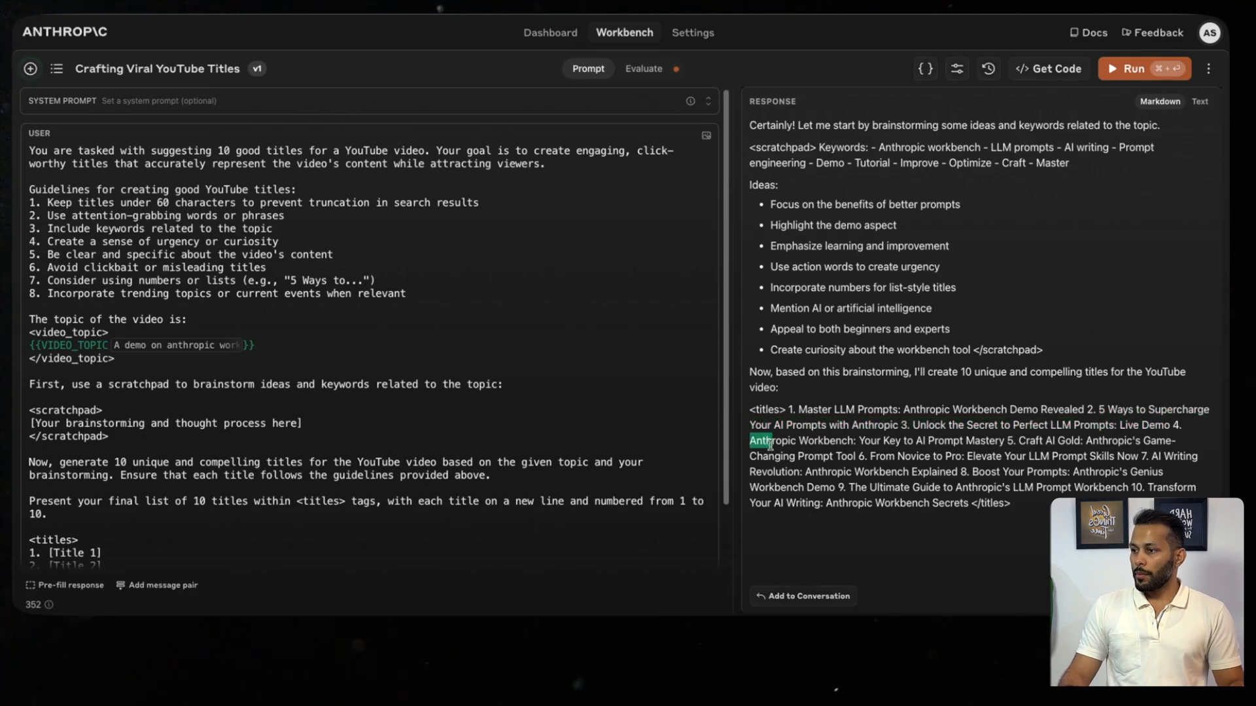
pyautogui.moveTo(748, 440); pyautogui.dragTo(993, 441)
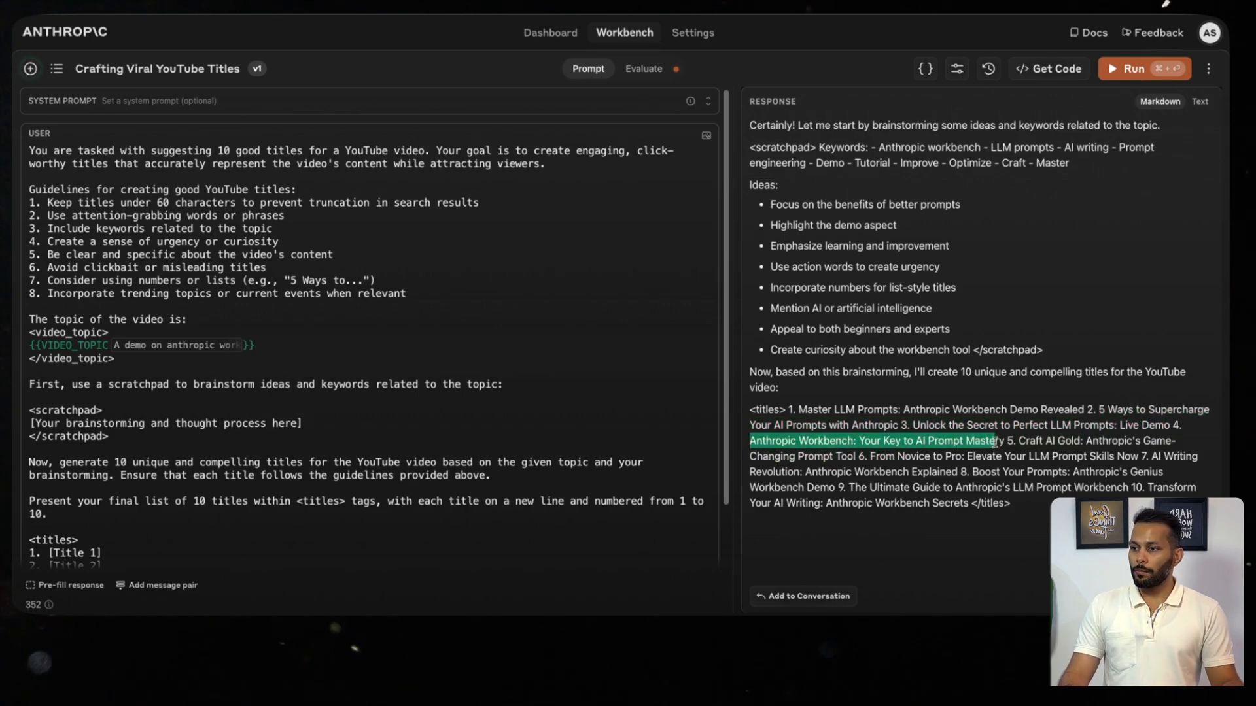